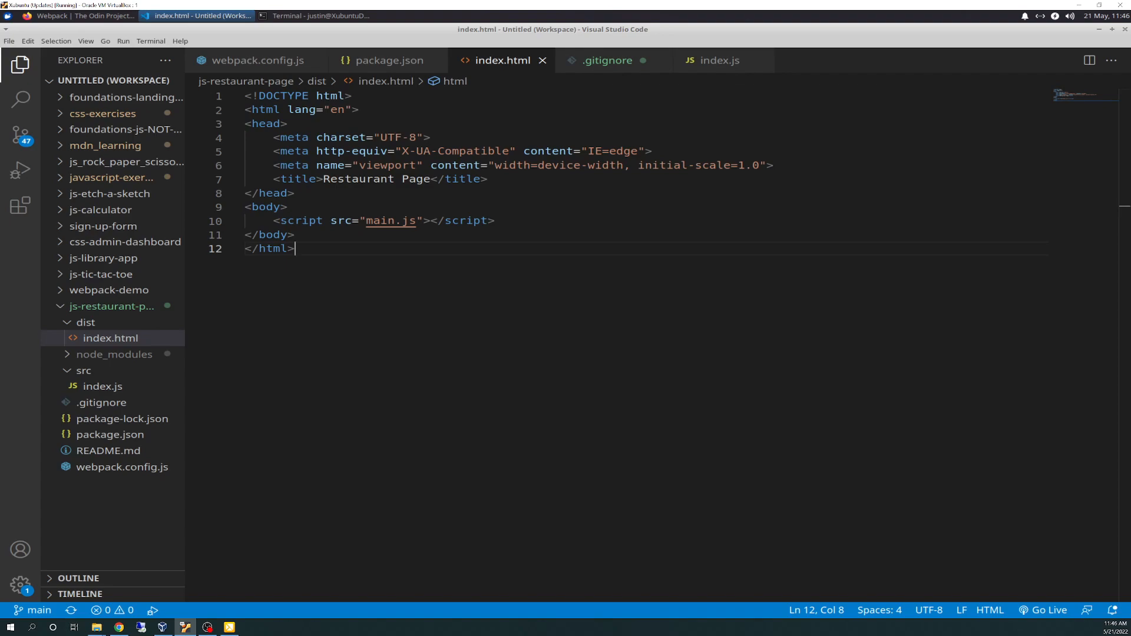
pyautogui.moveTo(503, 222)
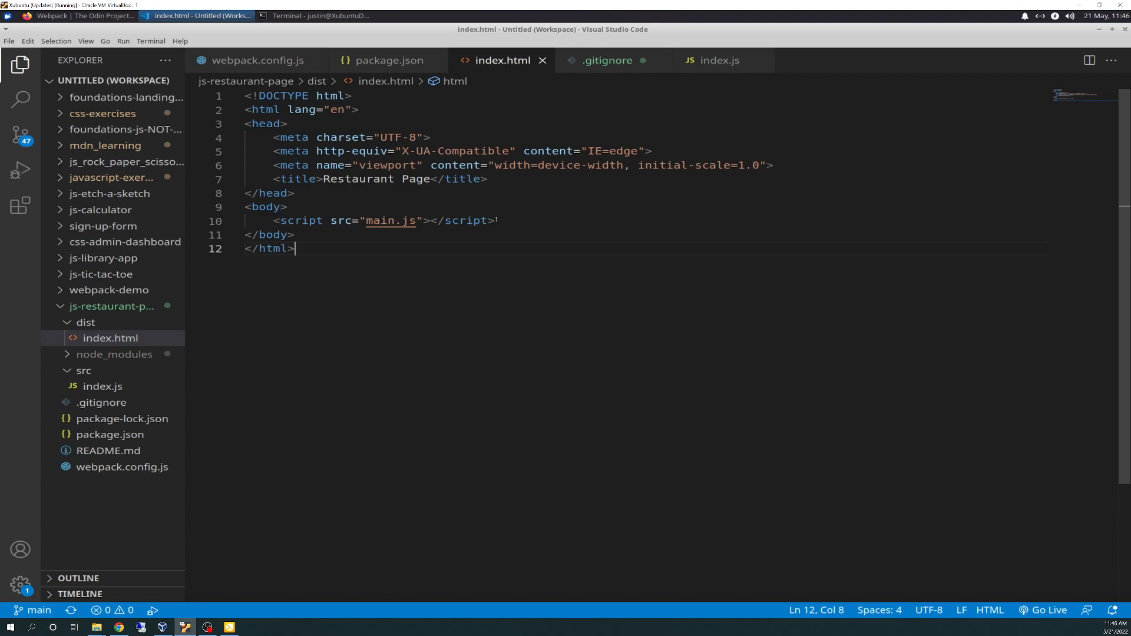
# Inspect the main.js script tag line in dist/index.html.
pyautogui.tripleClick(382, 220)
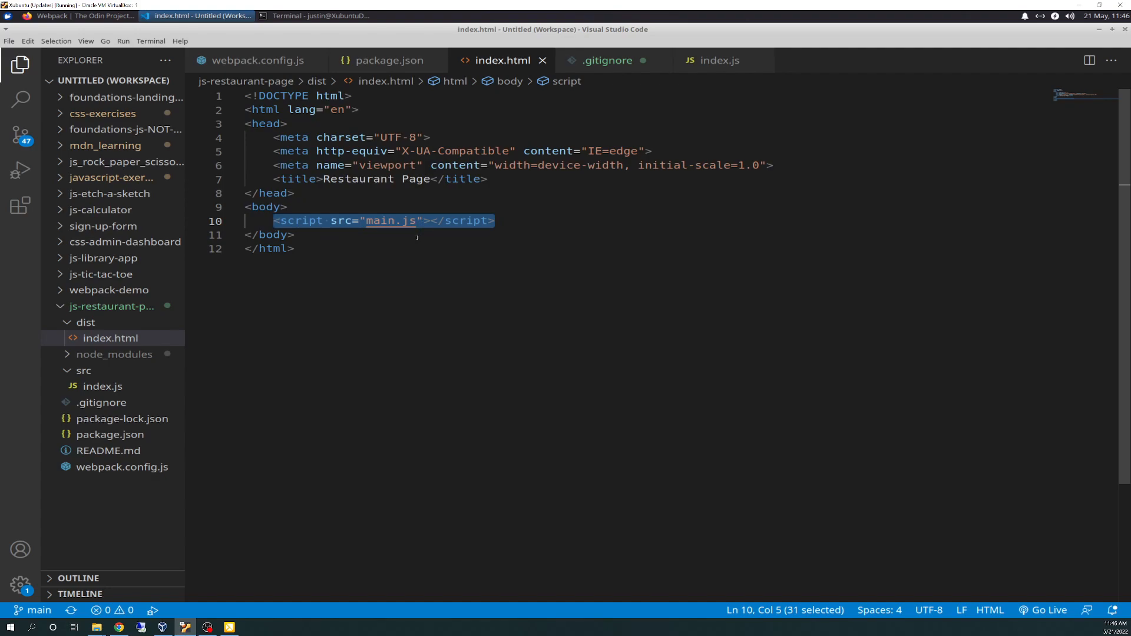
pyautogui.moveTo(479, 285)
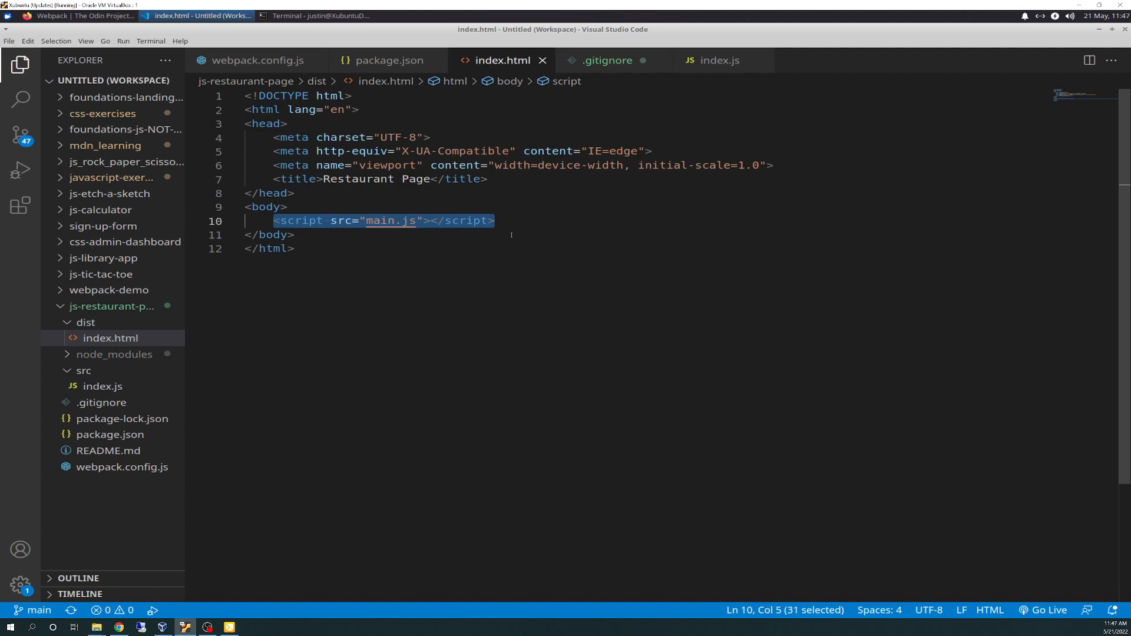
pyautogui.click(294, 235)
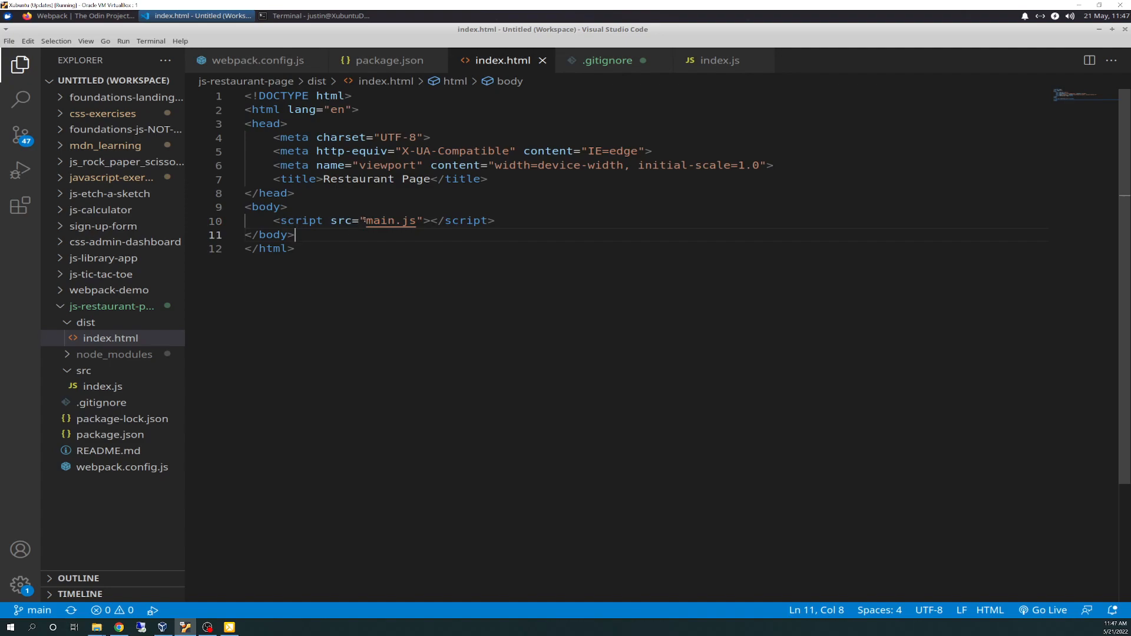
pyautogui.moveTo(391, 252)
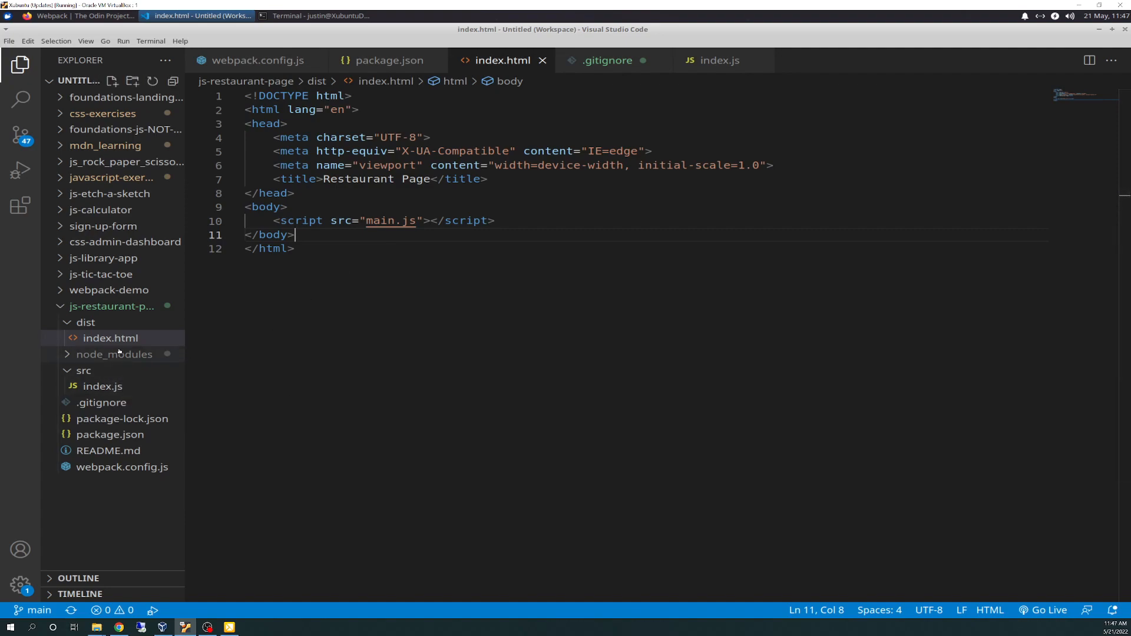
pyautogui.moveTo(111, 338)
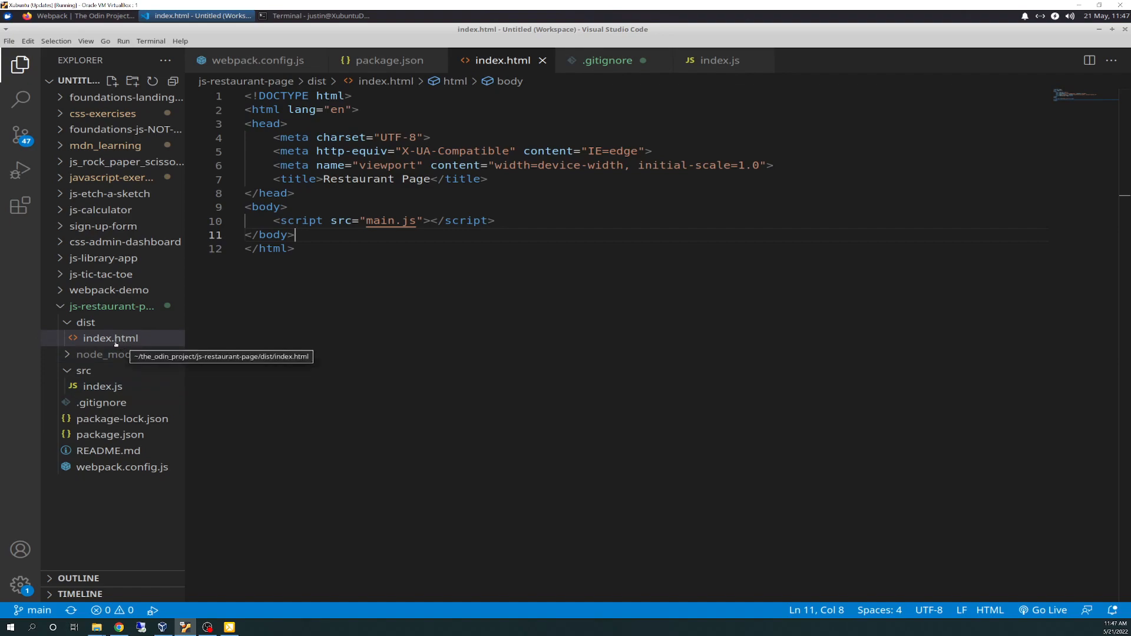
pyautogui.moveTo(101, 387)
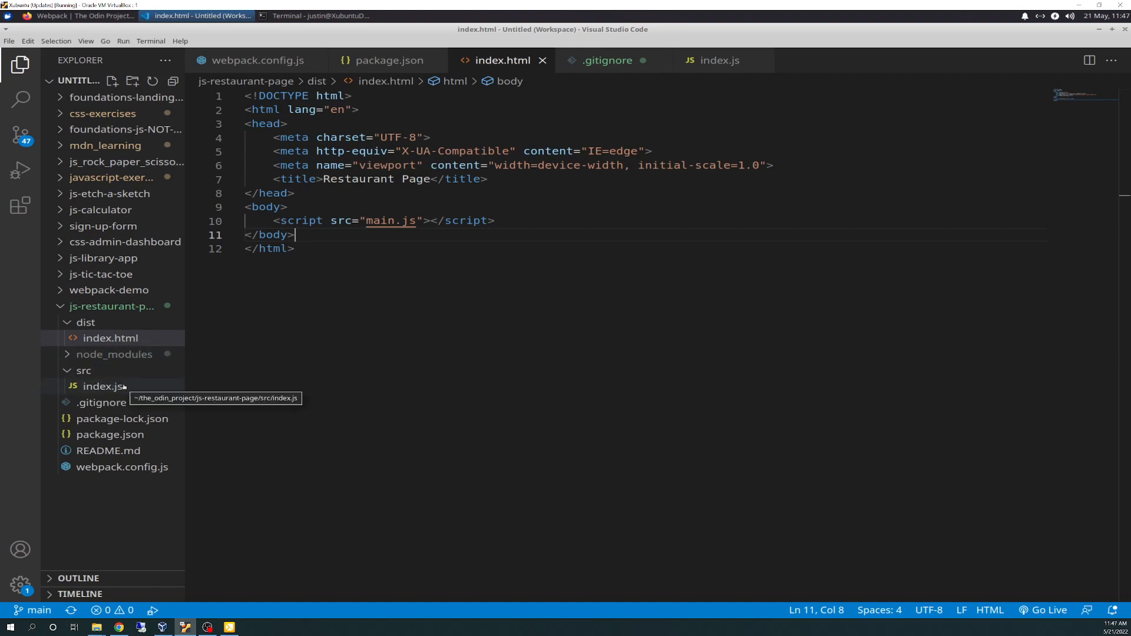
pyautogui.moveTo(136, 391)
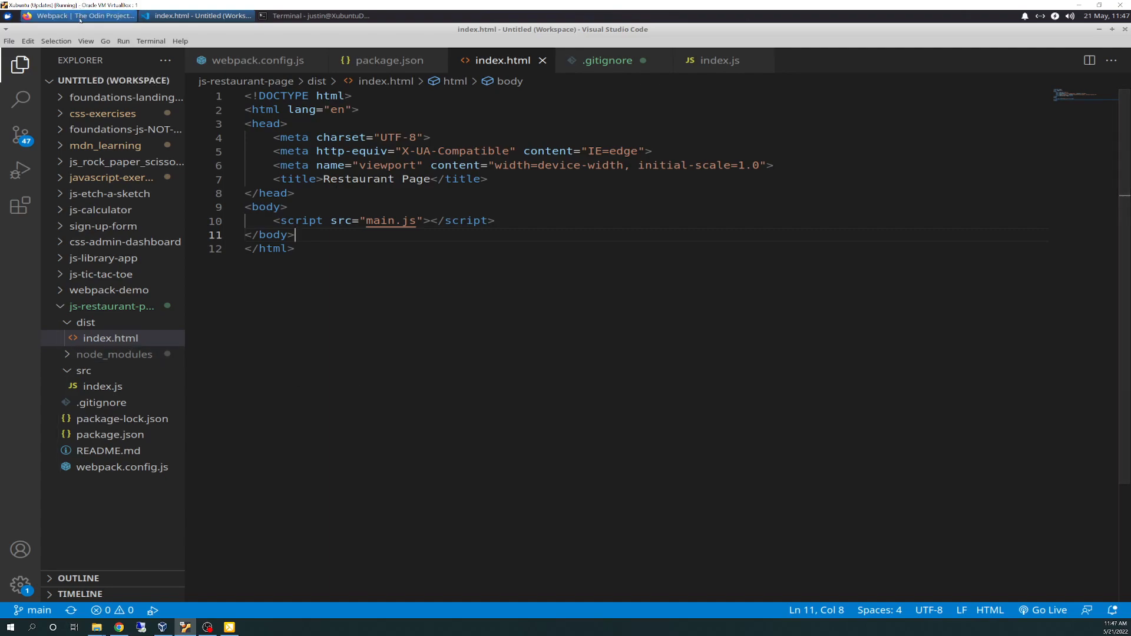
# Review the Restaurant Page assignment step about linking main.js in dist/index.html.
pyautogui.click(78, 15)
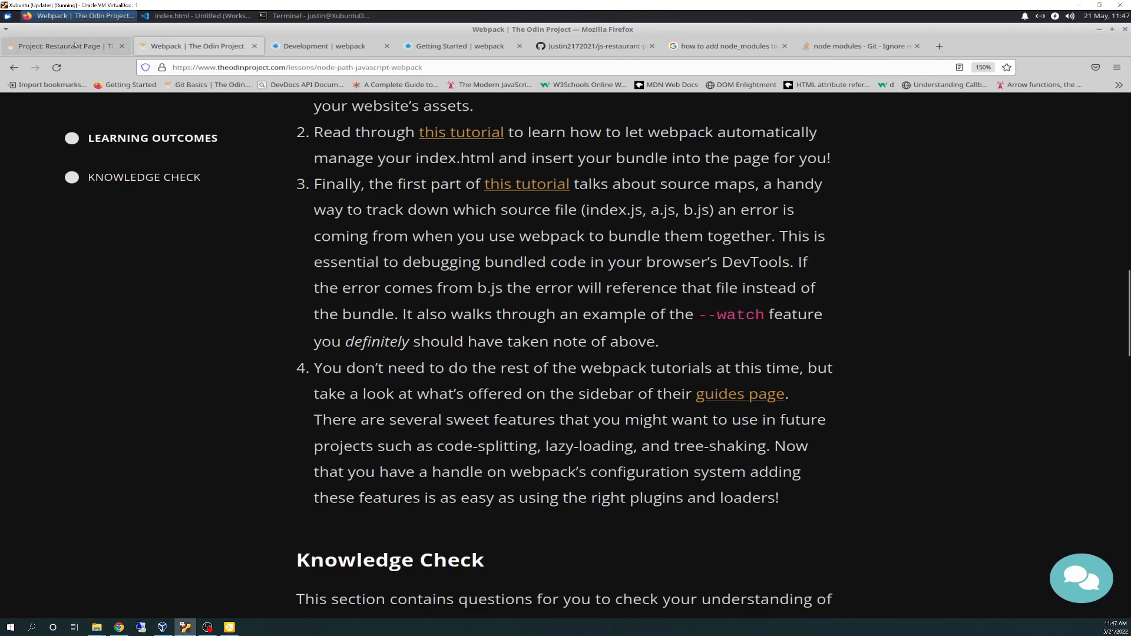
pyautogui.click(61, 46)
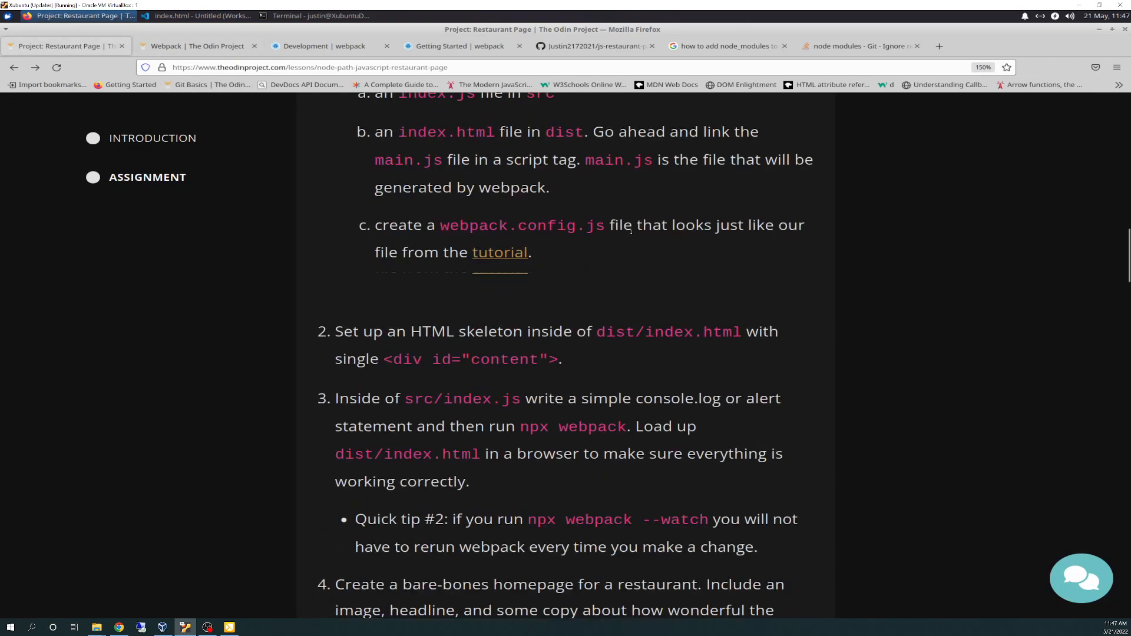
pyautogui.scroll(3)
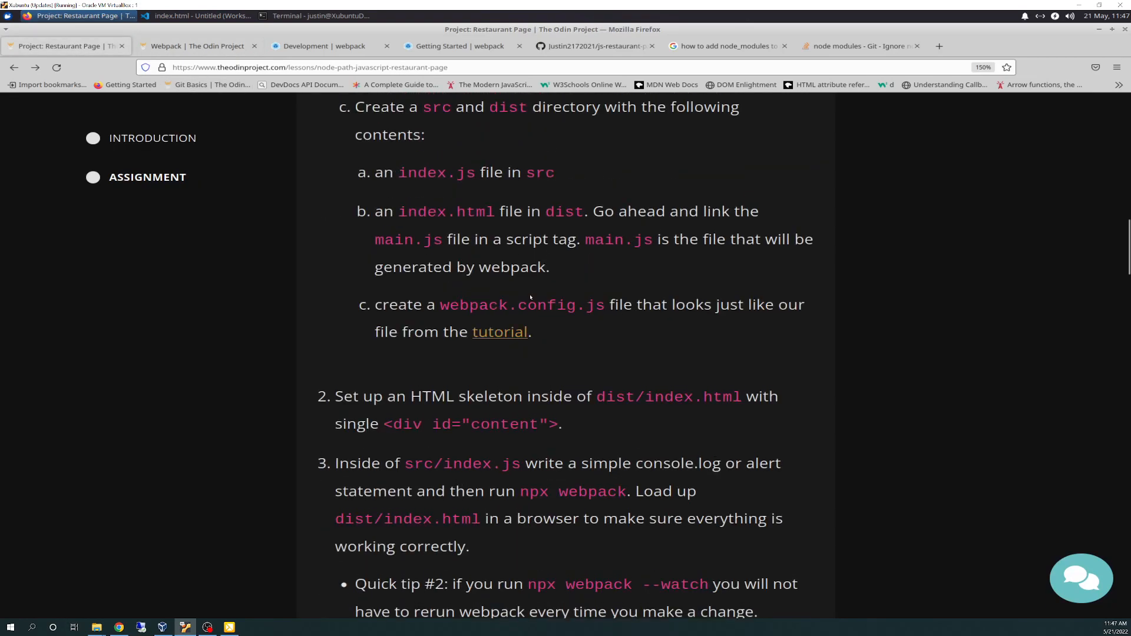
pyautogui.moveTo(508, 238)
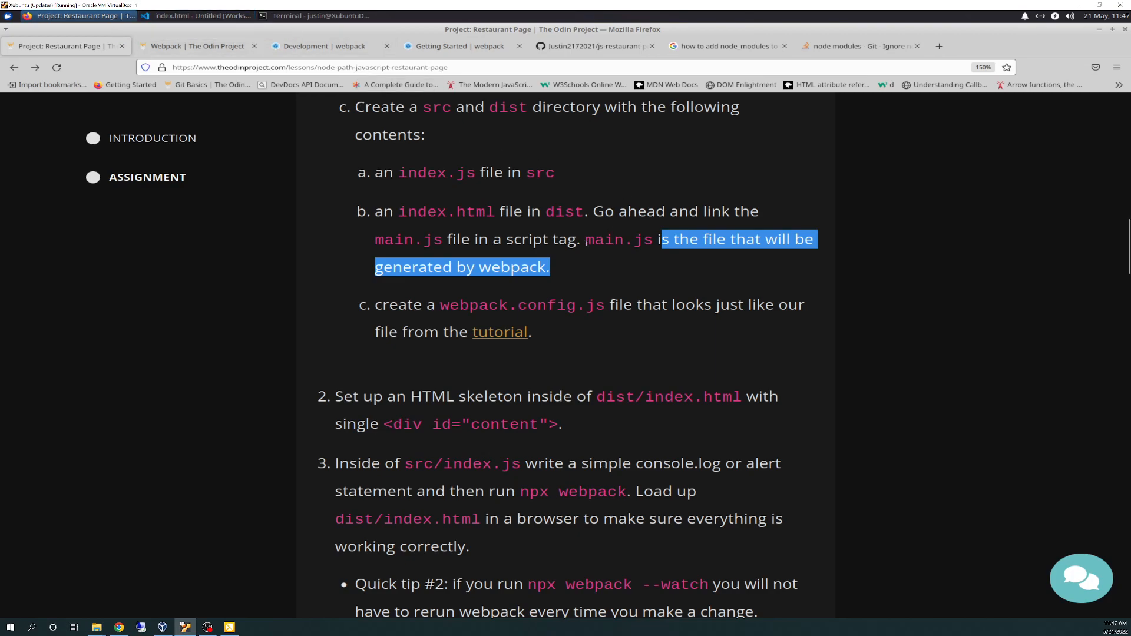
pyautogui.doubleClick(617, 240)
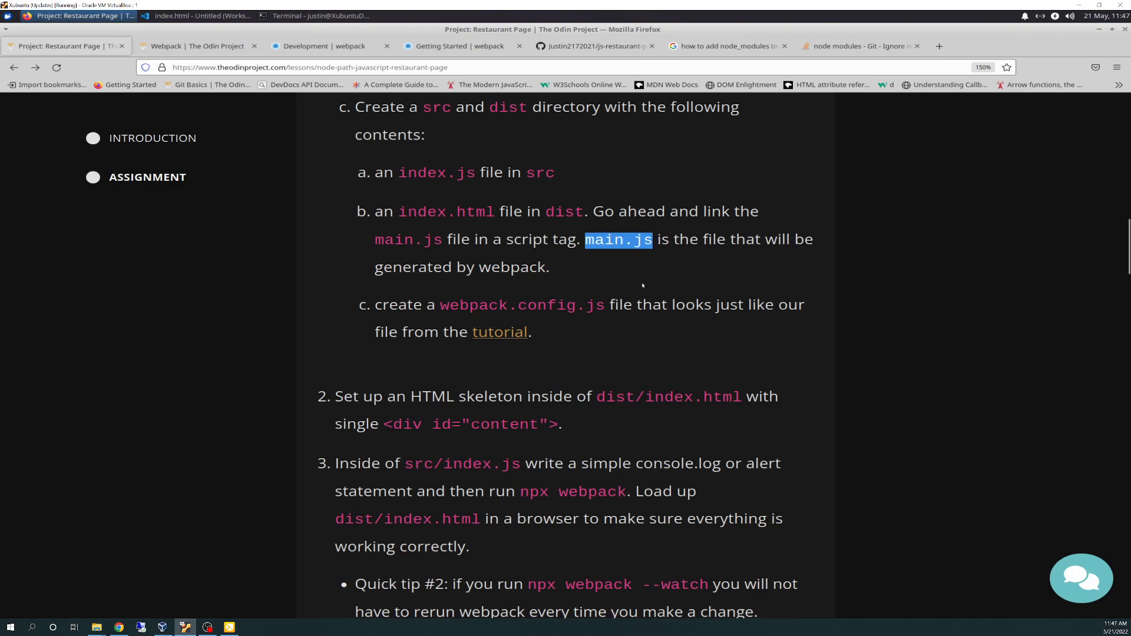
pyautogui.moveTo(631, 265)
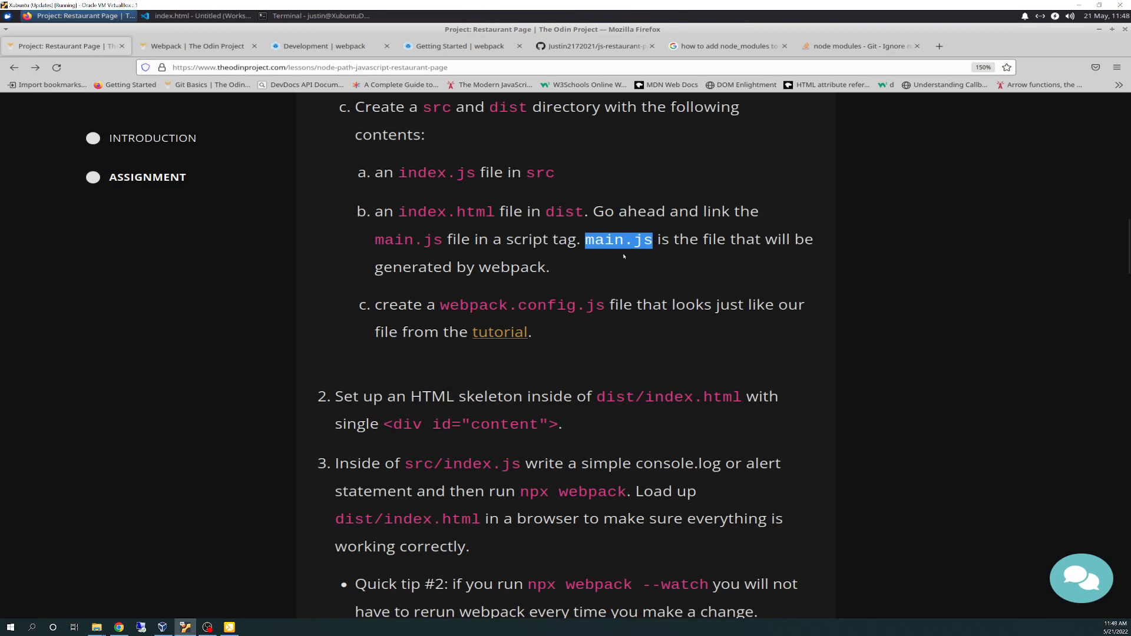
pyautogui.click(197, 15)
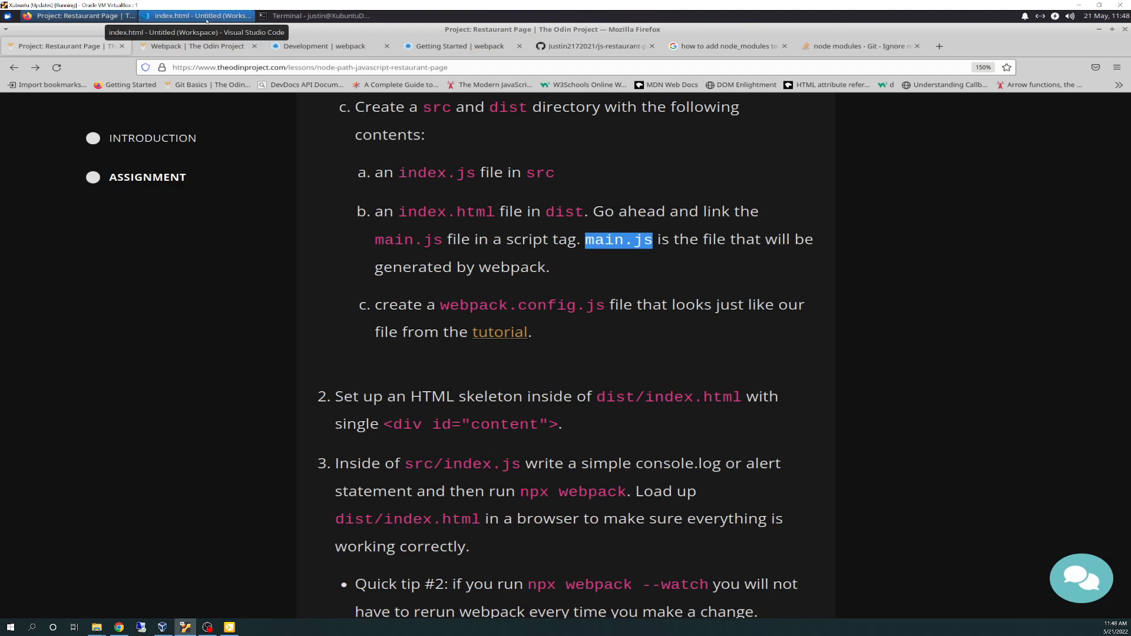
# Return to dist/index.html in the editor with its main.js script tag.
pyautogui.click(195, 15)
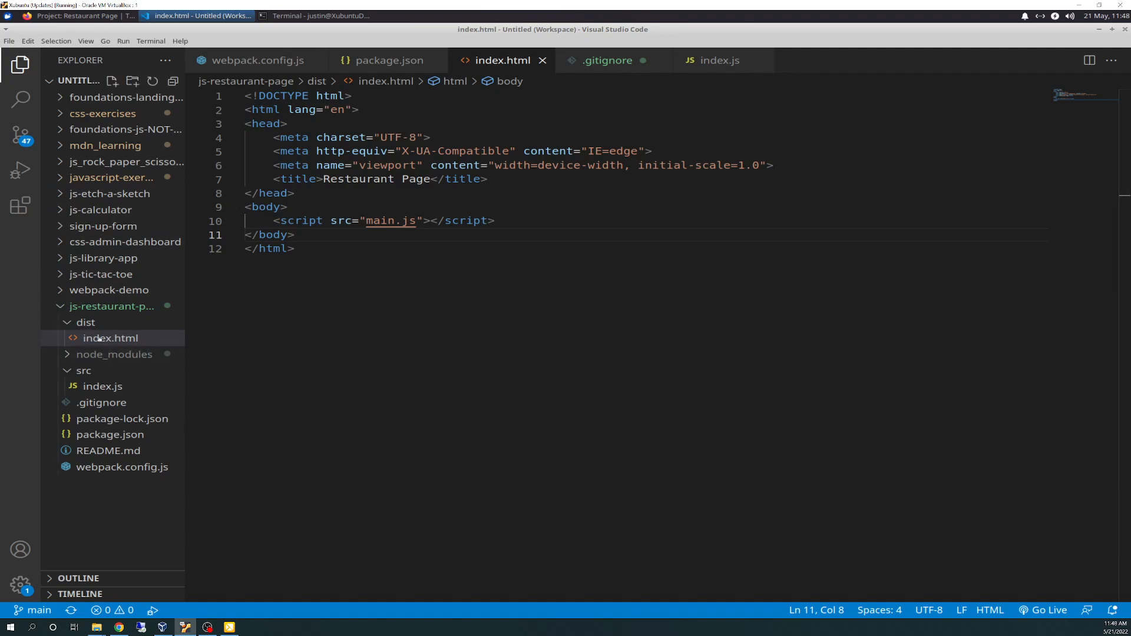
pyautogui.moveTo(101, 403)
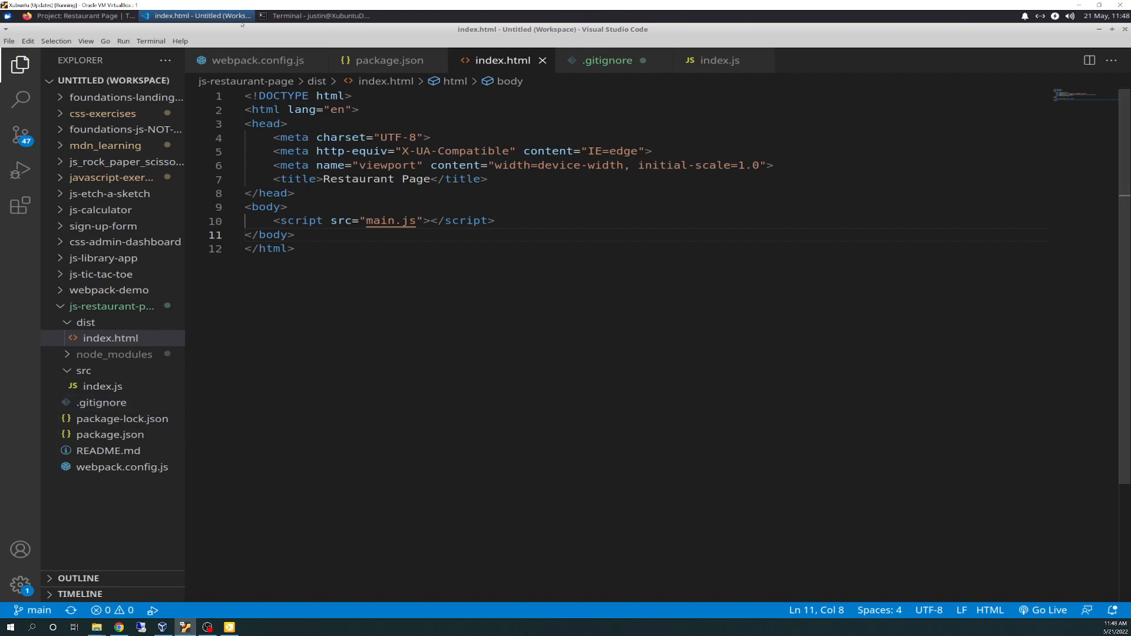
pyautogui.click(65, 15)
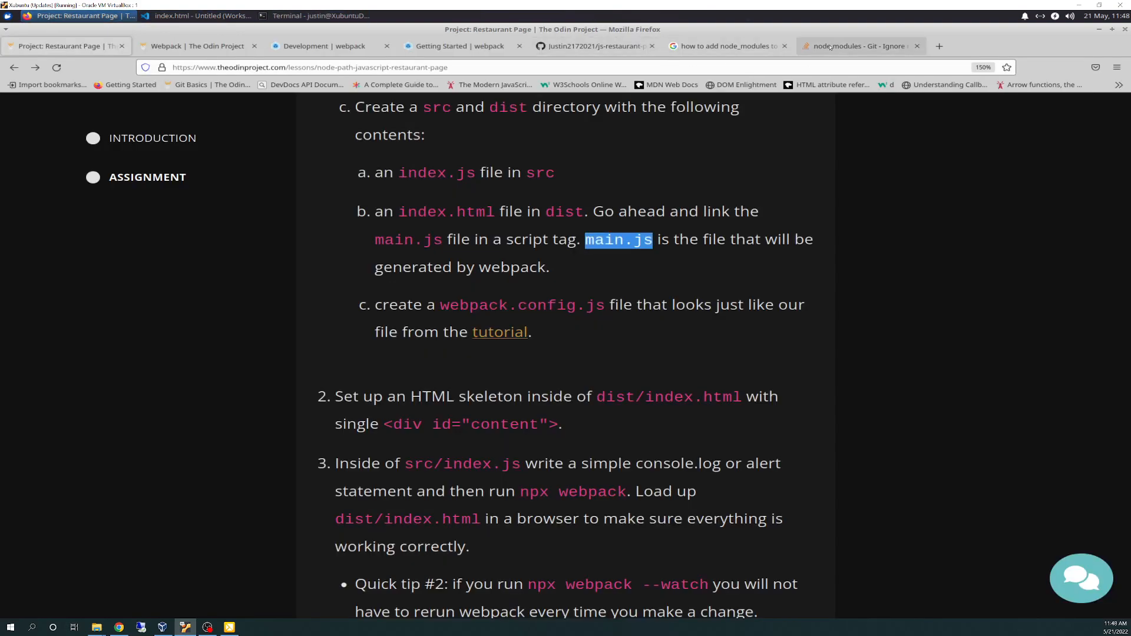
pyautogui.click(859, 46)
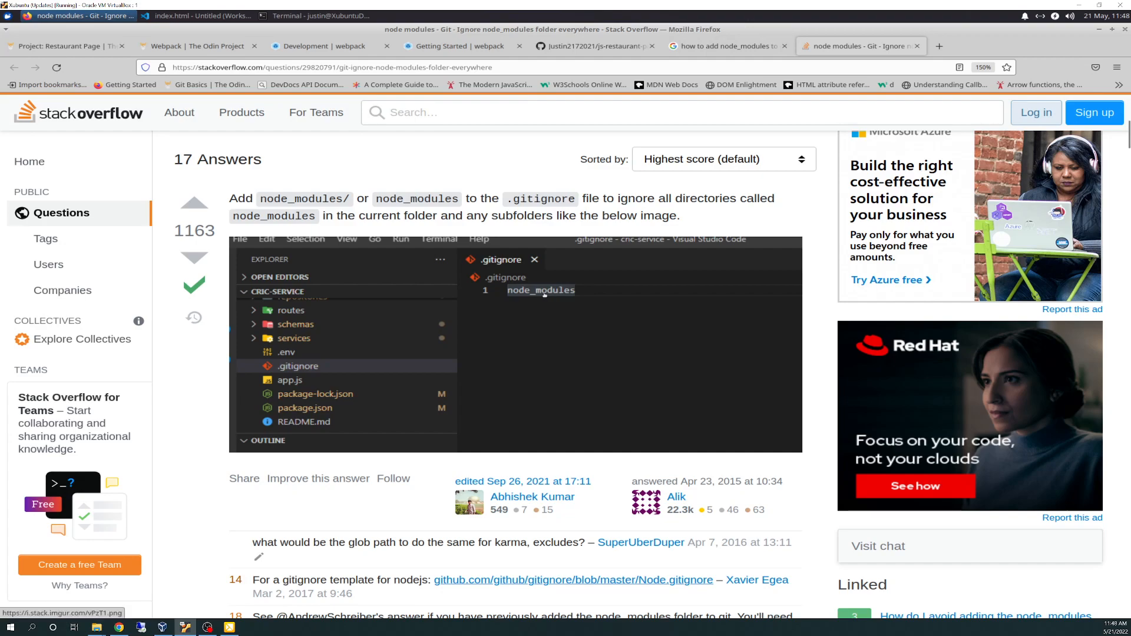
pyautogui.moveTo(373, 229)
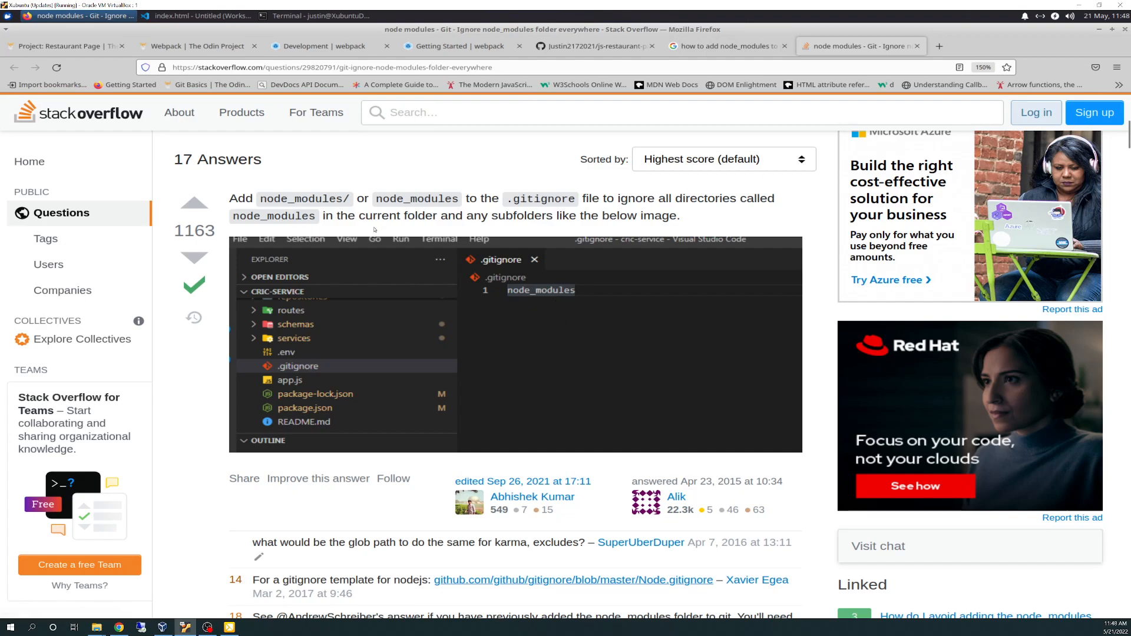
pyautogui.moveTo(503, 280)
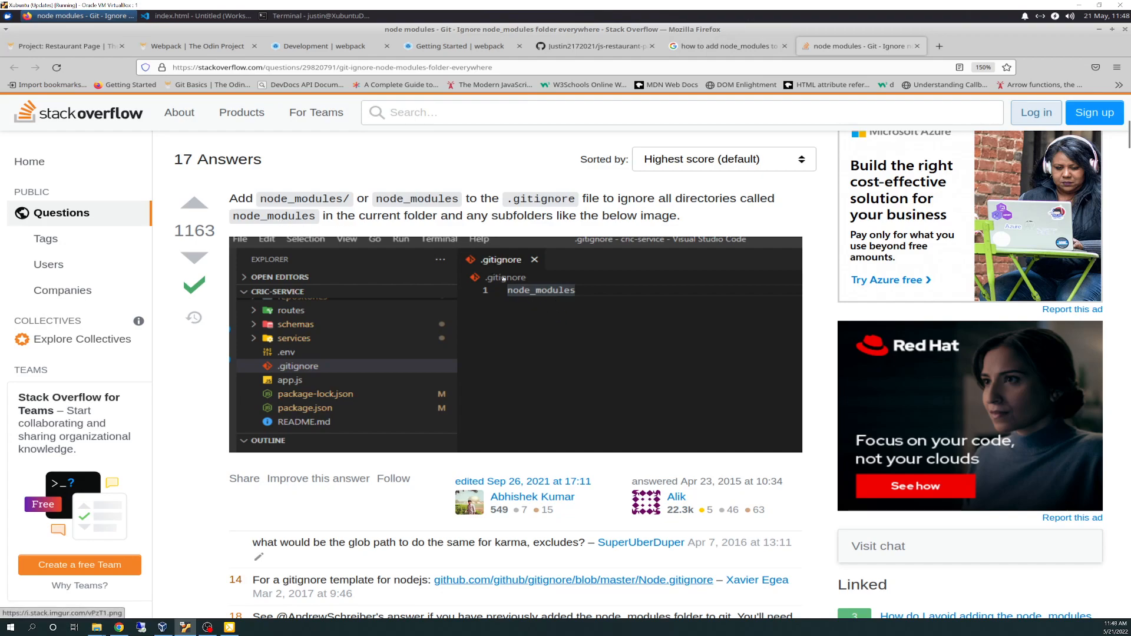
pyautogui.moveTo(612, 281)
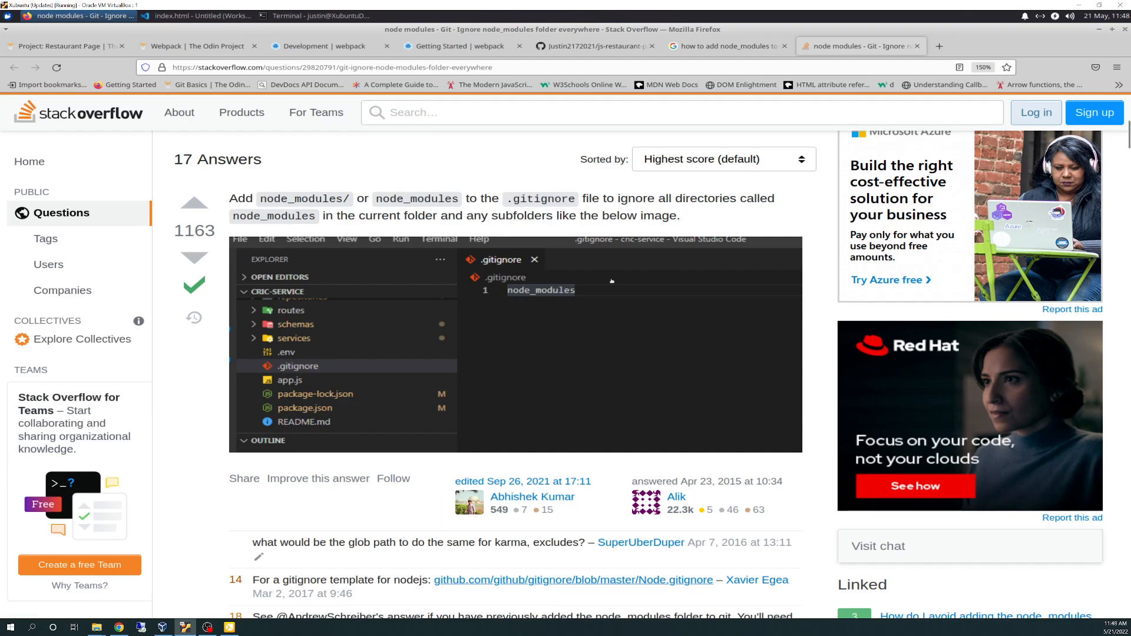
pyautogui.moveTo(522, 291)
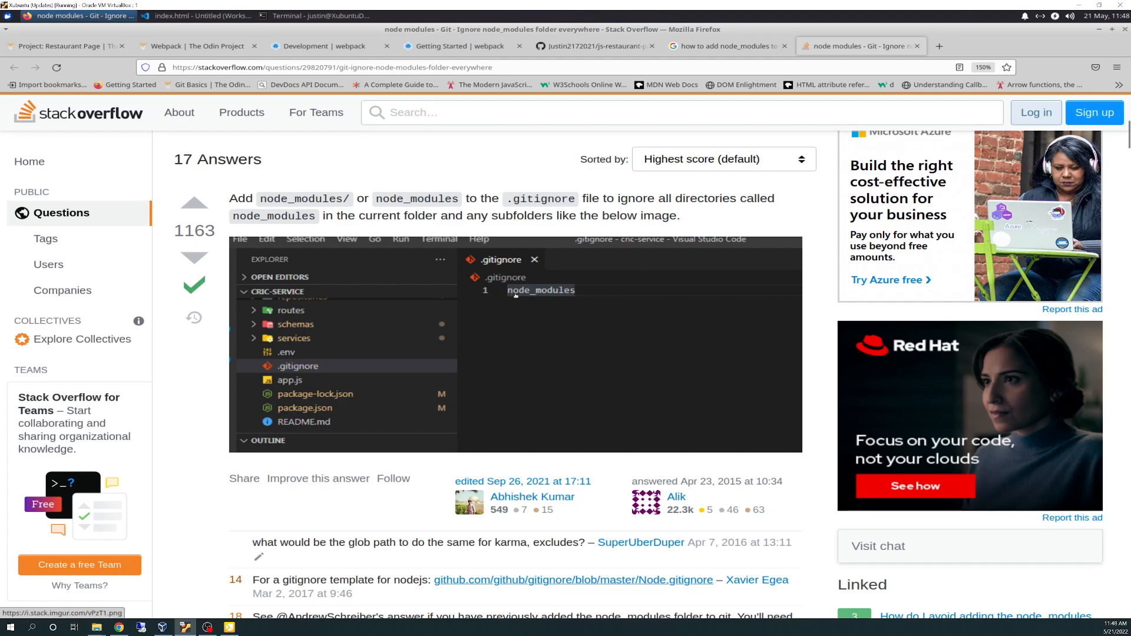
pyautogui.click(198, 15)
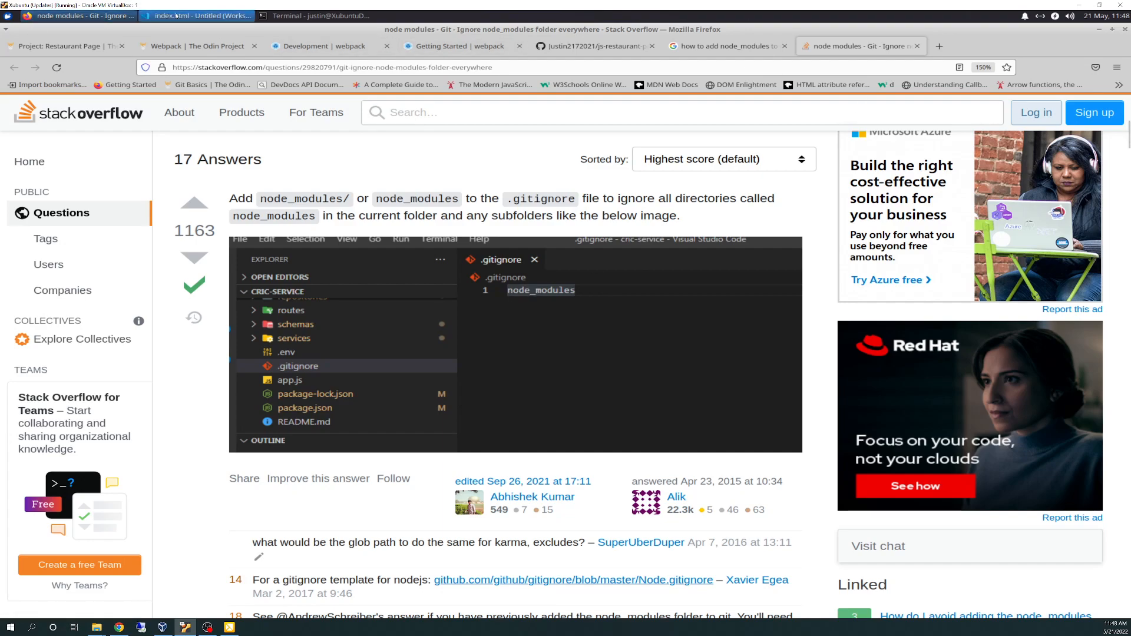
pyautogui.moveTo(198, 15)
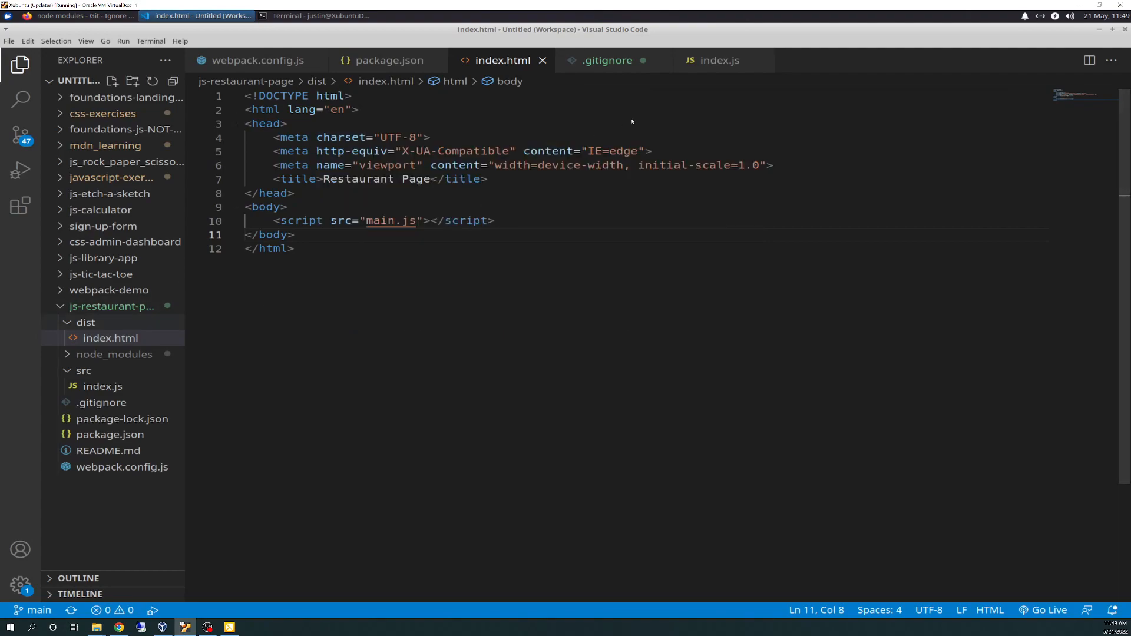
# View the project's .gitignore listing node_modules.
pyautogui.click(101, 403)
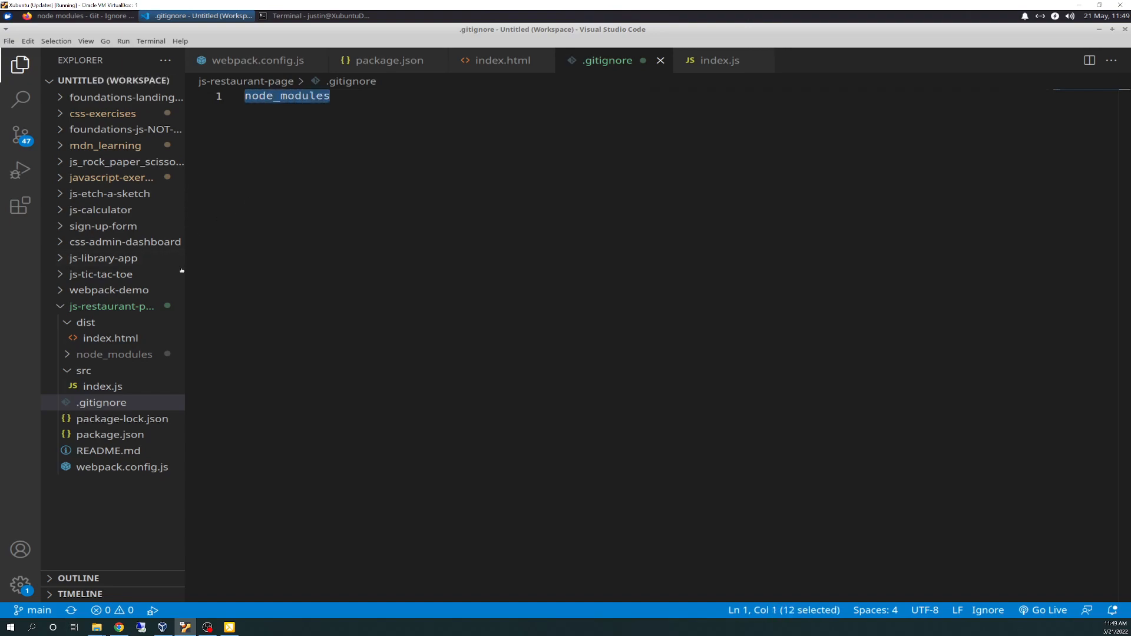
pyautogui.click(330, 95)
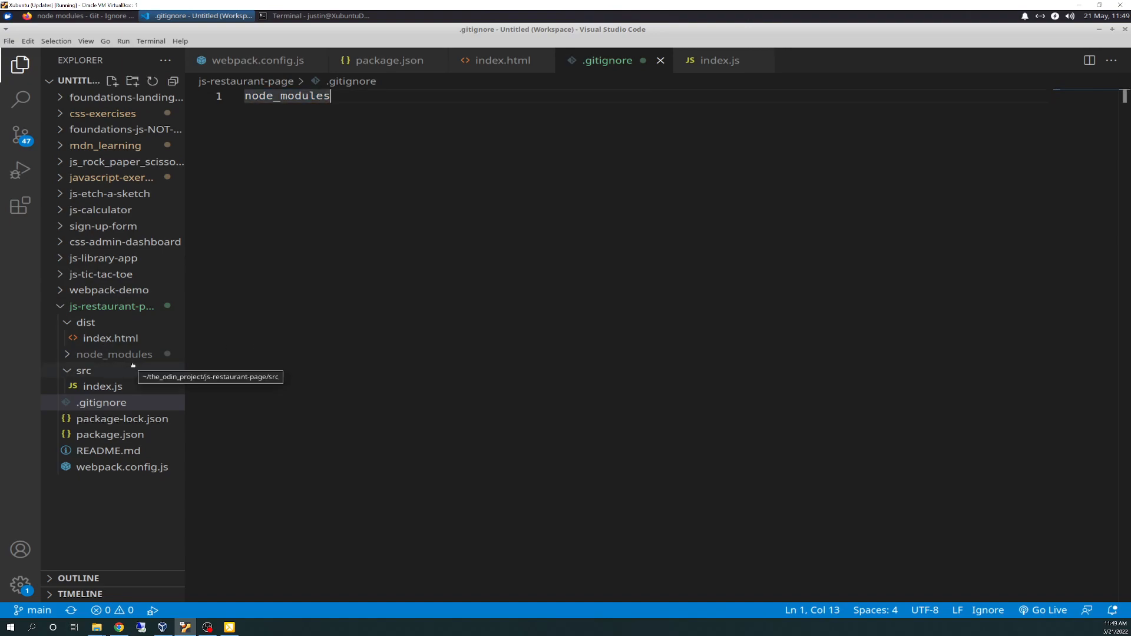
pyautogui.moveTo(368, 318)
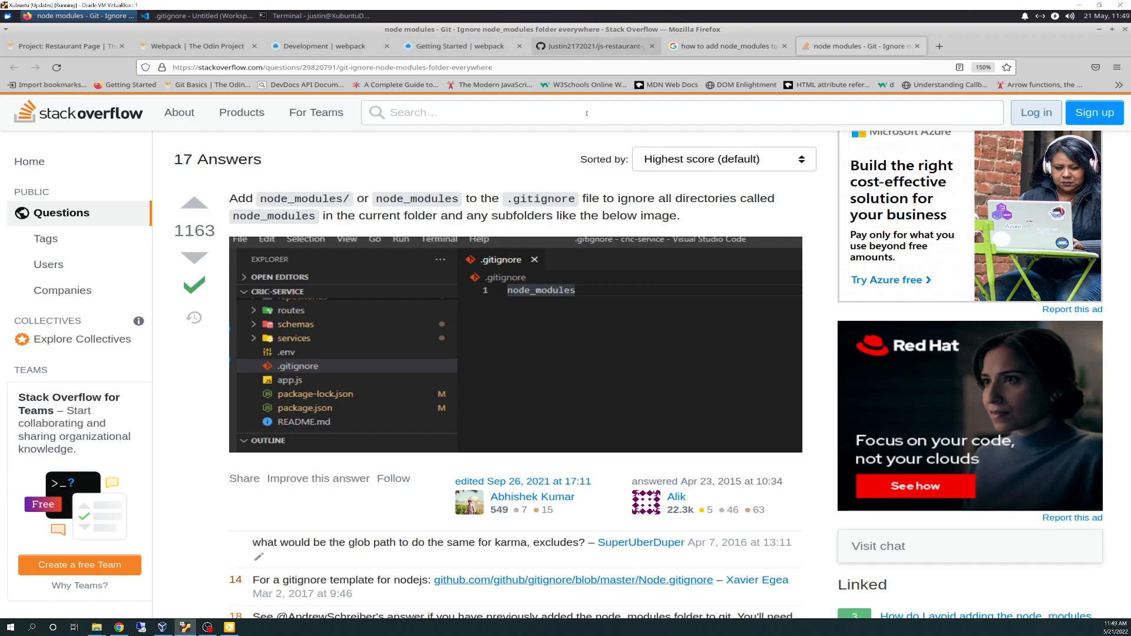
# Bring up the js-restaurant-page GitHub repository listing .gitignore among its files.
pyautogui.click(594, 46)
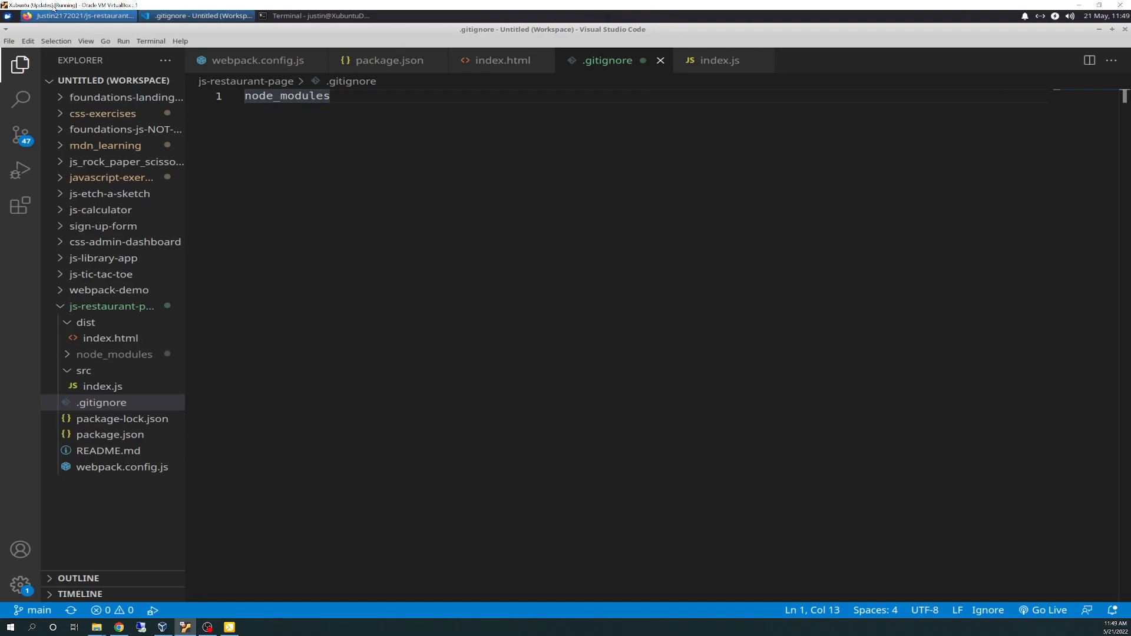
pyautogui.click(79, 15)
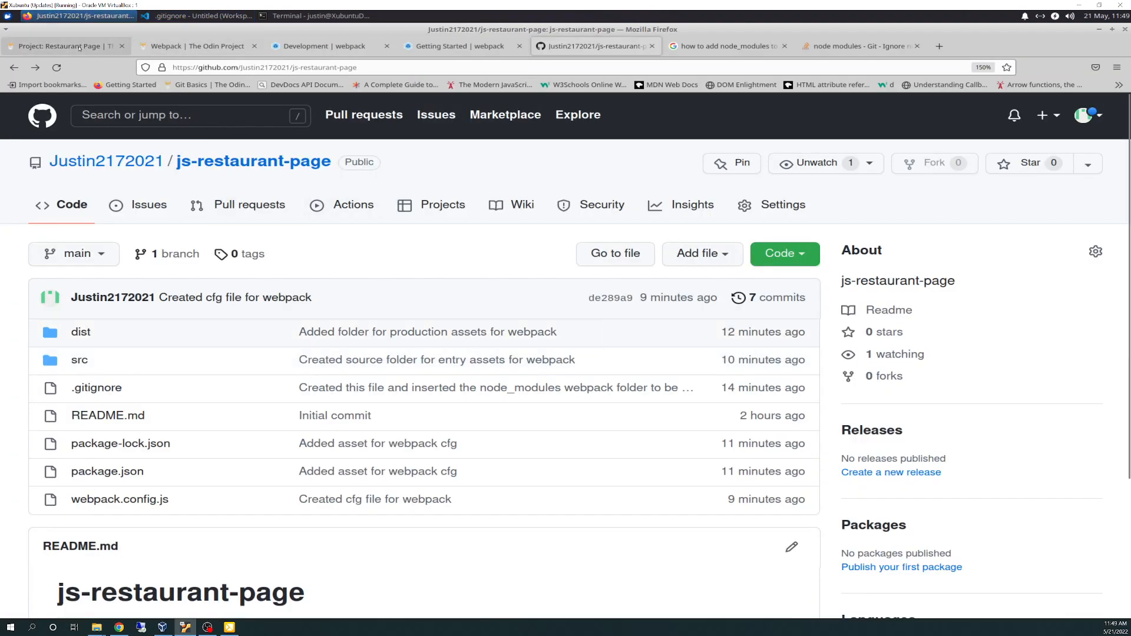
# Return to the Restaurant Page lesson step asking for a single content div.
pyautogui.click(57, 46)
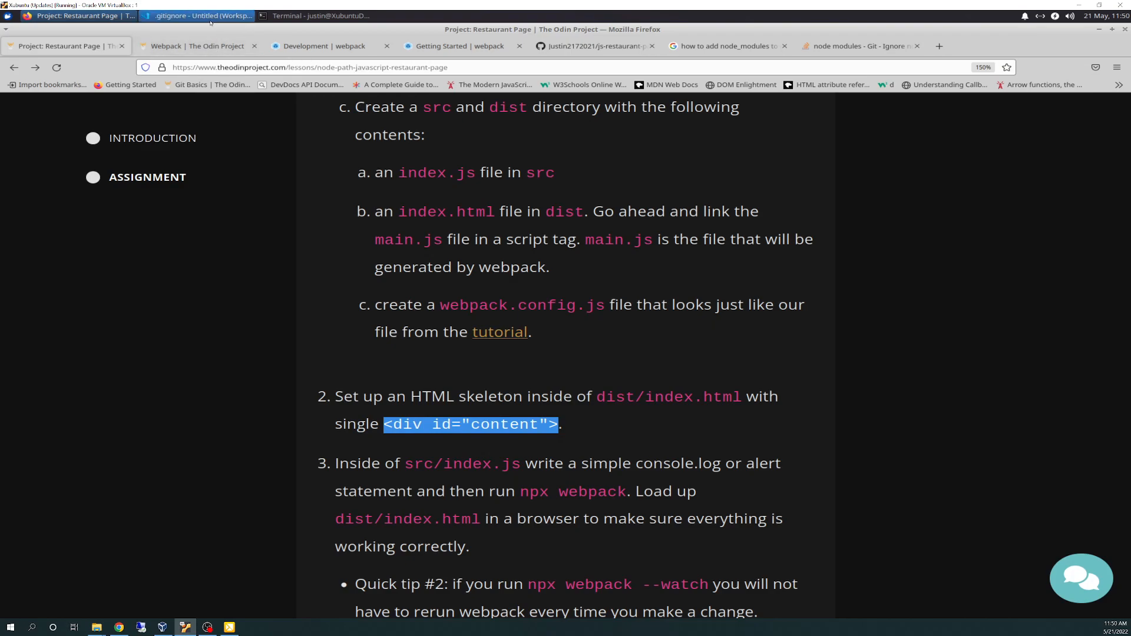
# Position the cursor after the main.js script tag in dist/index.html for the content div.
pyautogui.click(198, 16)
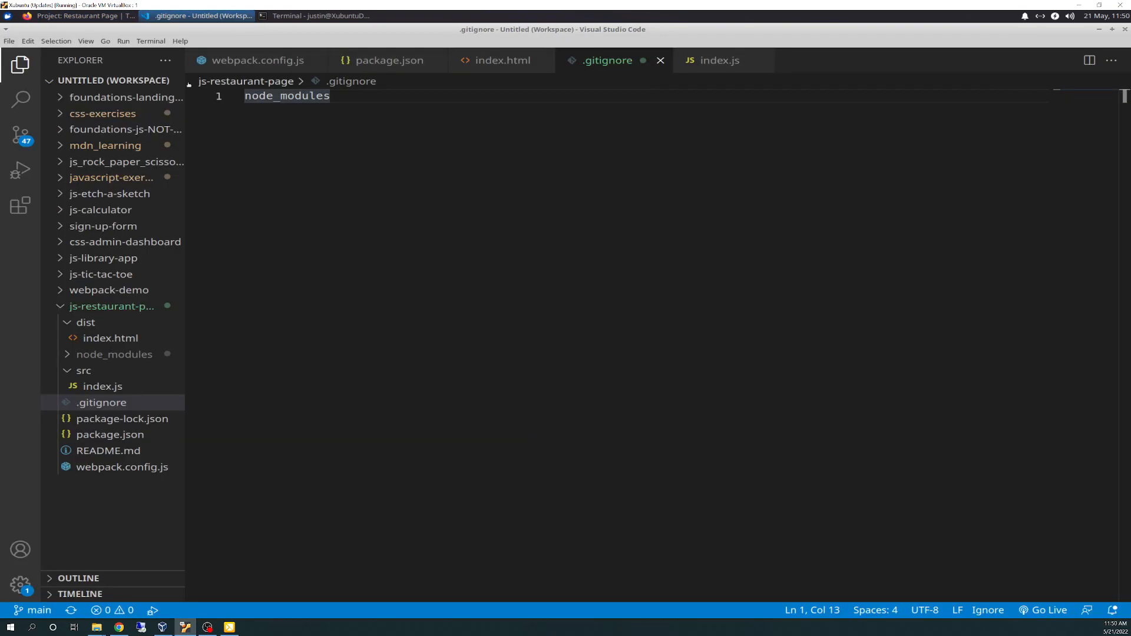
pyautogui.click(111, 339)
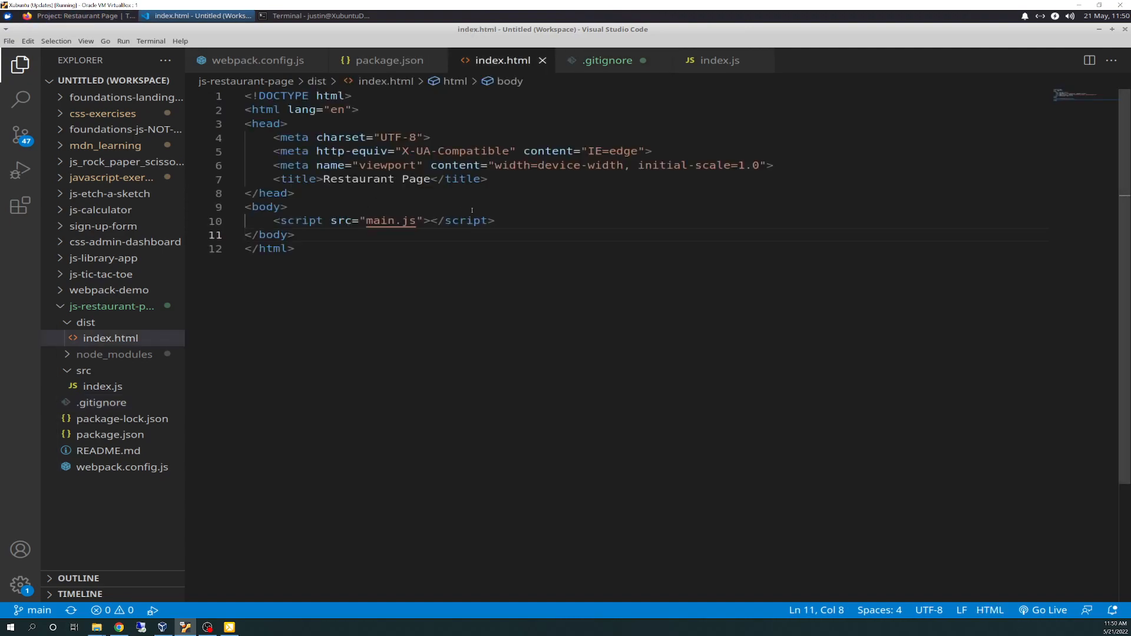
pyautogui.click(496, 220)
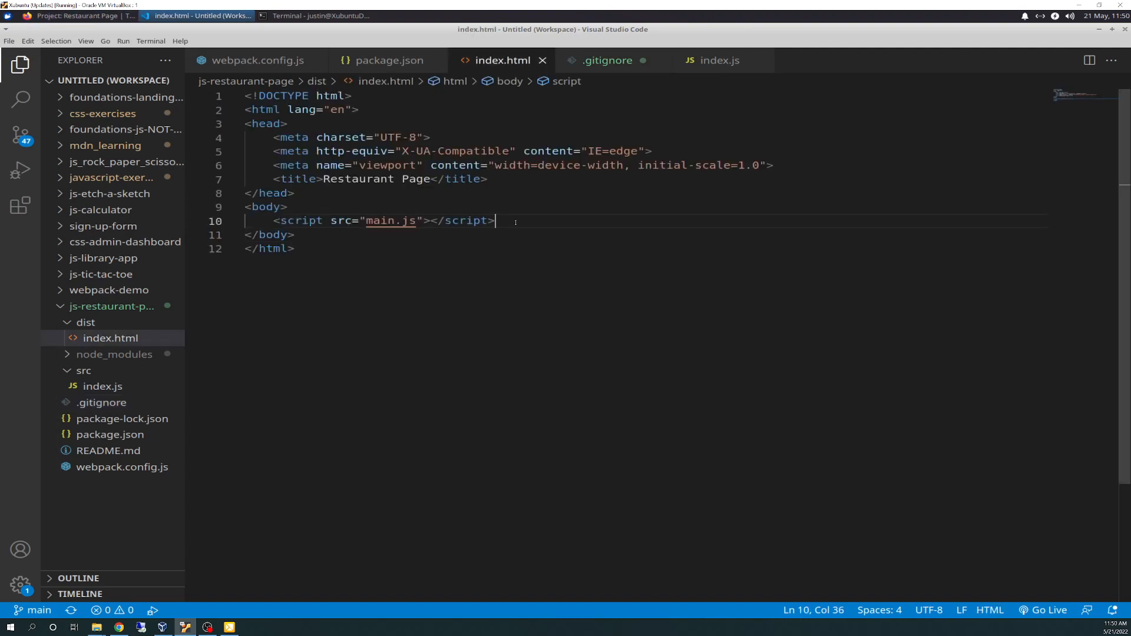
pyautogui.moveTo(346, 220)
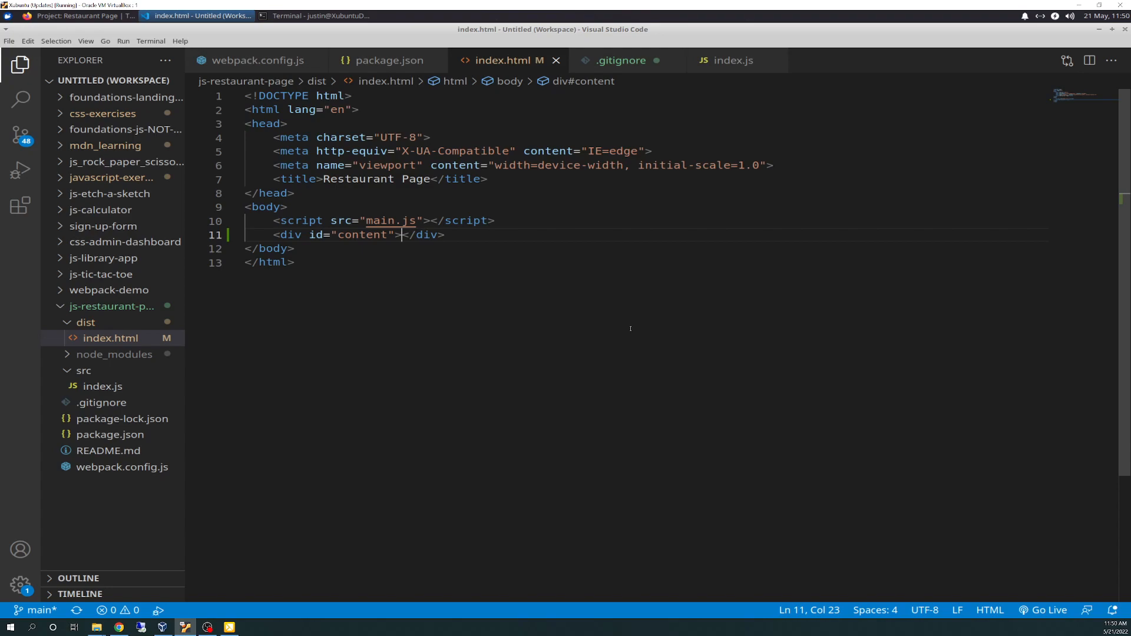
pyautogui.moveTo(661, 339)
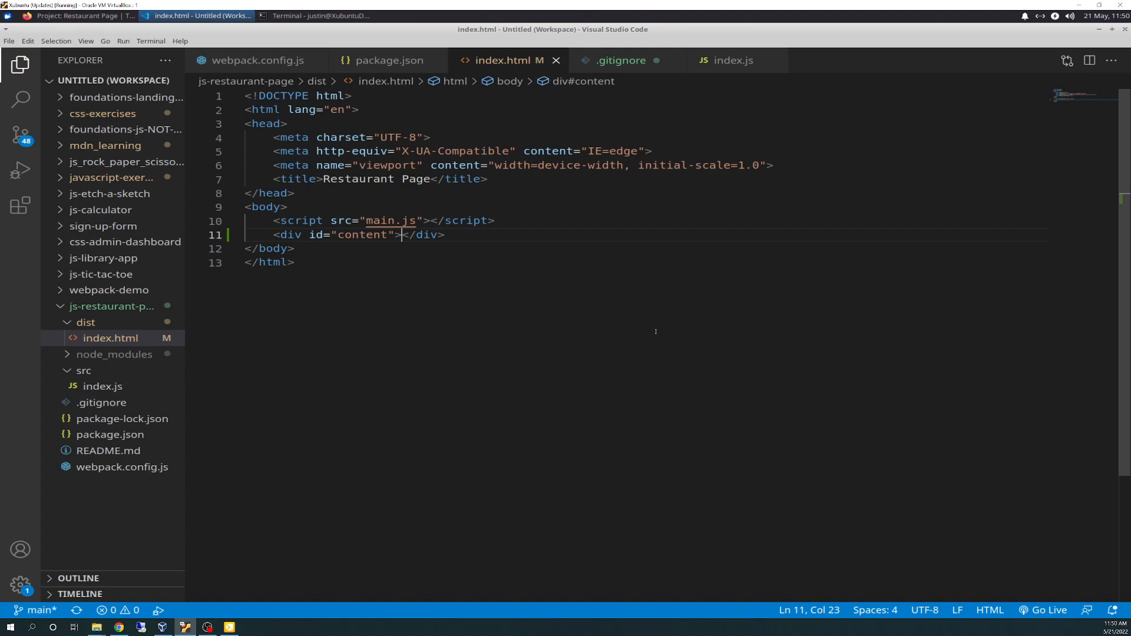
pyautogui.moveTo(498, 269)
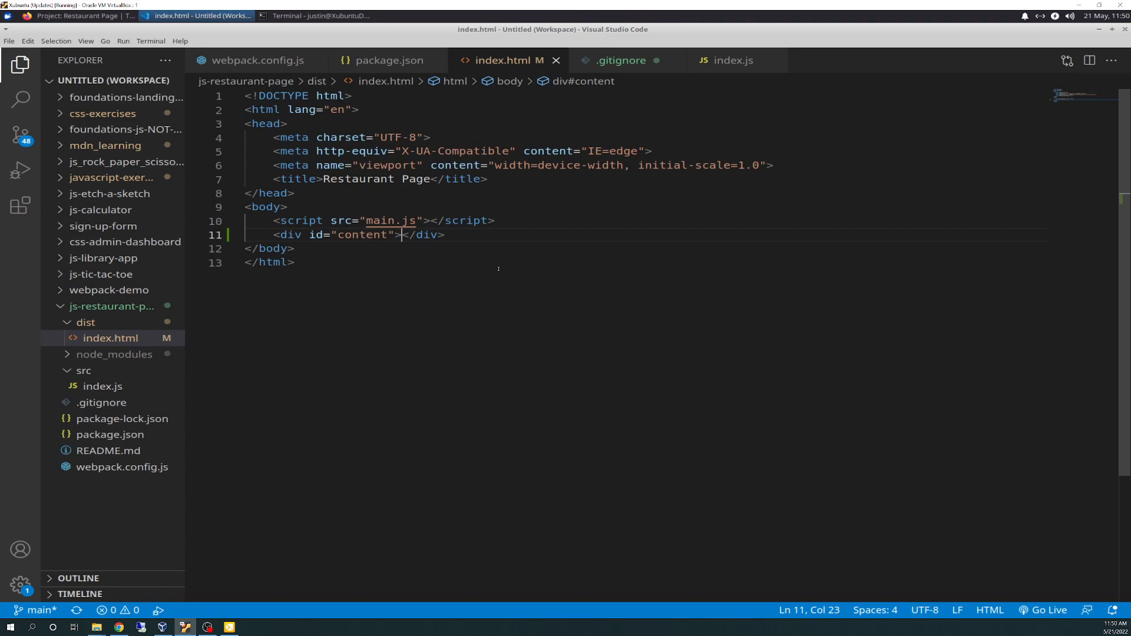
# Reread the lesson's console.log instruction alongside src/index.js.
pyautogui.click(67, 15)
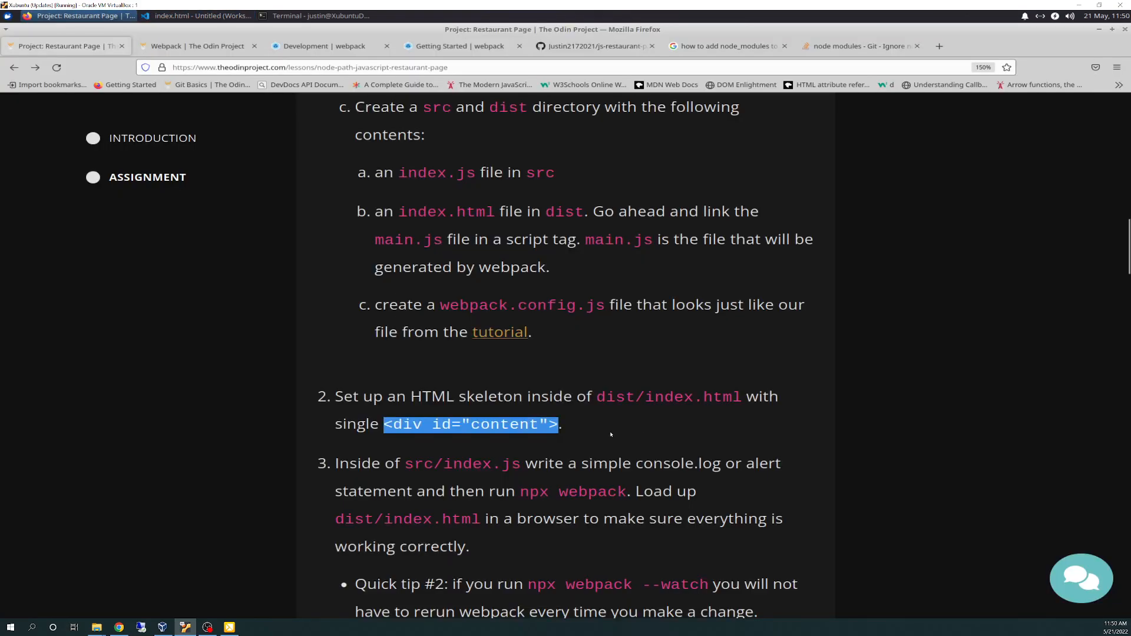
pyautogui.moveTo(806, 443)
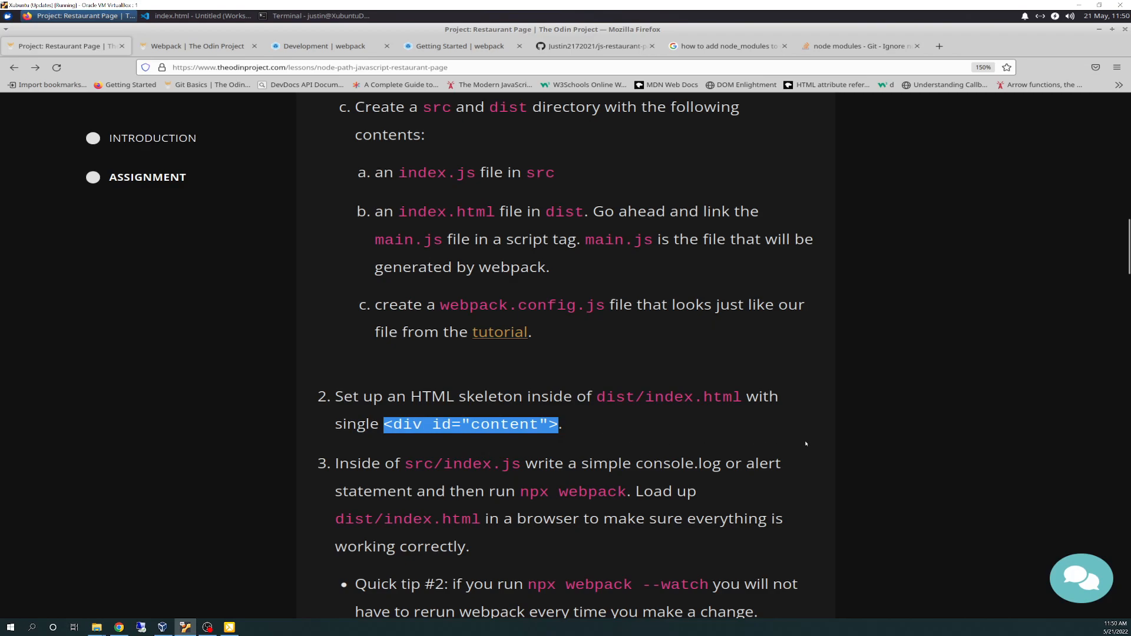
pyautogui.scroll(-3)
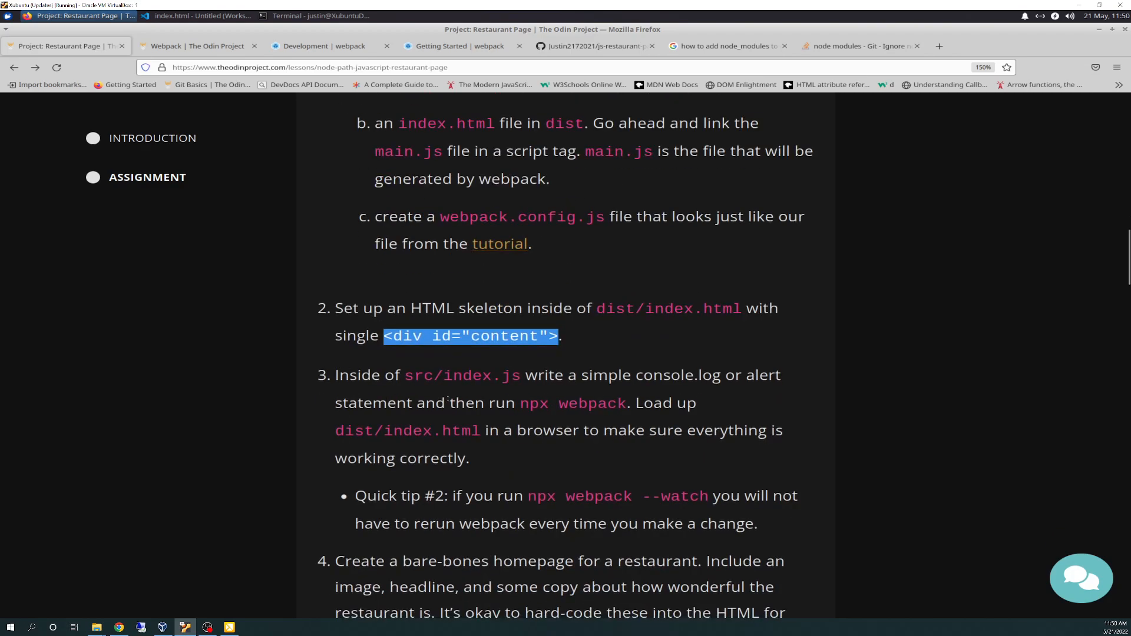
pyautogui.moveTo(427, 388)
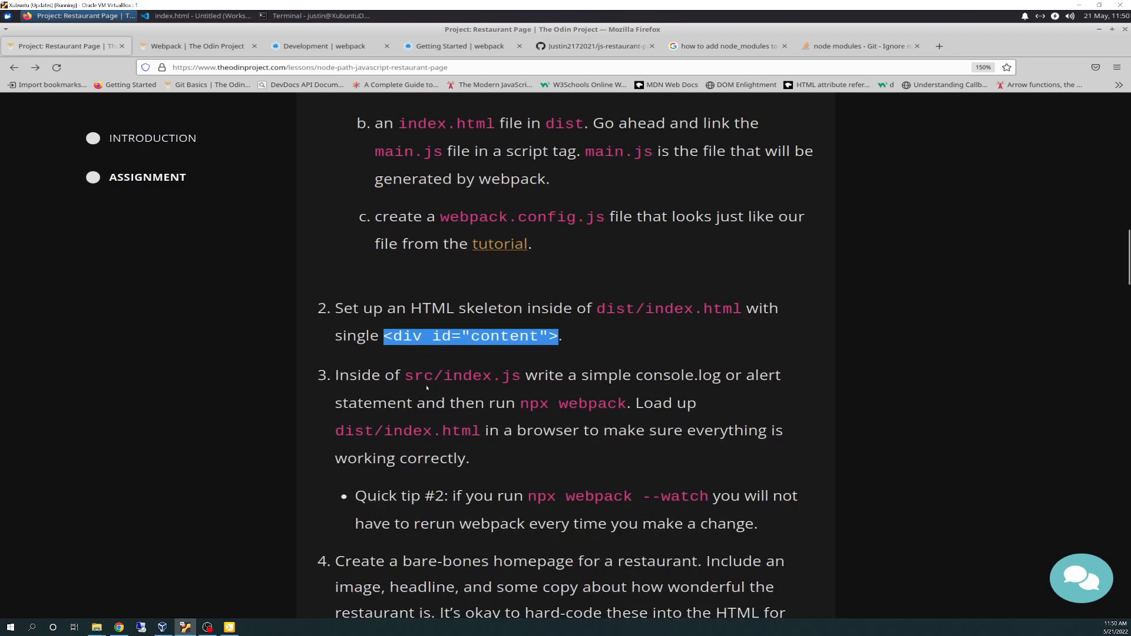
pyautogui.click(197, 15)
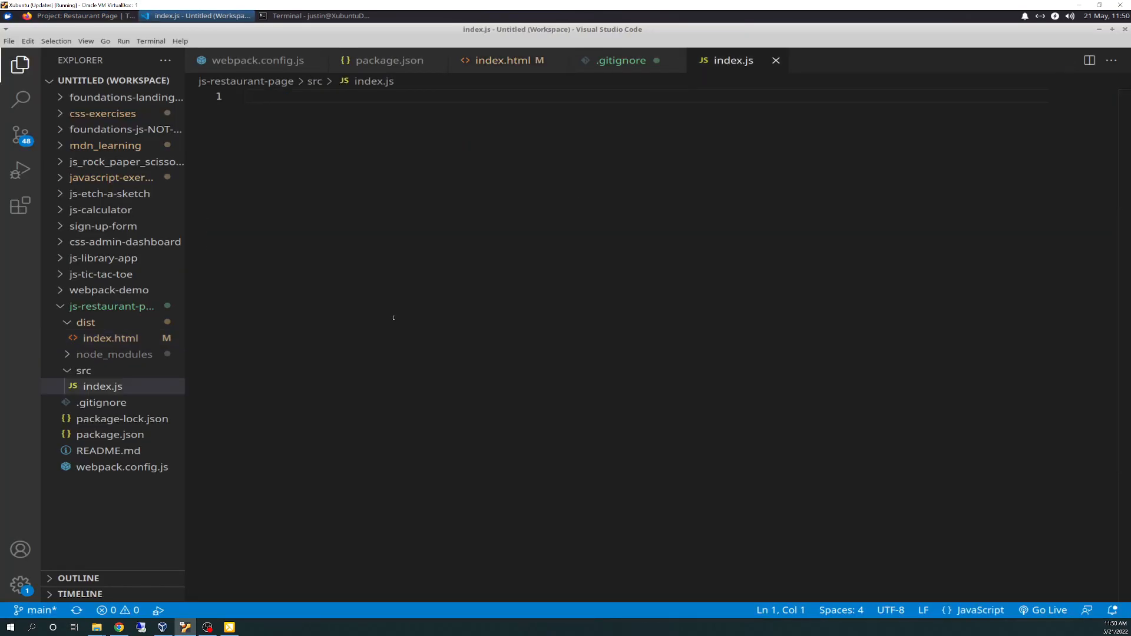
pyautogui.click(66, 15)
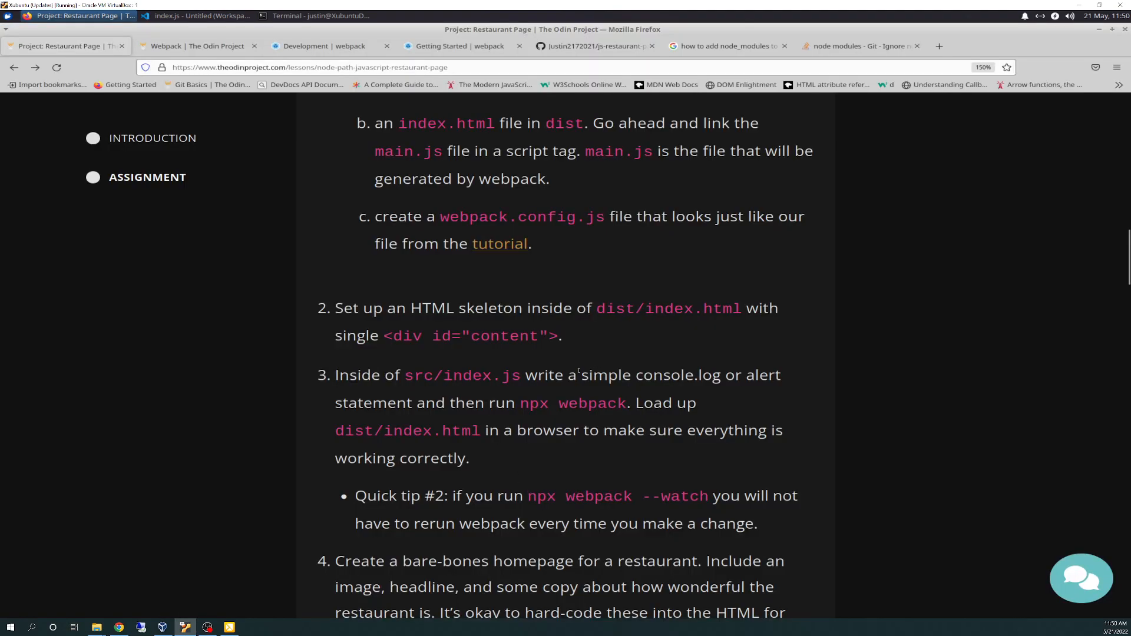
pyautogui.moveTo(738, 420)
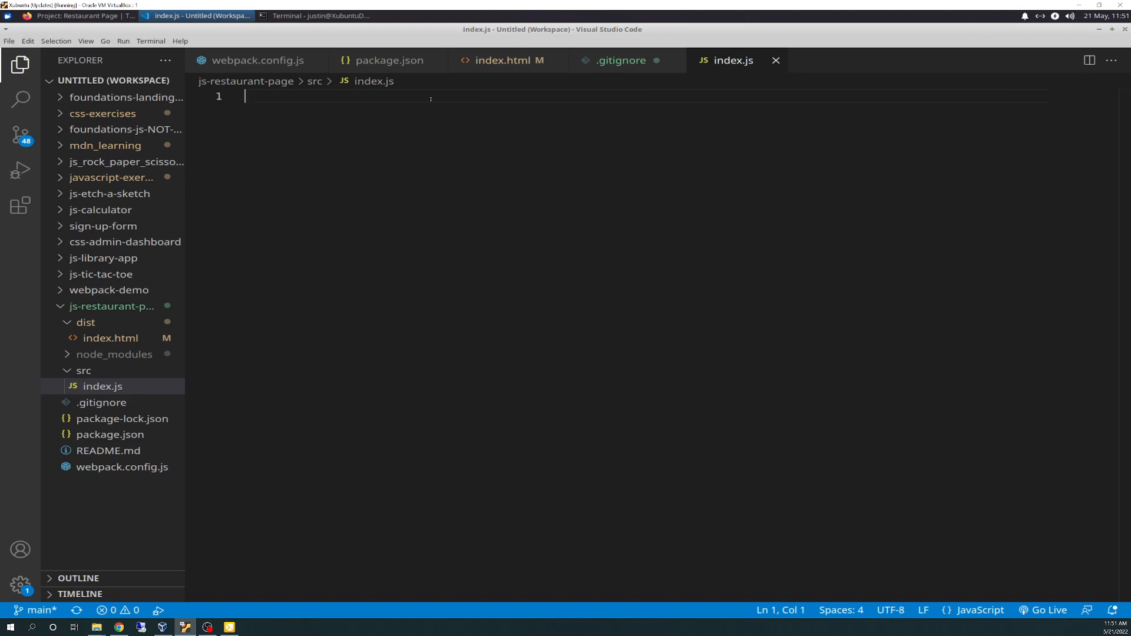
# Write console.log("This is my console.log statement from /src/index.js"); in src/index.js and save it.
pyautogui.write('console.log*')
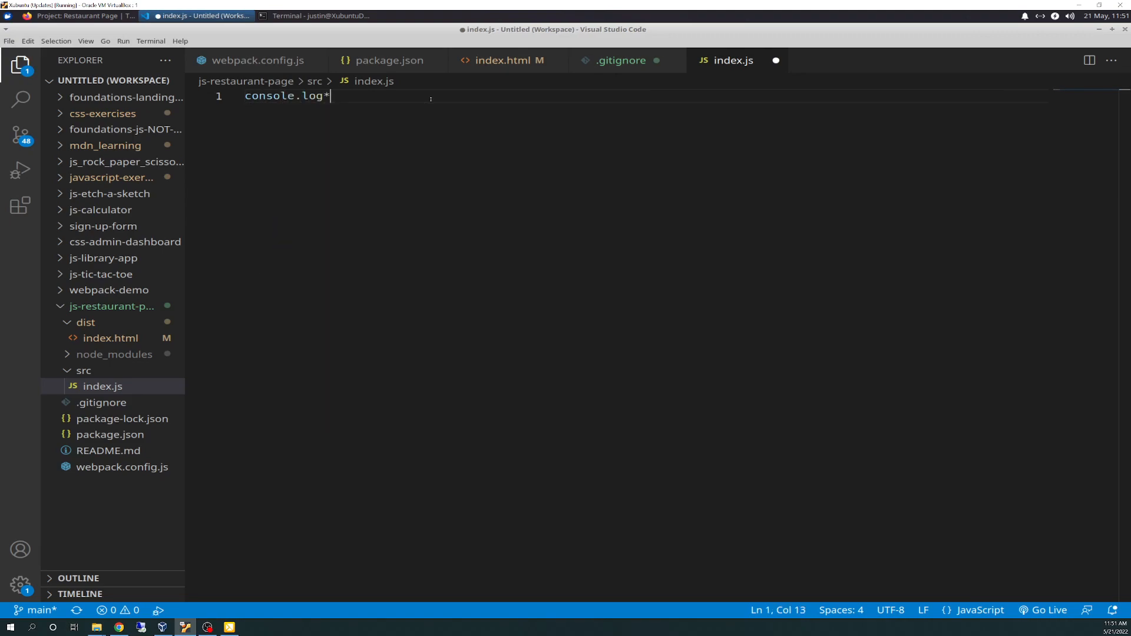
pyautogui.write('("')
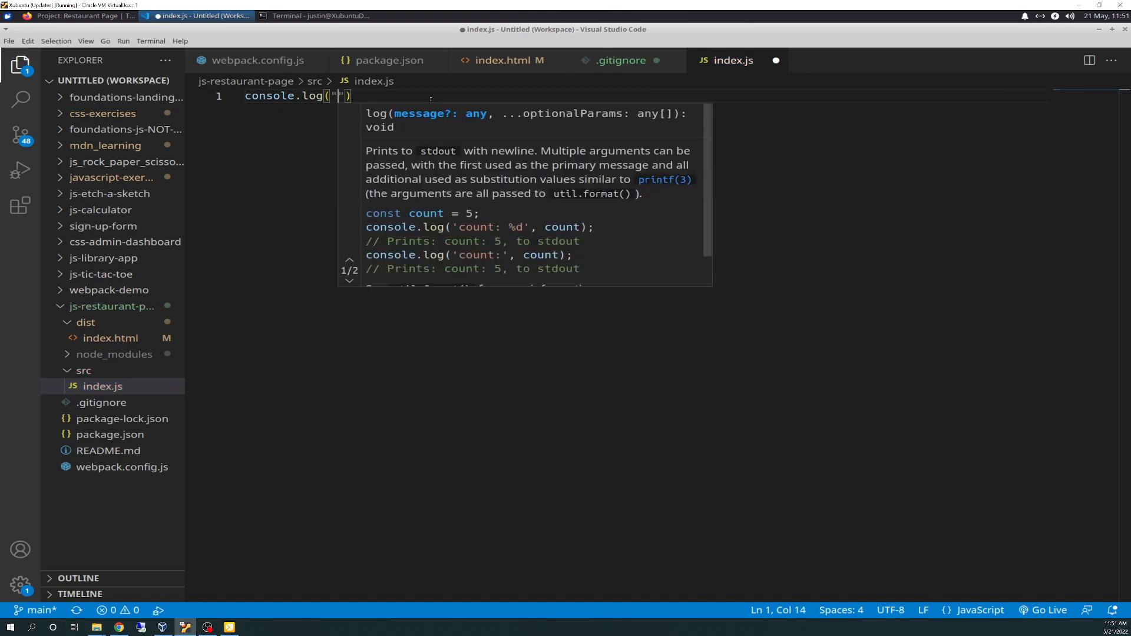
pyautogui.write('This is')
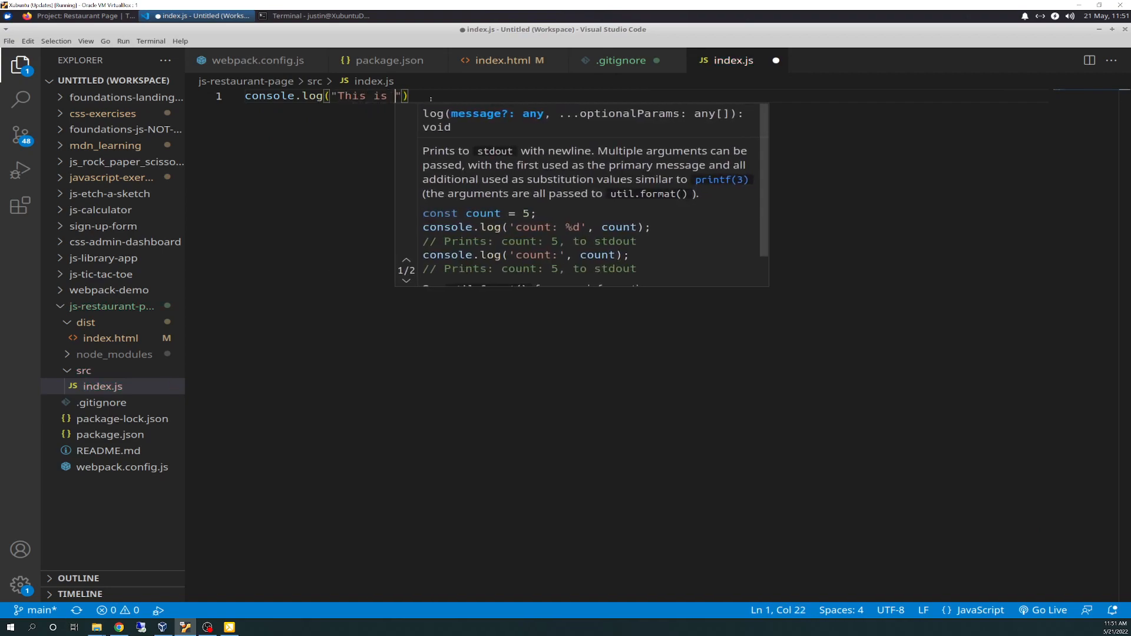
pyautogui.write('my console.')
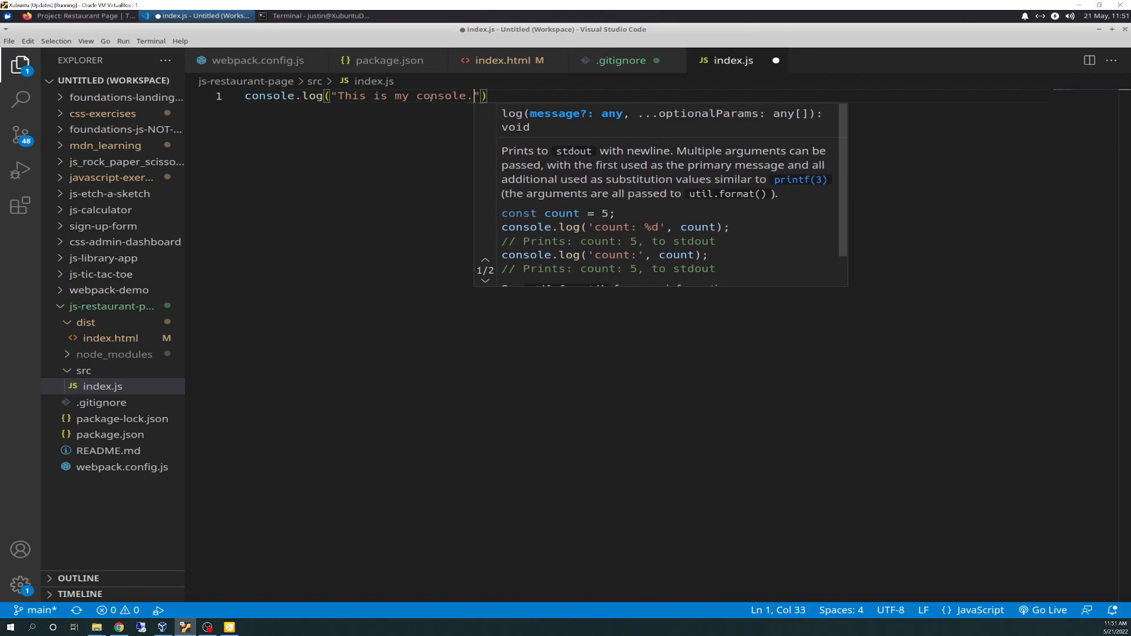
pyautogui.write('statement')
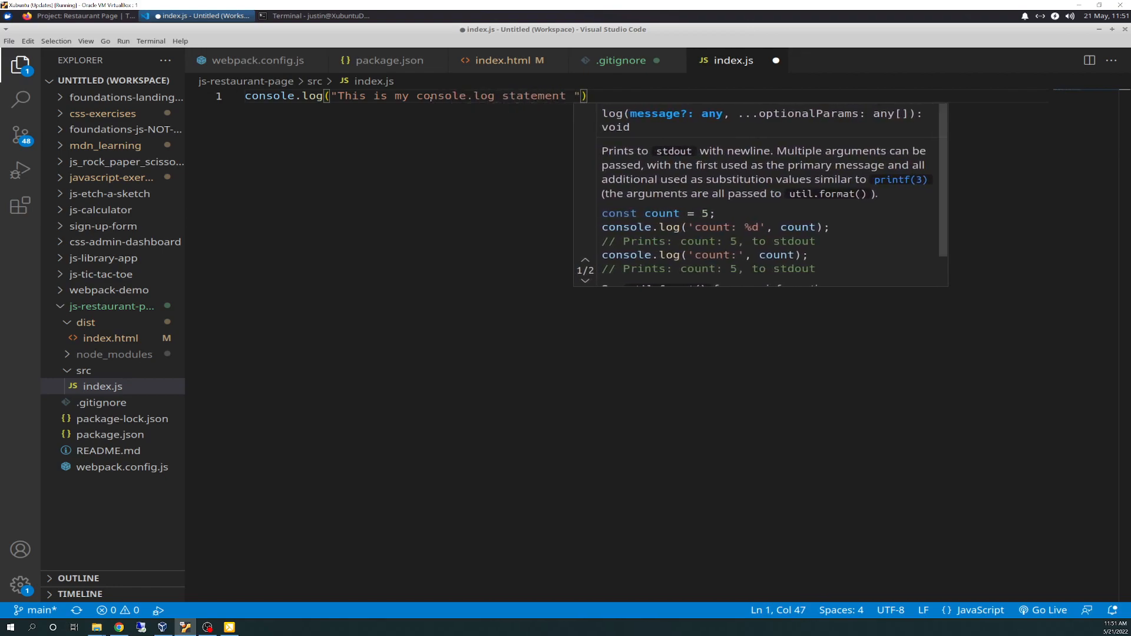
pyautogui.write('pull')
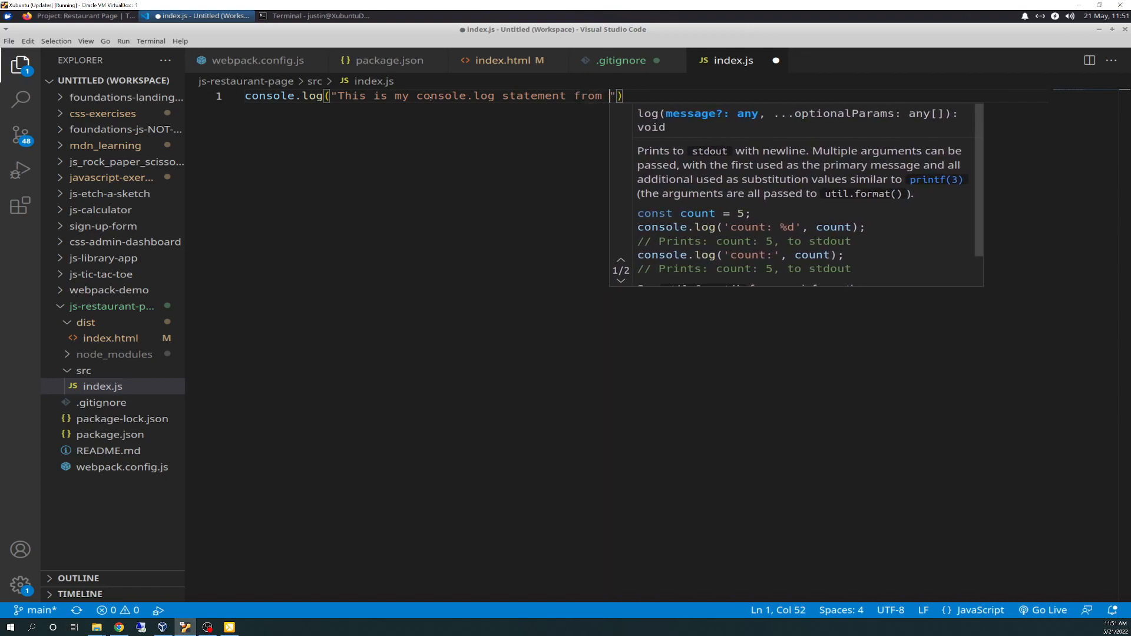
pyautogui.write('/sr')
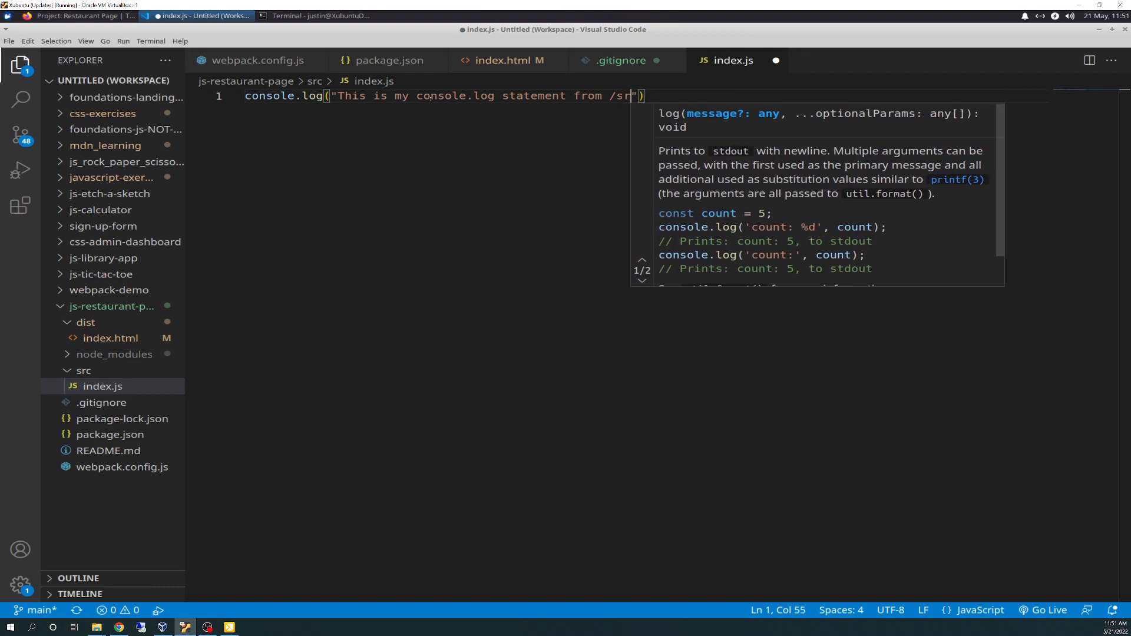
pyautogui.write('/inj')
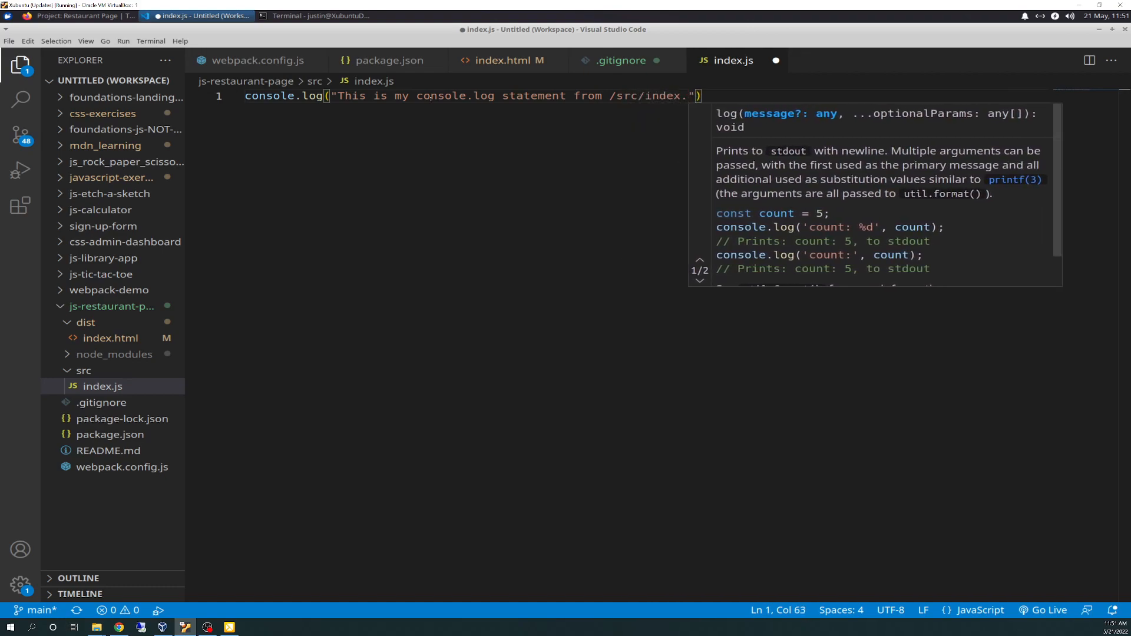
pyautogui.write('js')
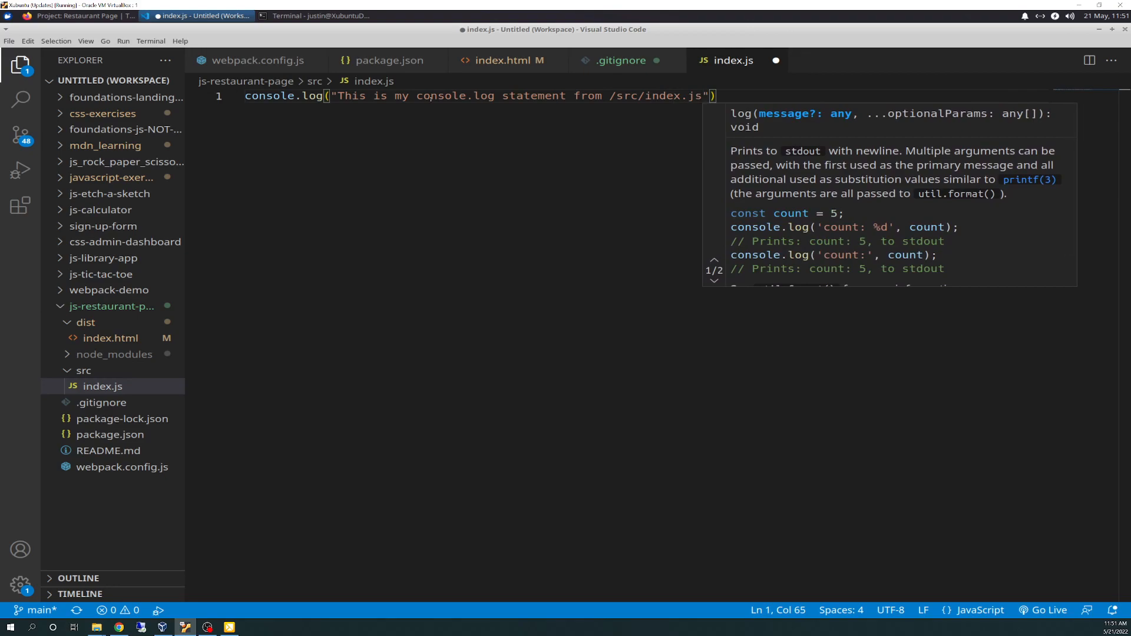
pyautogui.write(';')
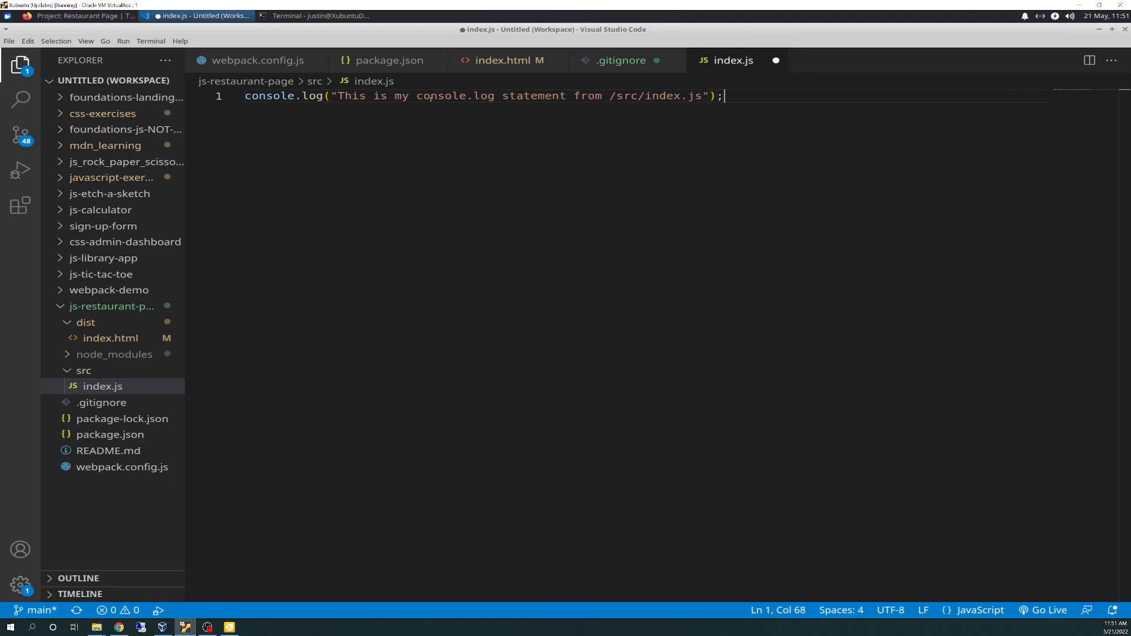
pyautogui.press('ctrl+s')
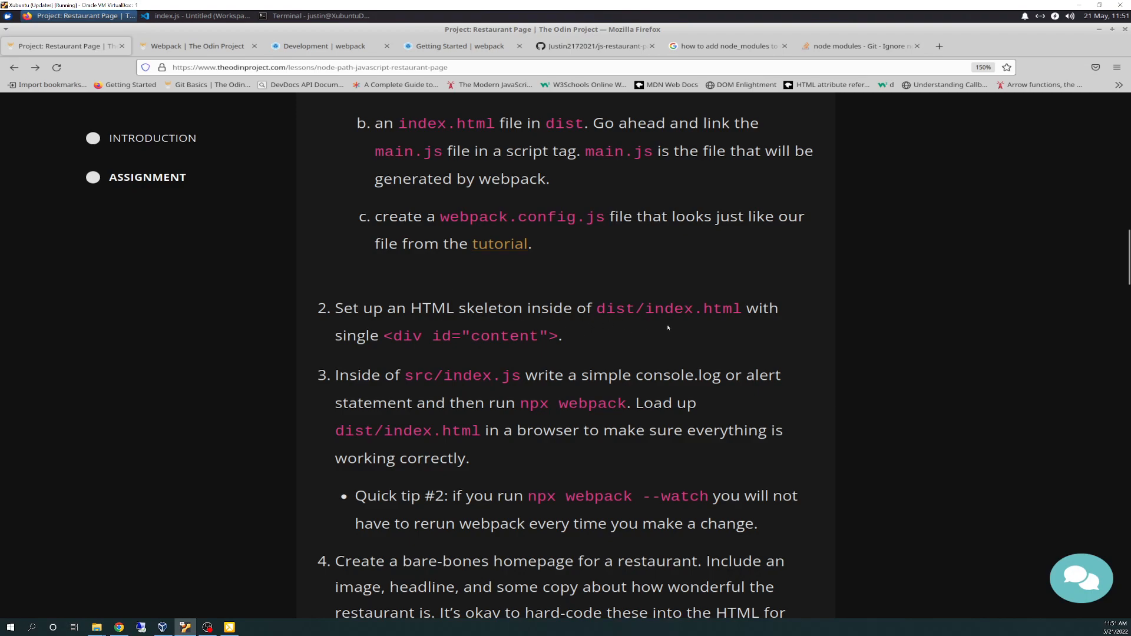
pyautogui.moveTo(623, 421)
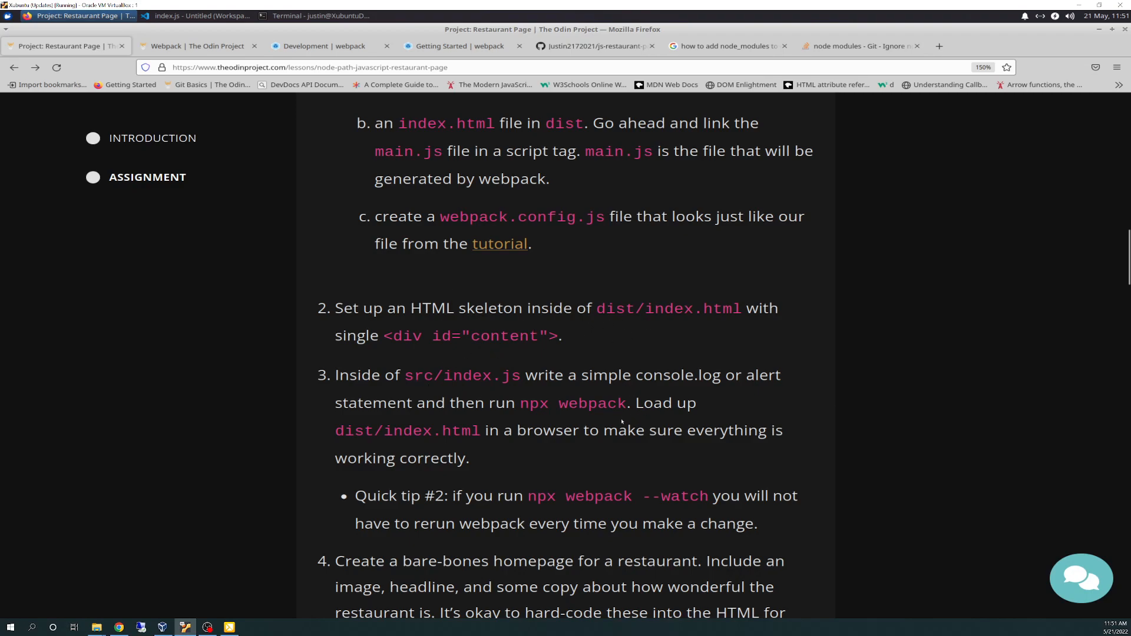
pyautogui.moveTo(634, 383)
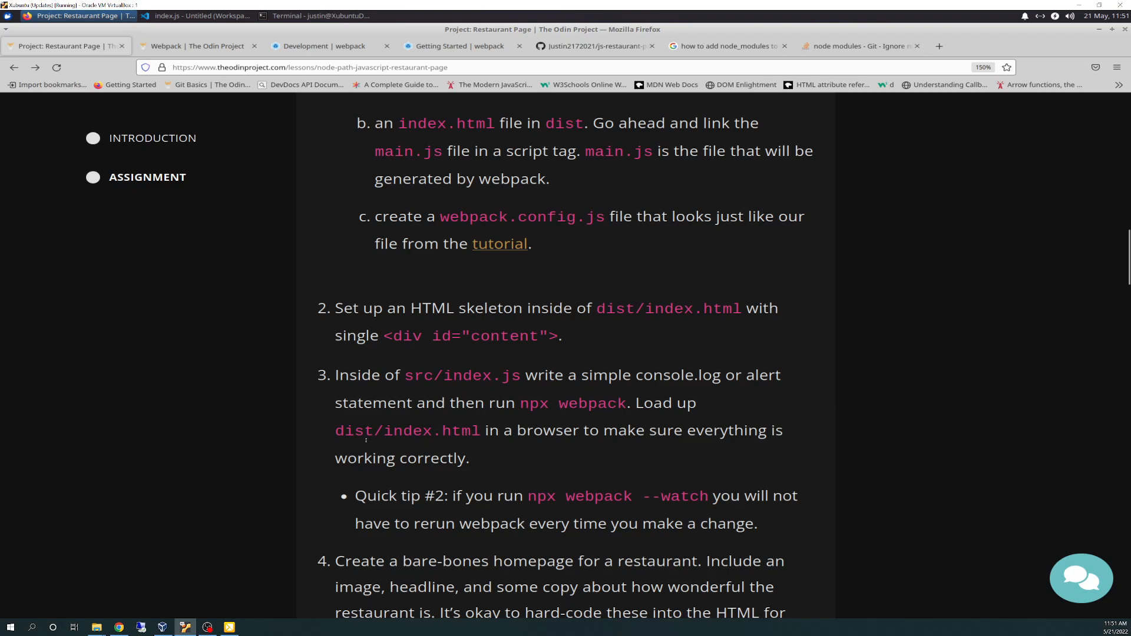
pyautogui.moveTo(565, 446)
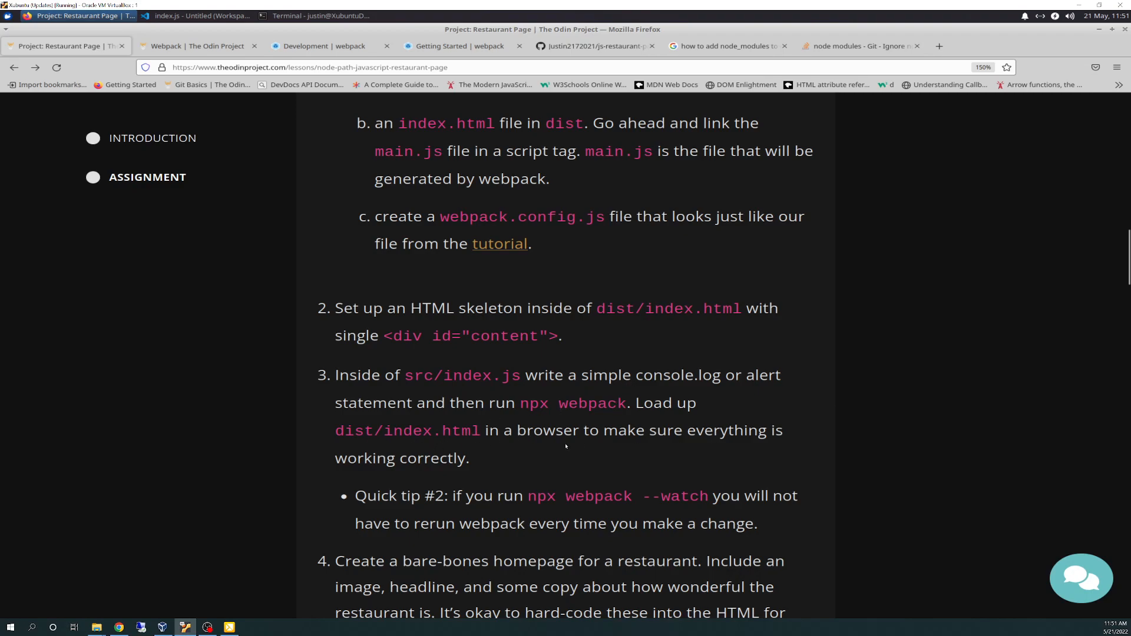
# Scroll the assignment to the steps about running npx webpack and loading dist/index.html.
pyautogui.scroll(-3)
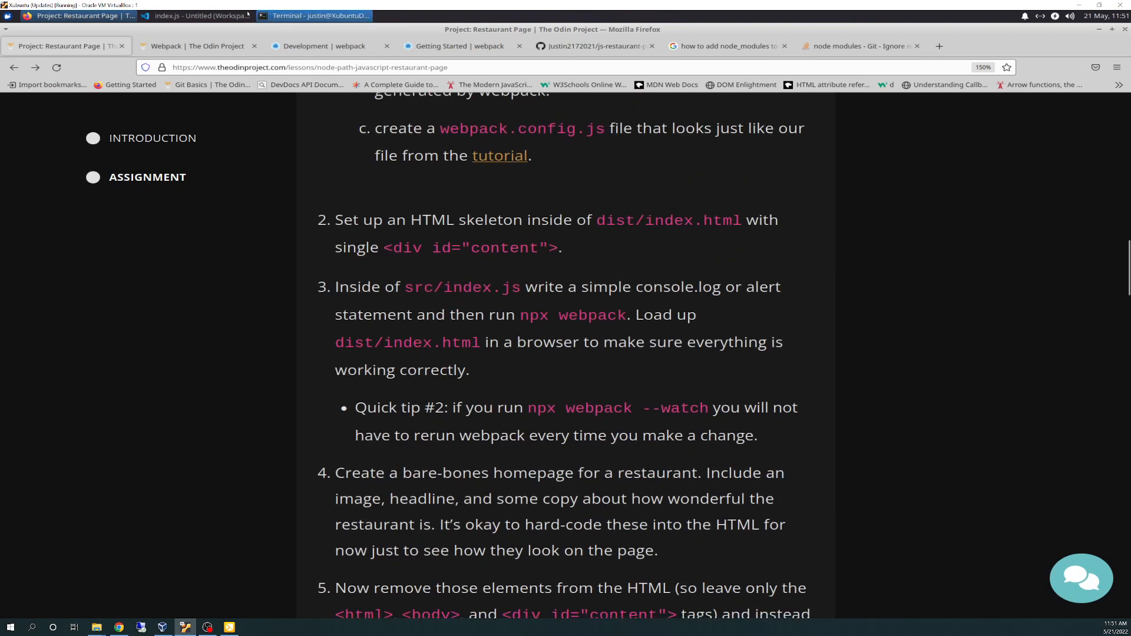
pyautogui.moveTo(197, 16)
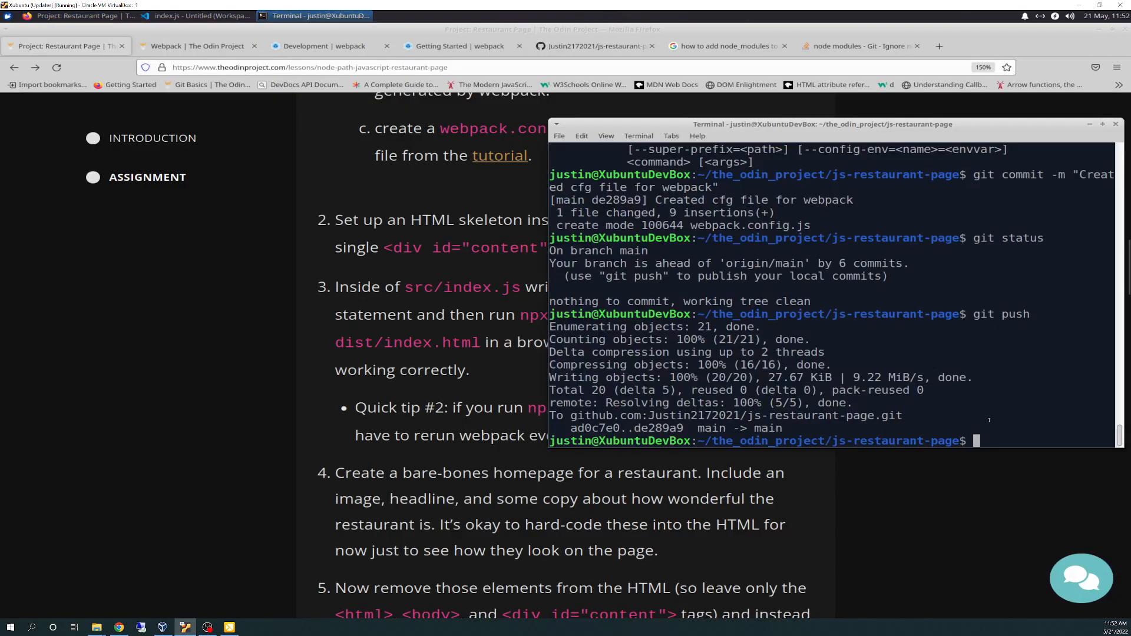
# Run npx webpack in the js-restaurant-page project folder.
pyautogui.write('npx')
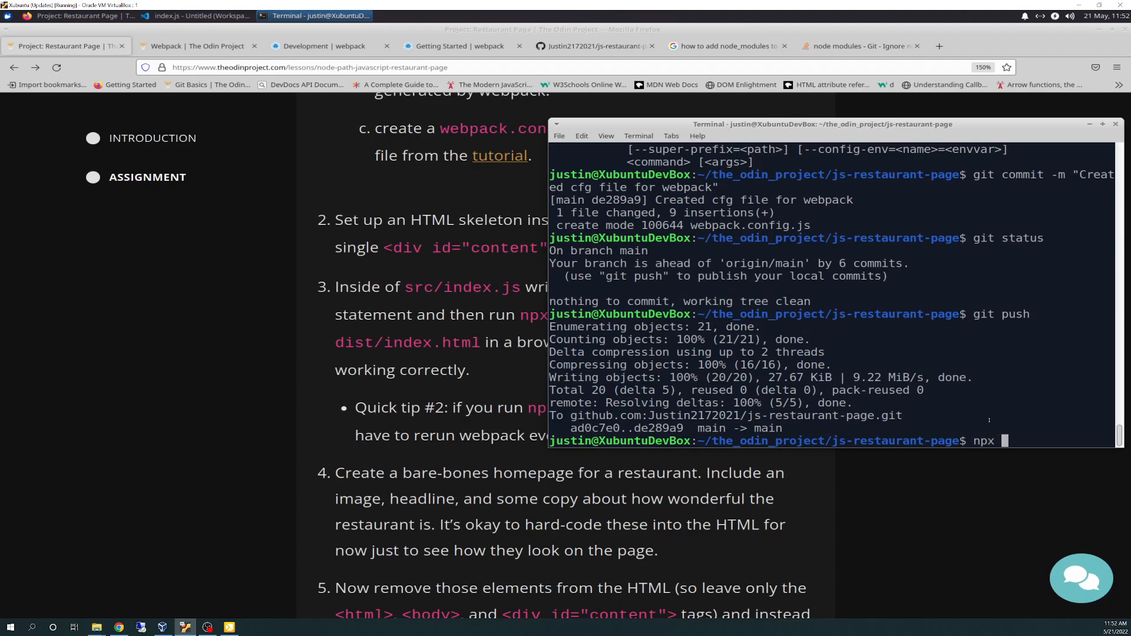
pyautogui.write('webpack')
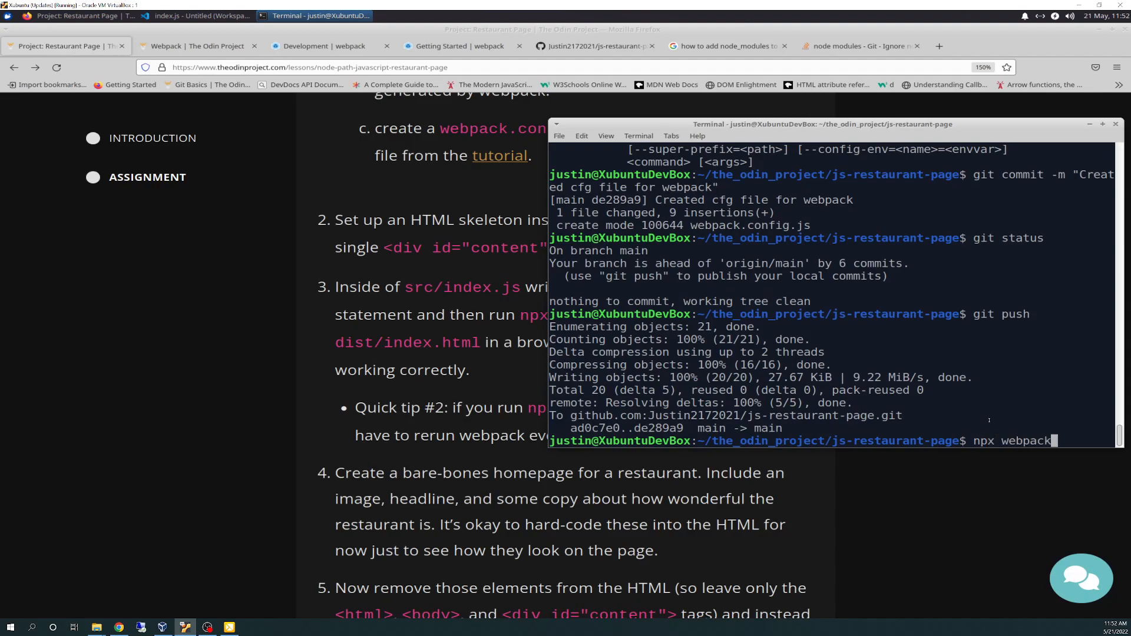
pyautogui.press('Return')
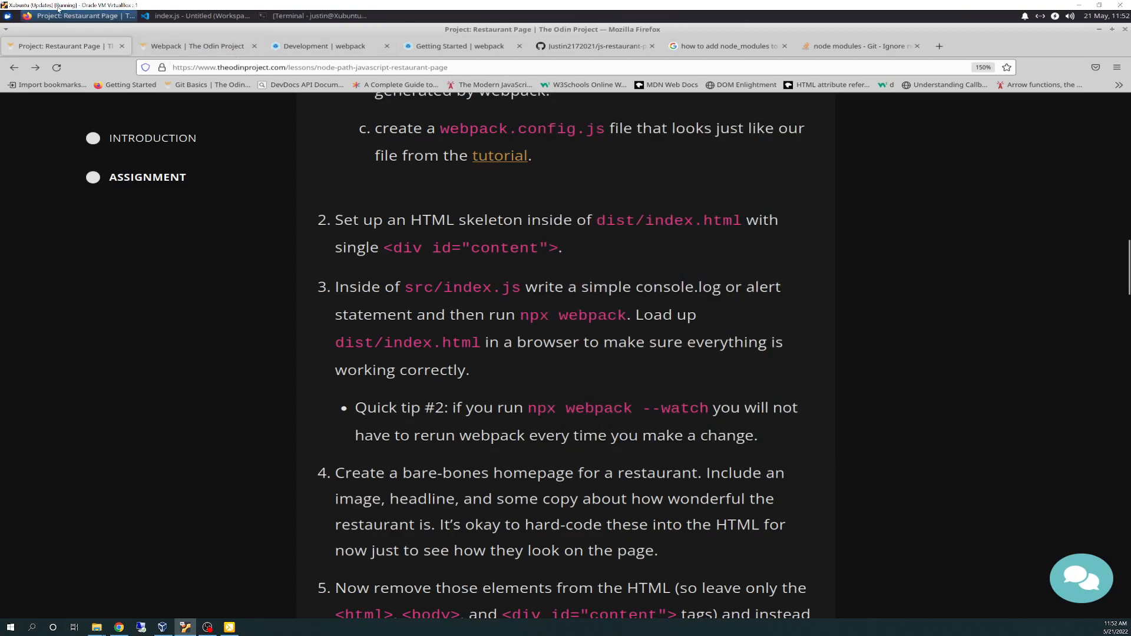
# Load dist/index.html in Firefox as a Restaurant Page tab.
pyautogui.click(197, 15)
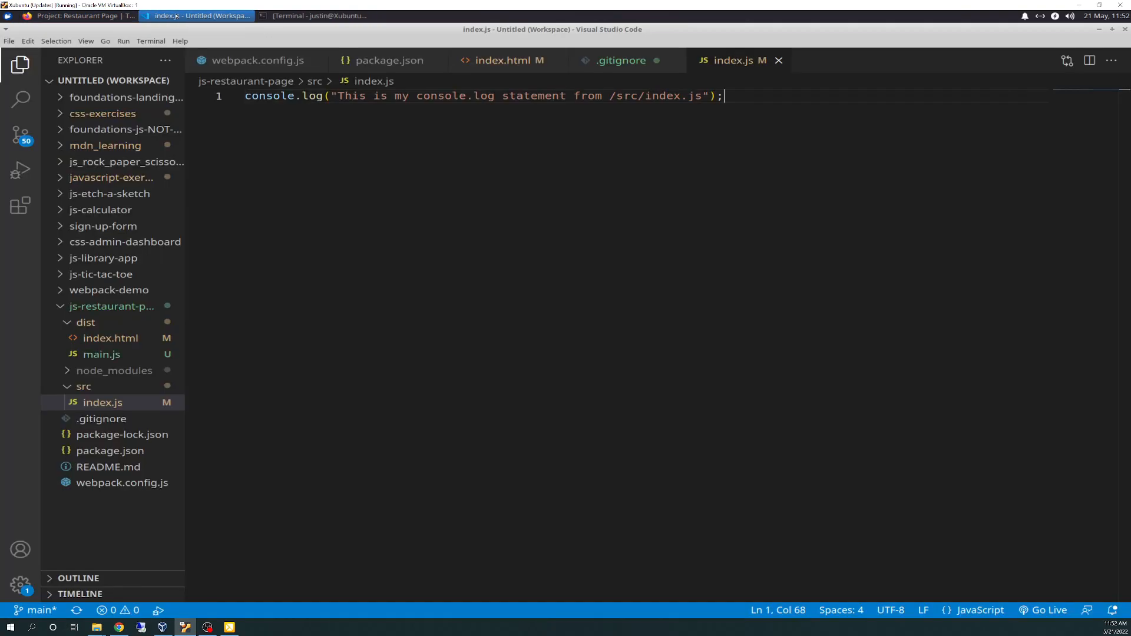
pyautogui.click(73, 15)
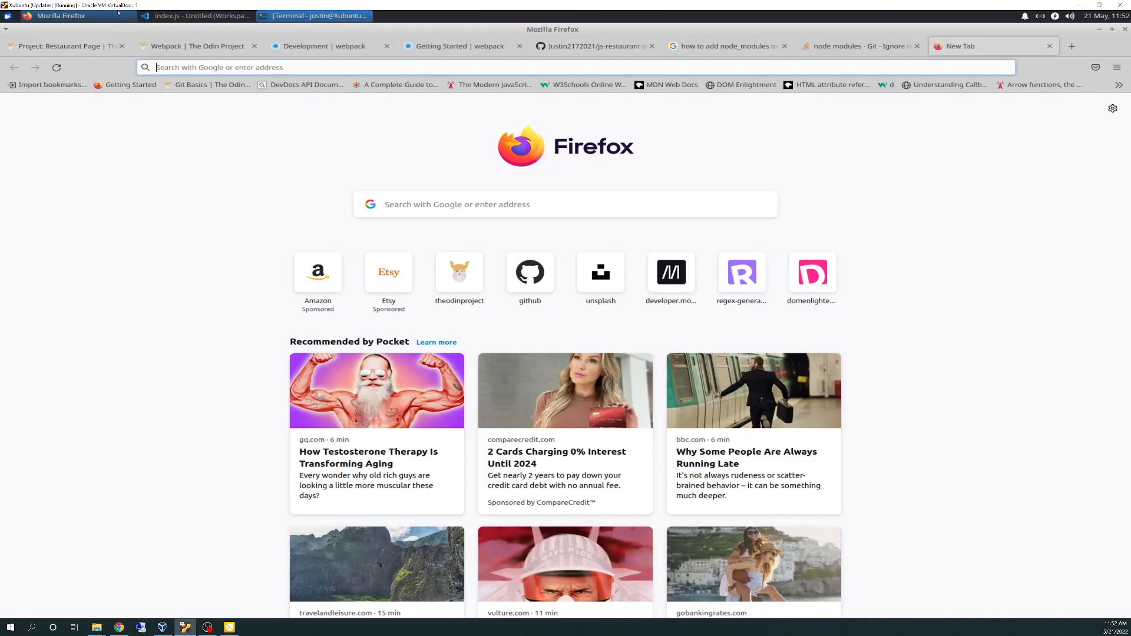
pyautogui.moveTo(198, 15)
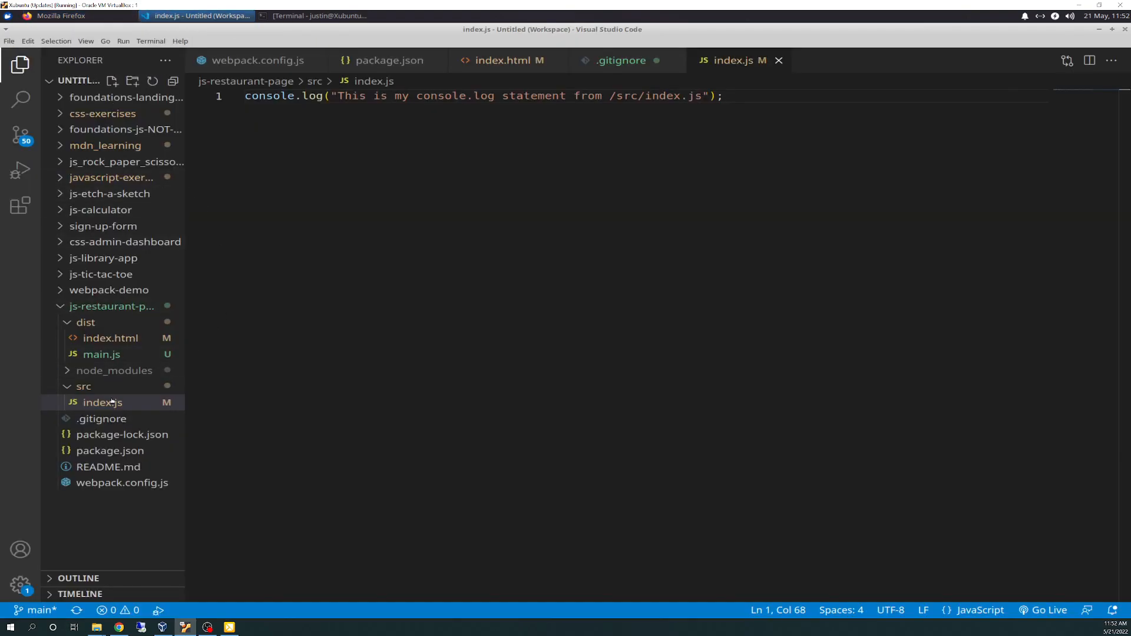
pyautogui.moveTo(101, 402)
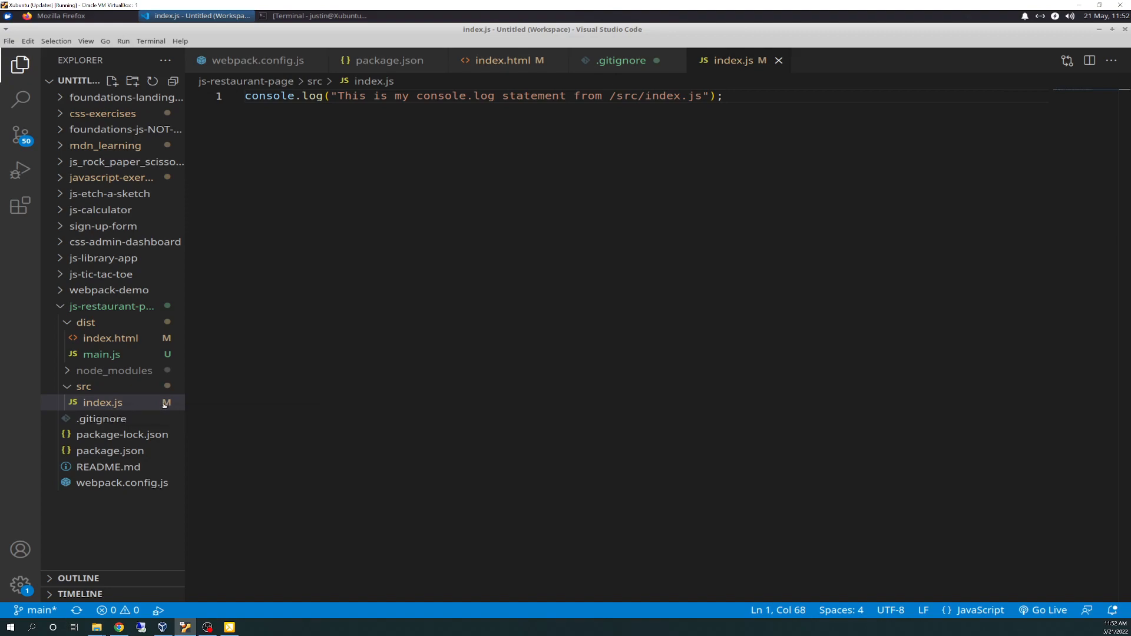
pyautogui.moveTo(101, 401)
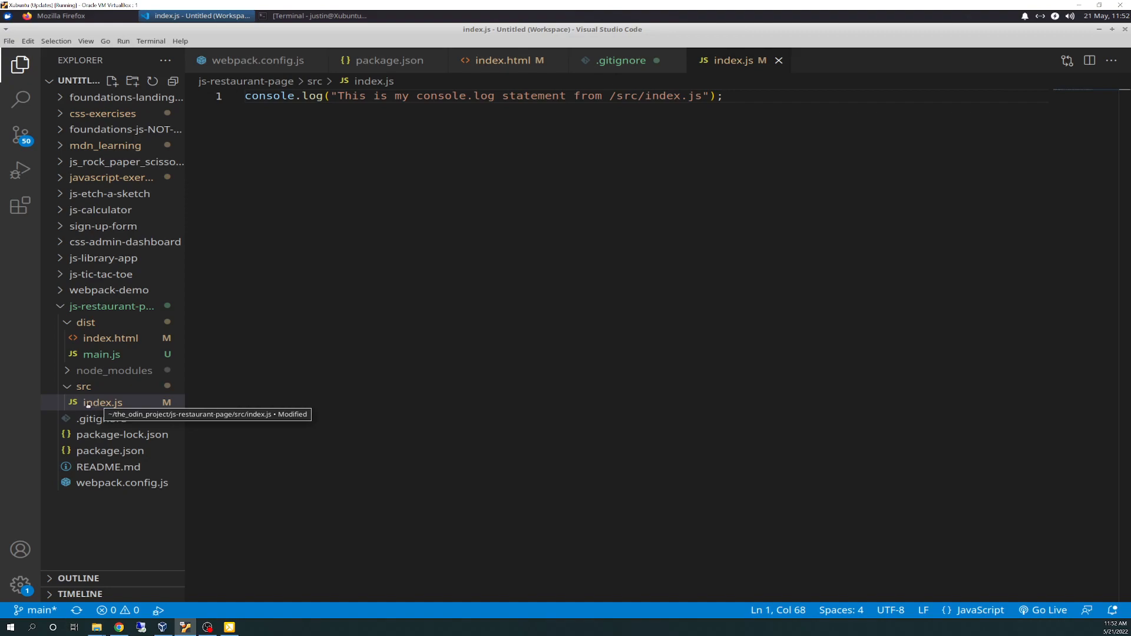
pyautogui.moveTo(91, 338)
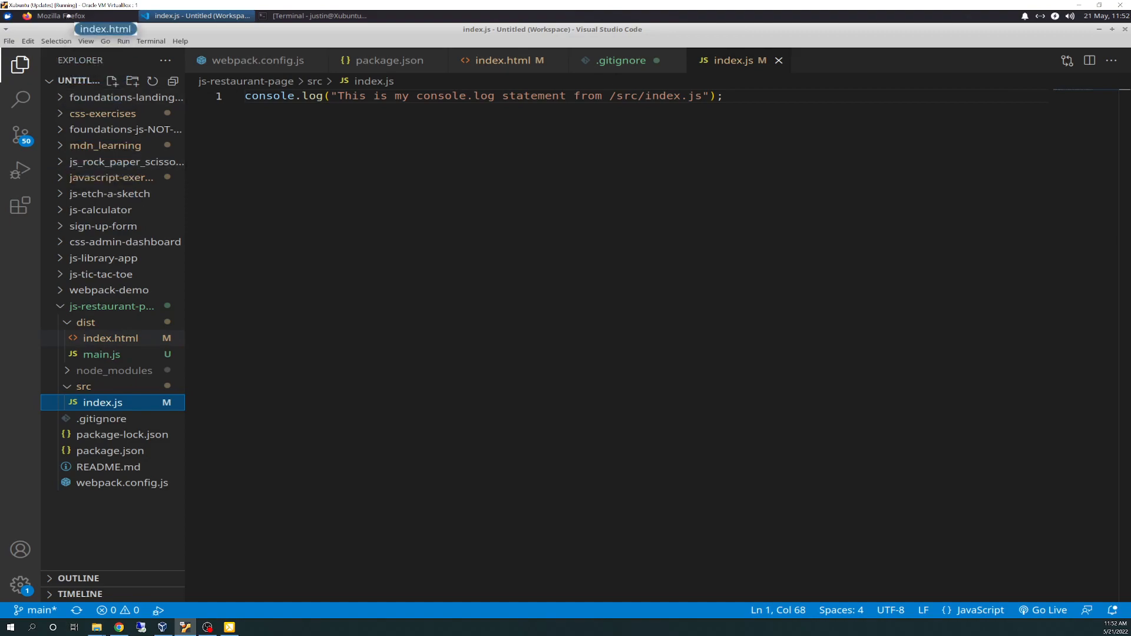
pyautogui.click(126, 98)
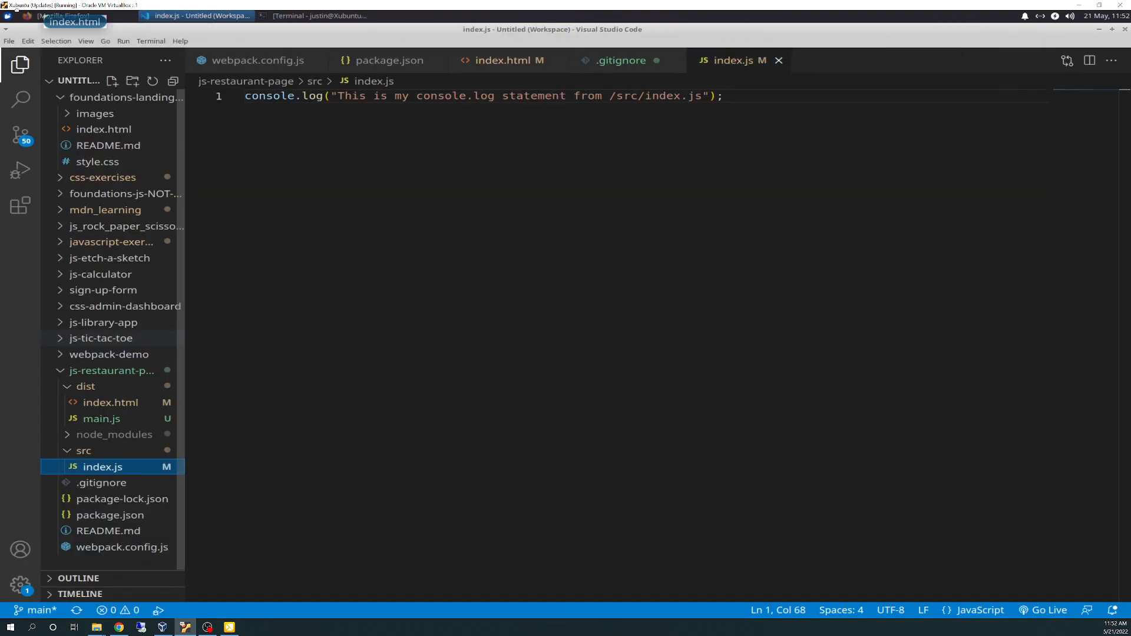
pyautogui.click(60, 16)
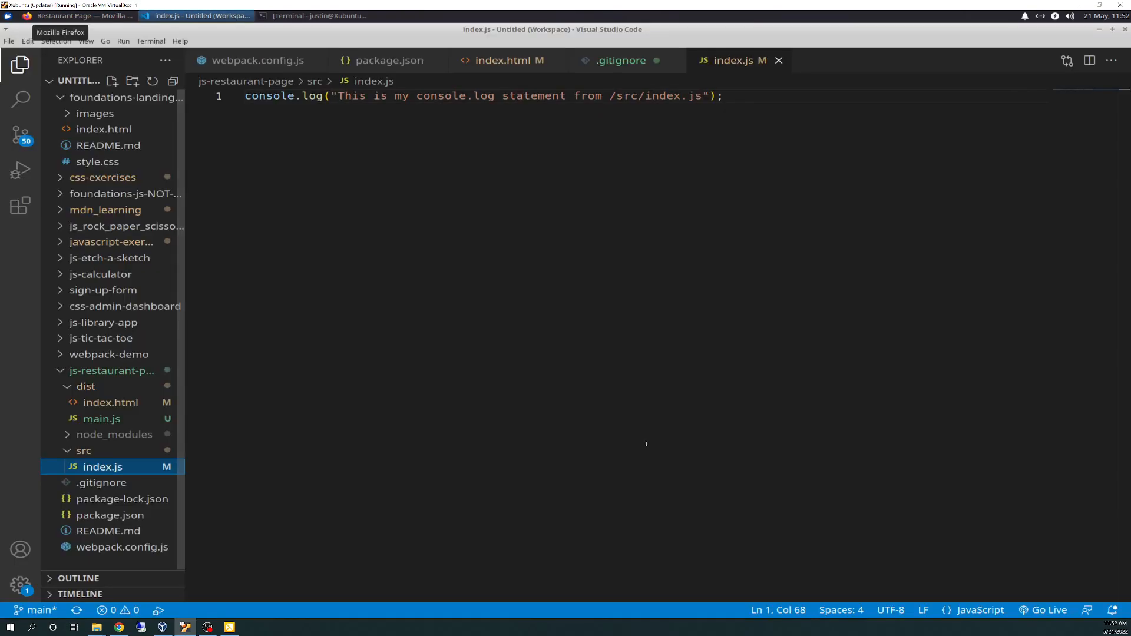
pyautogui.moveTo(635, 449)
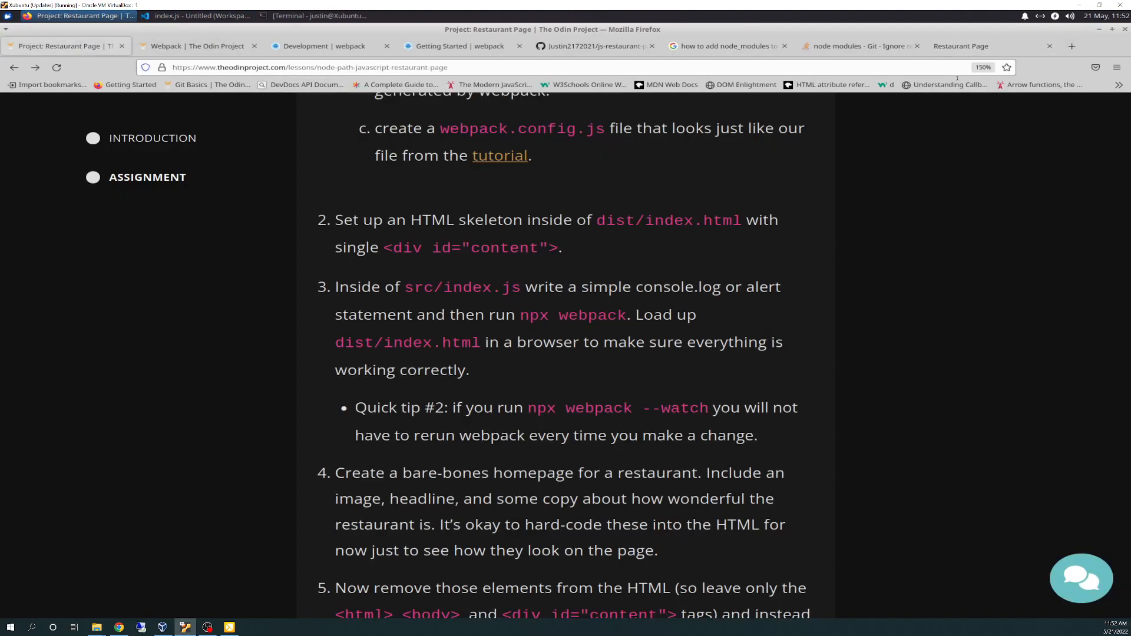
pyautogui.moveTo(961, 45)
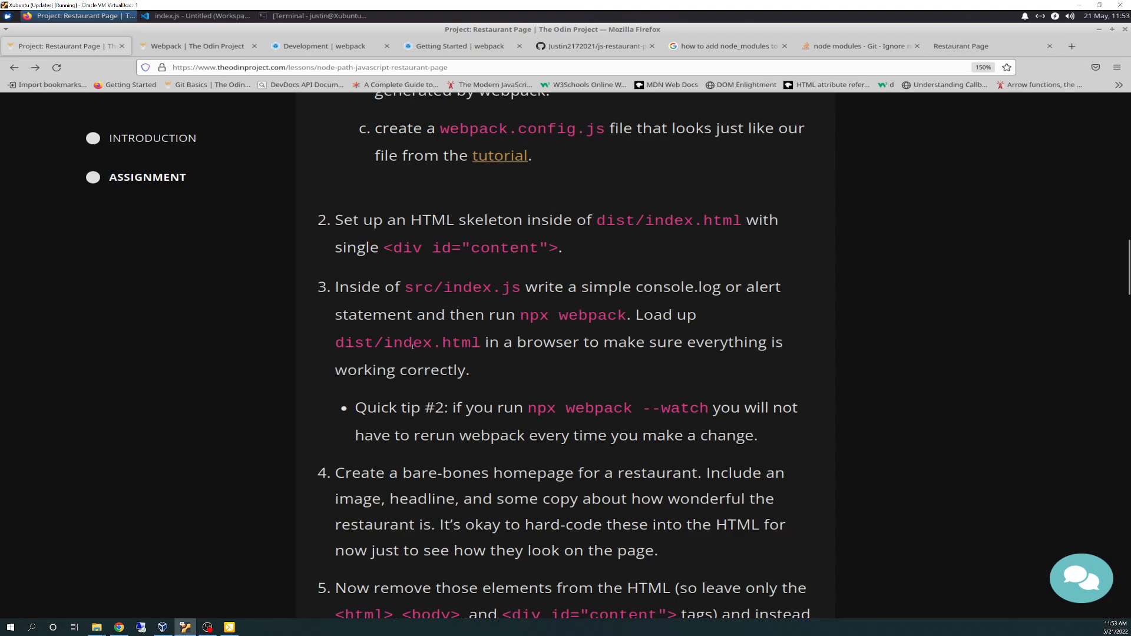
pyautogui.moveTo(515, 374)
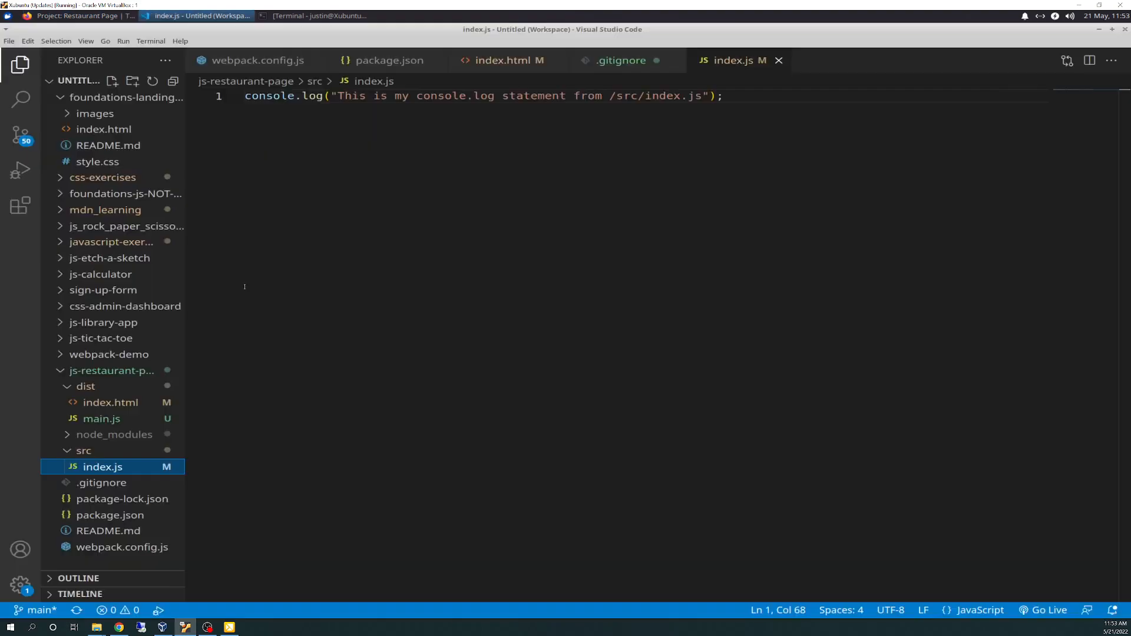
pyautogui.moveTo(101, 419)
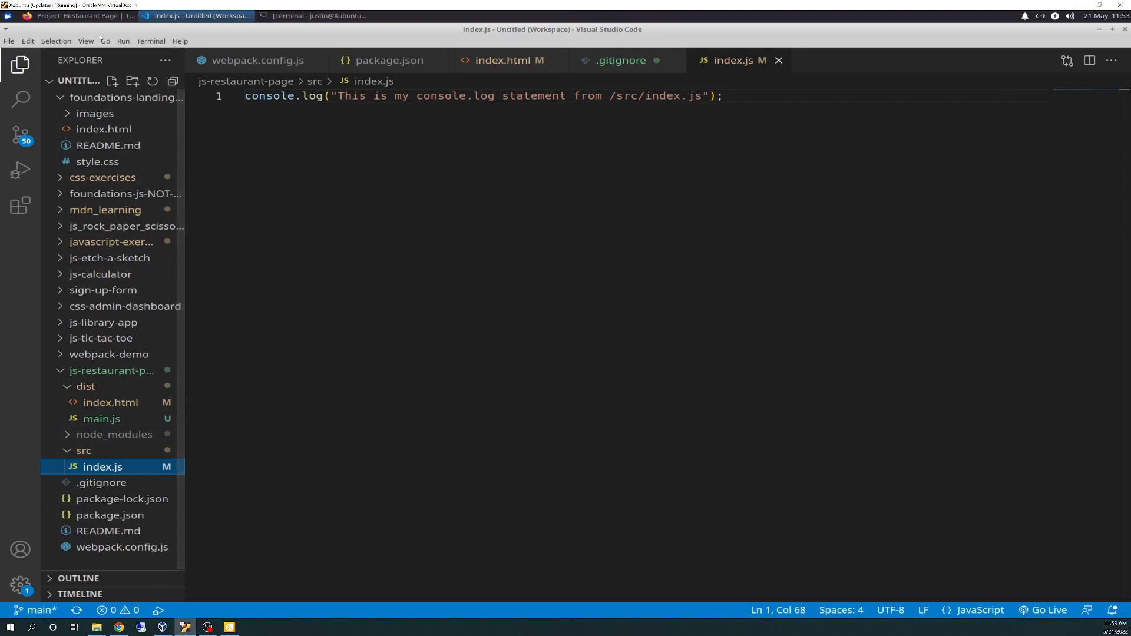
# Review dist/index.html's main.js script tag and content div, glancing at the terminal.
pyautogui.click(9, 41)
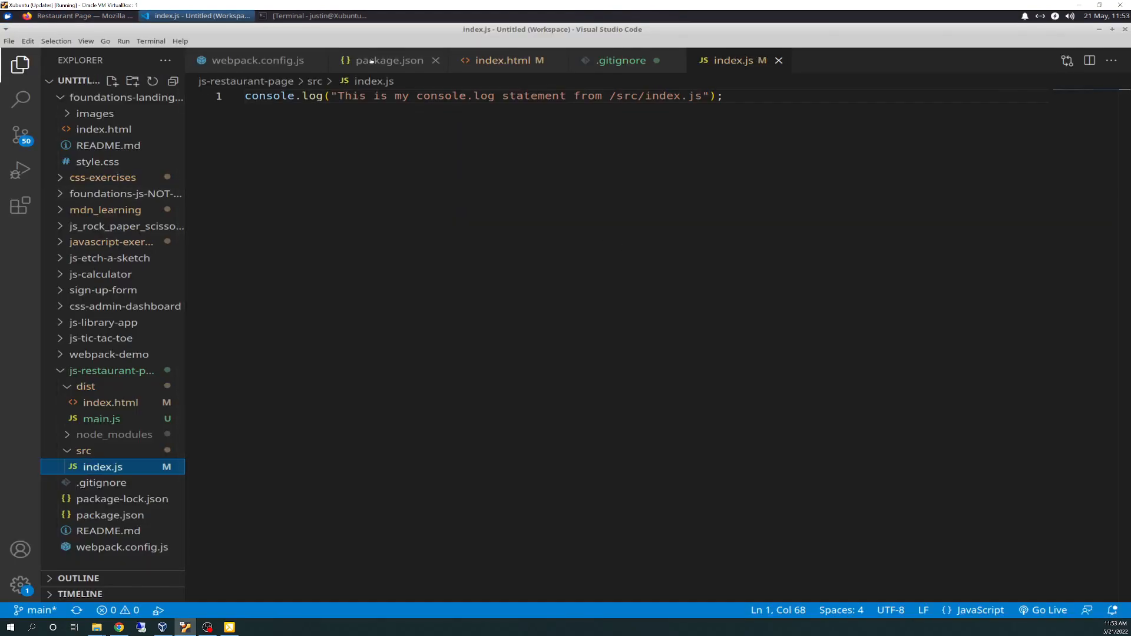
pyautogui.moveTo(513, 60)
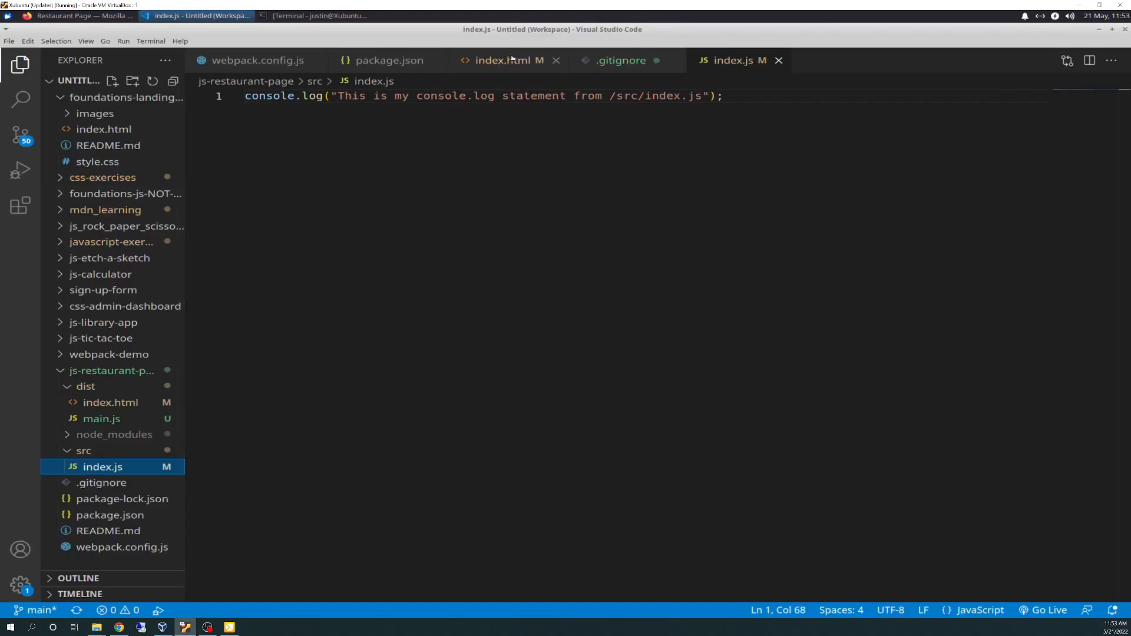
pyautogui.click(506, 60)
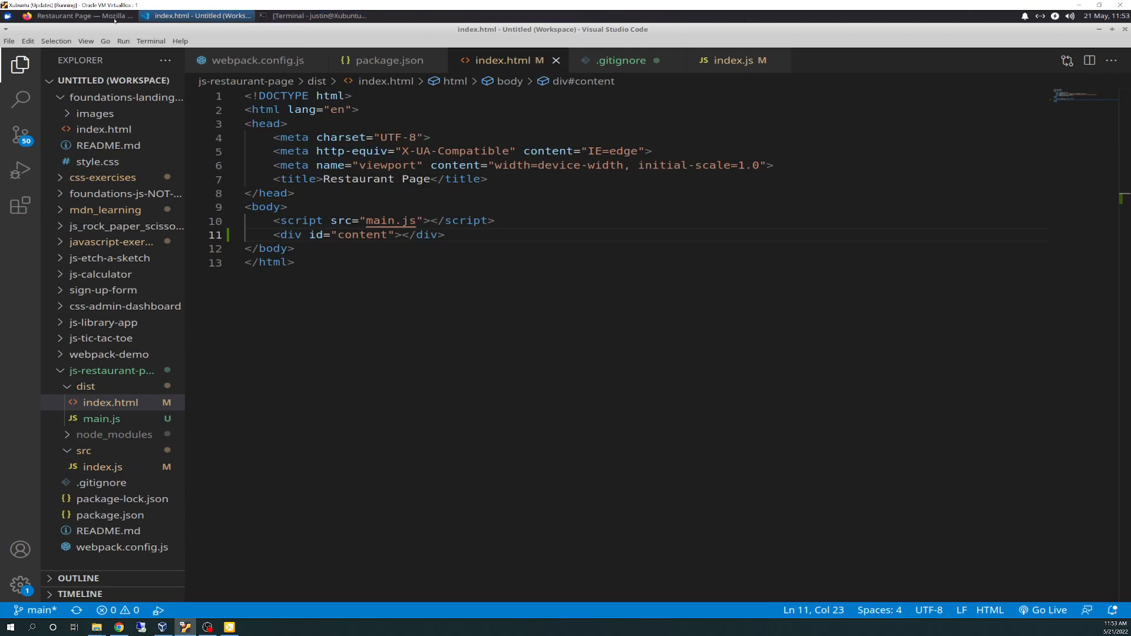
pyautogui.click(317, 16)
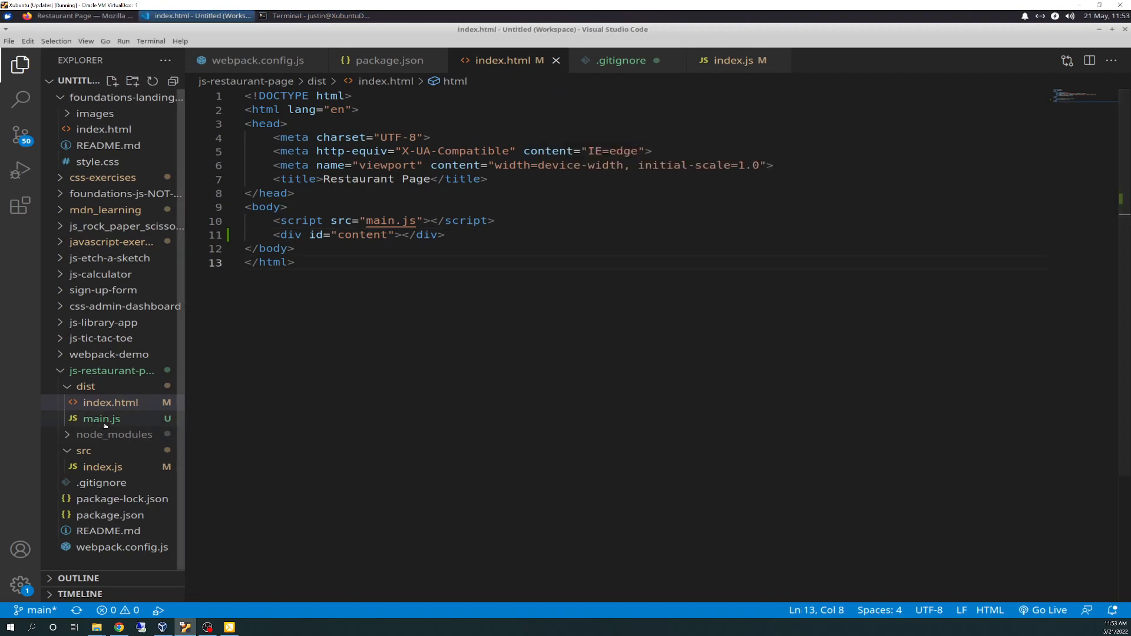
pyautogui.click(101, 418)
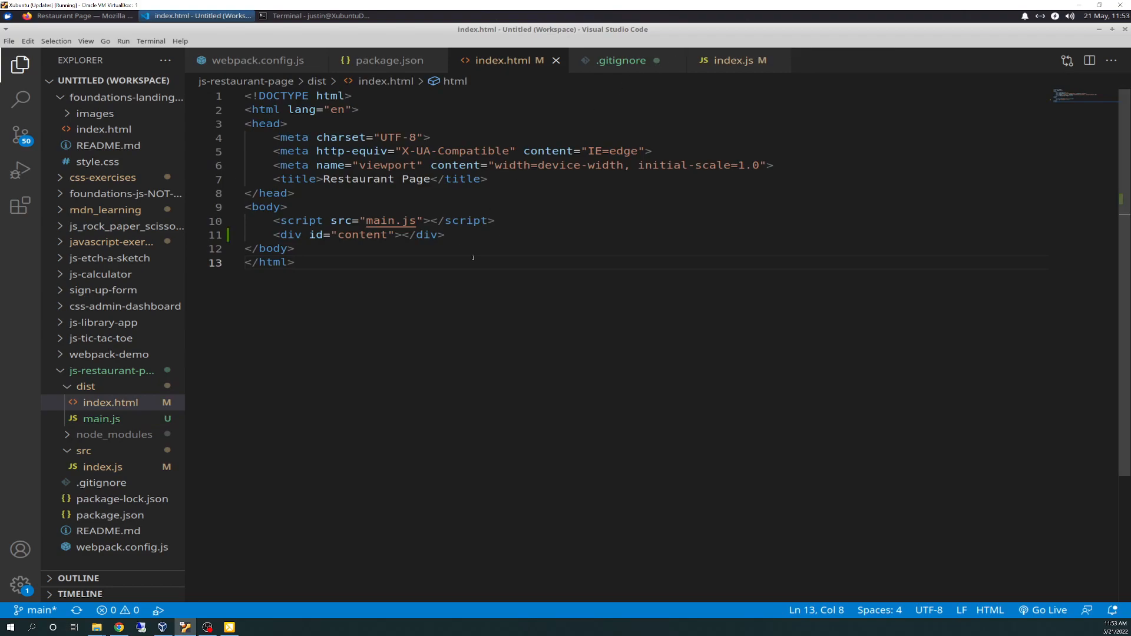
pyautogui.moveTo(85, 386)
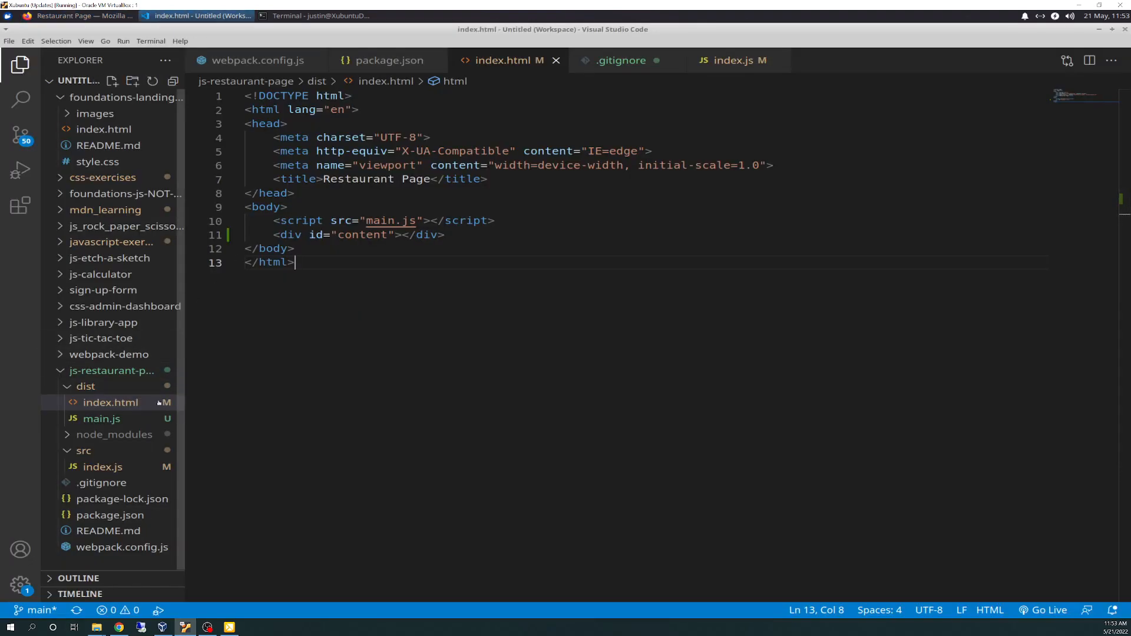
# View the Restaurant Page console message logged from /src/index.js via main.js.
pyautogui.click(81, 15)
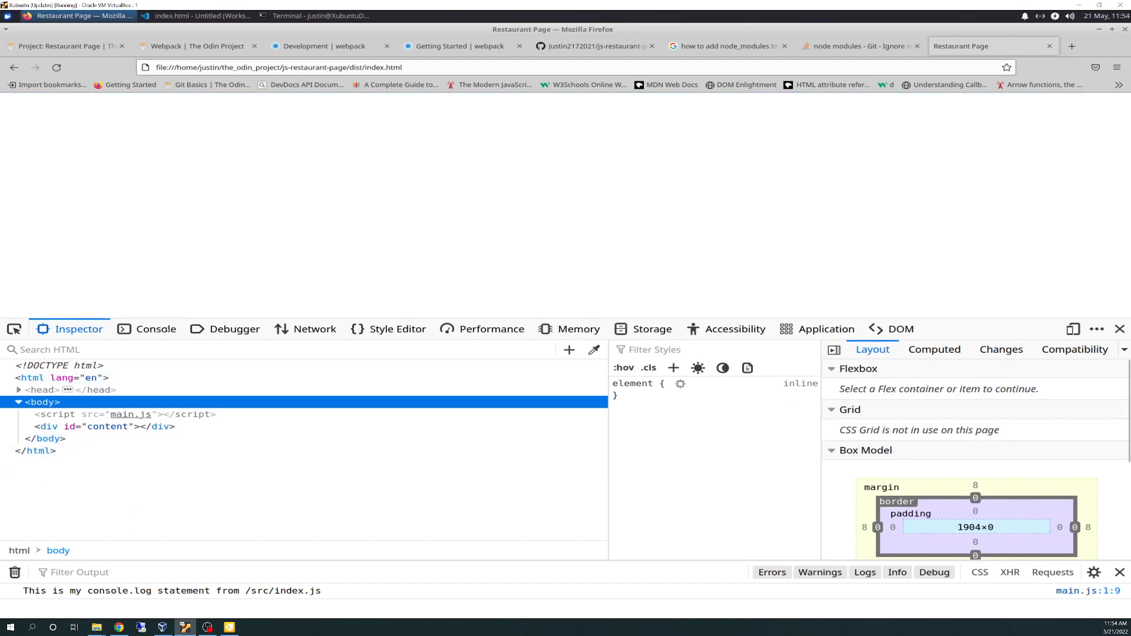
pyautogui.click(155, 329)
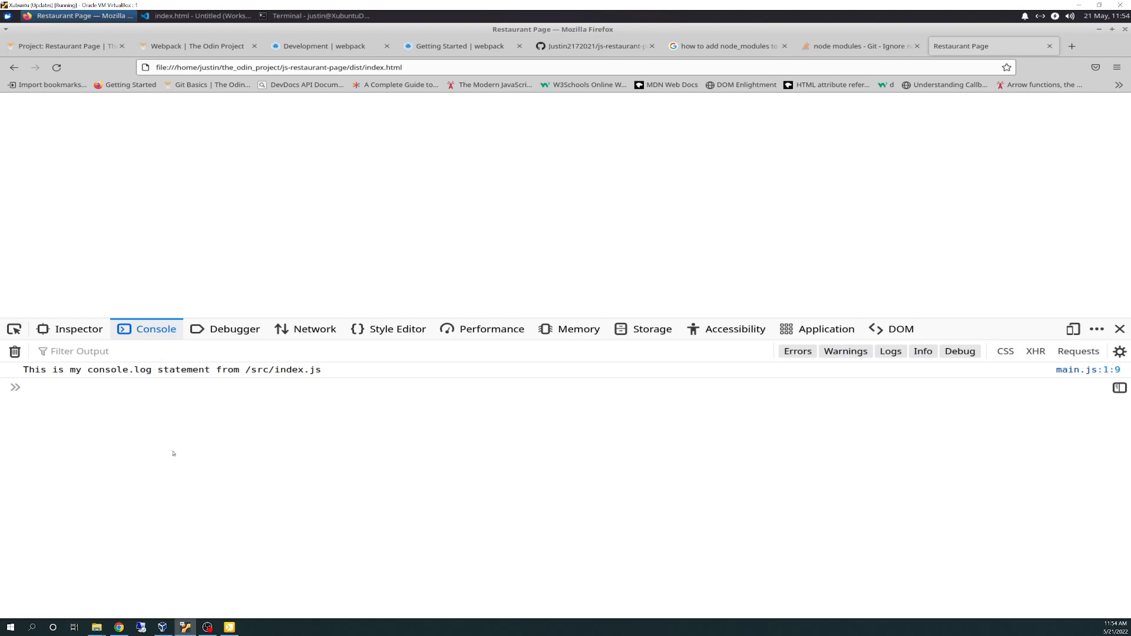
pyautogui.moveTo(353, 522)
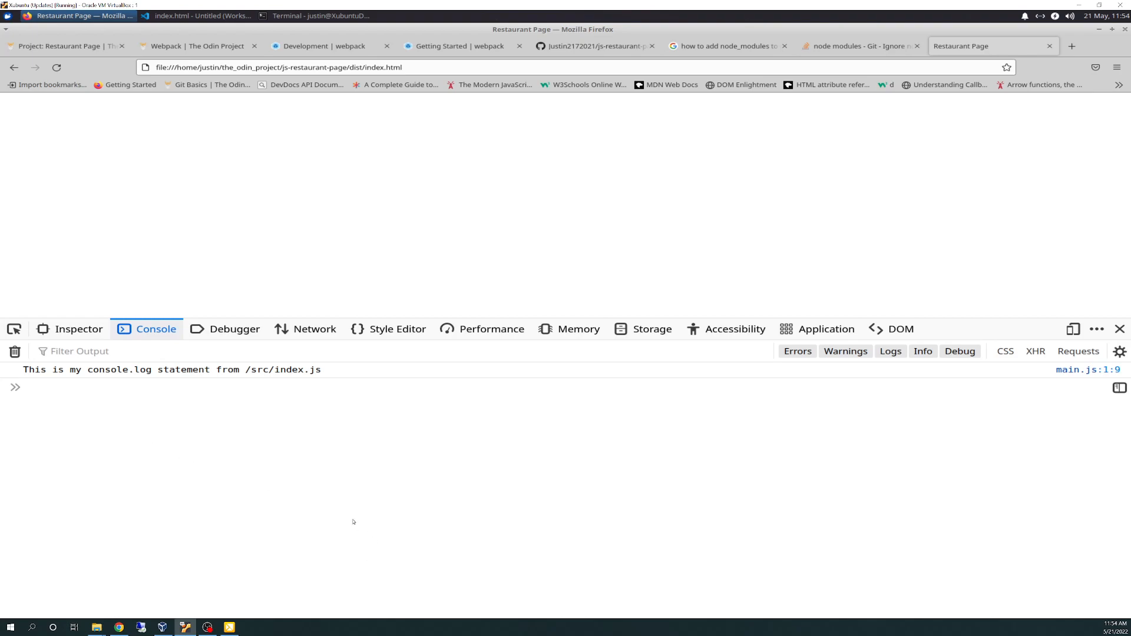
pyautogui.moveTo(228, 397)
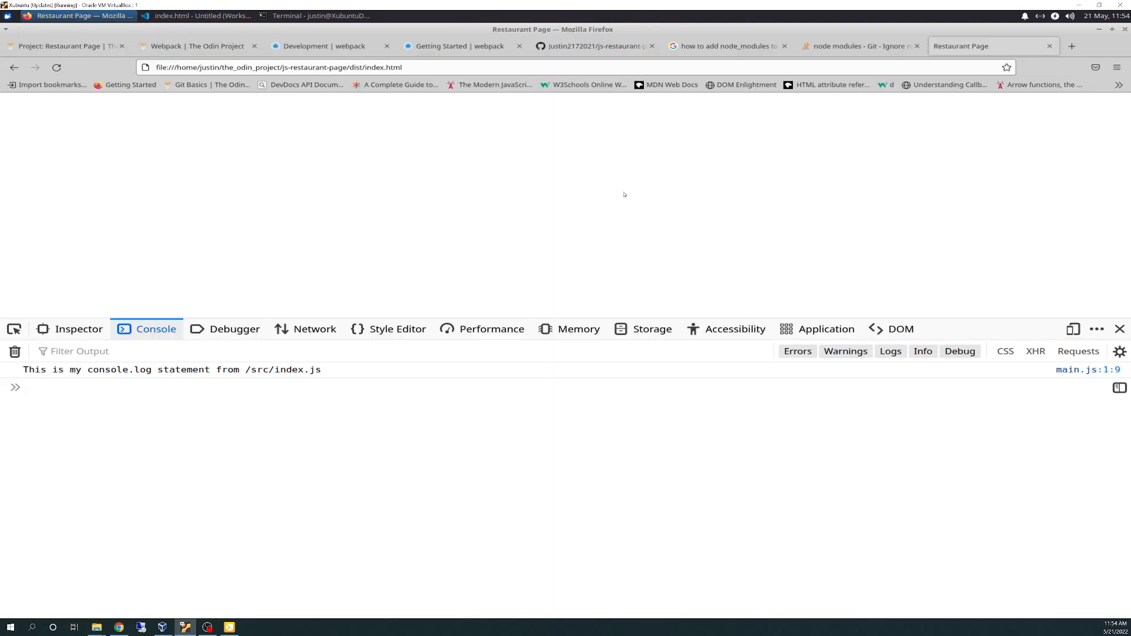
# Read the assignment's console.log step and webpack's Watch Mode guide, then return to the lesson.
pyautogui.click(64, 46)
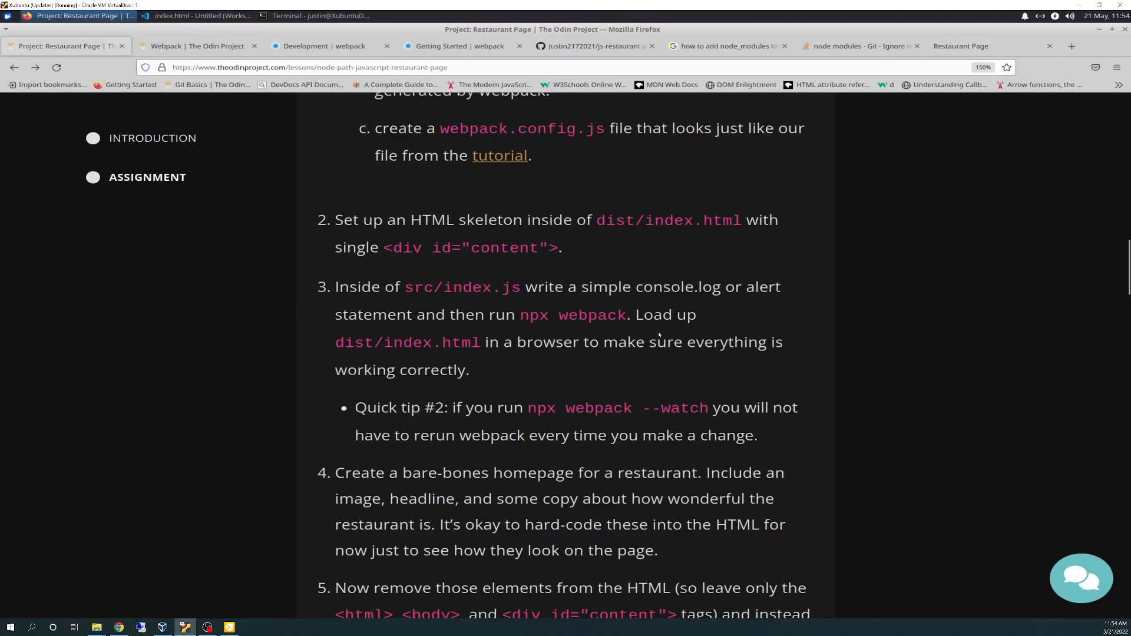
pyautogui.moveTo(457, 409)
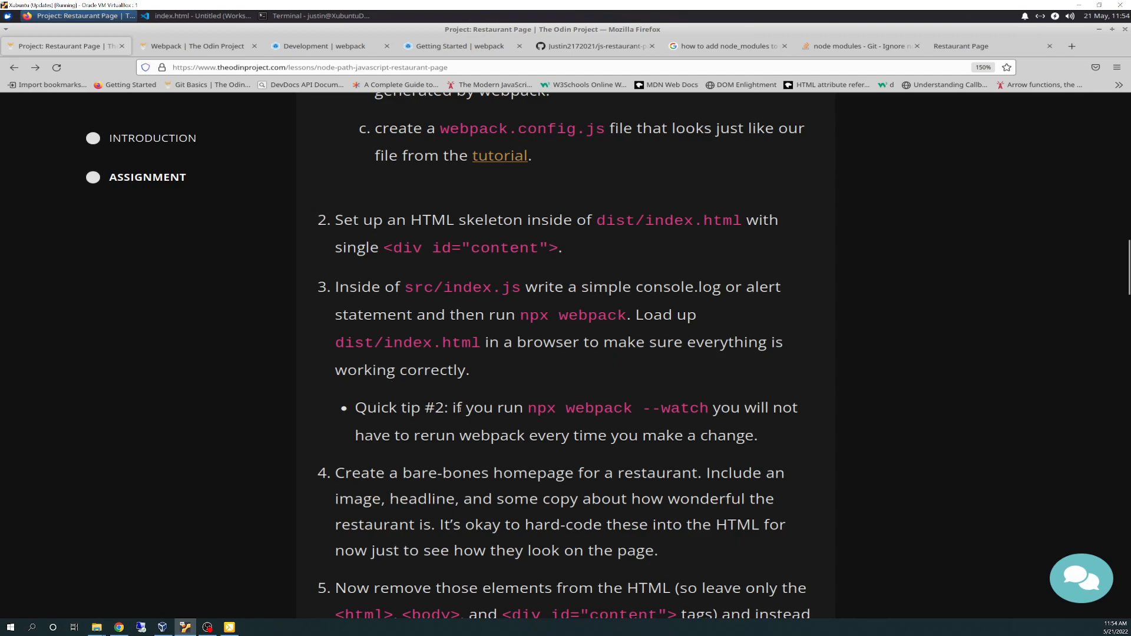
pyautogui.moveTo(535, 449)
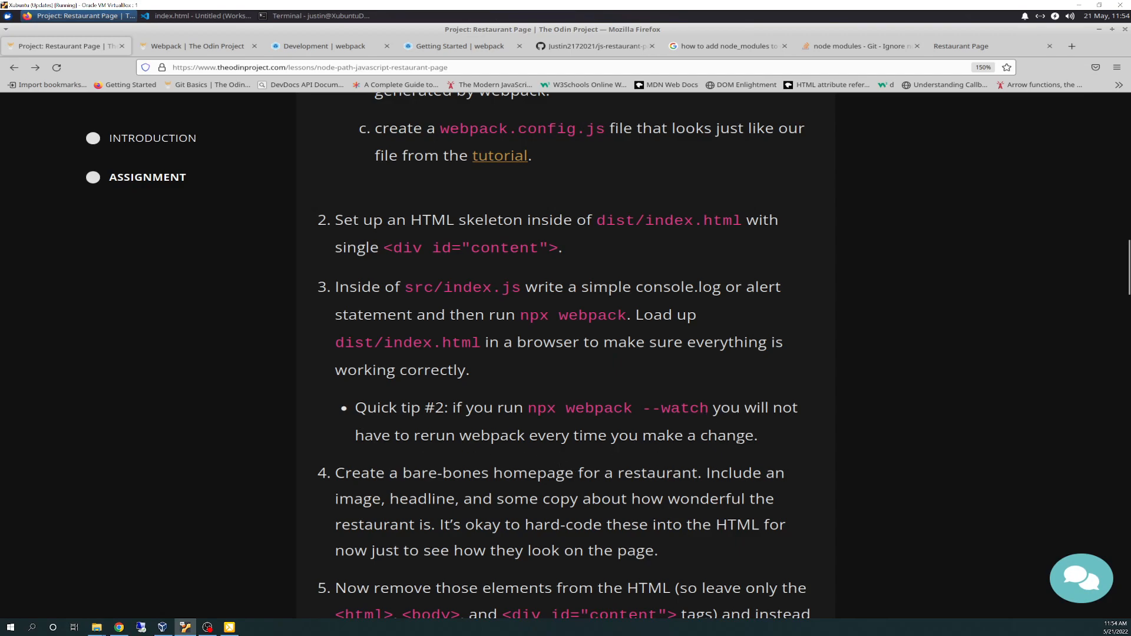
pyautogui.scroll(-3)
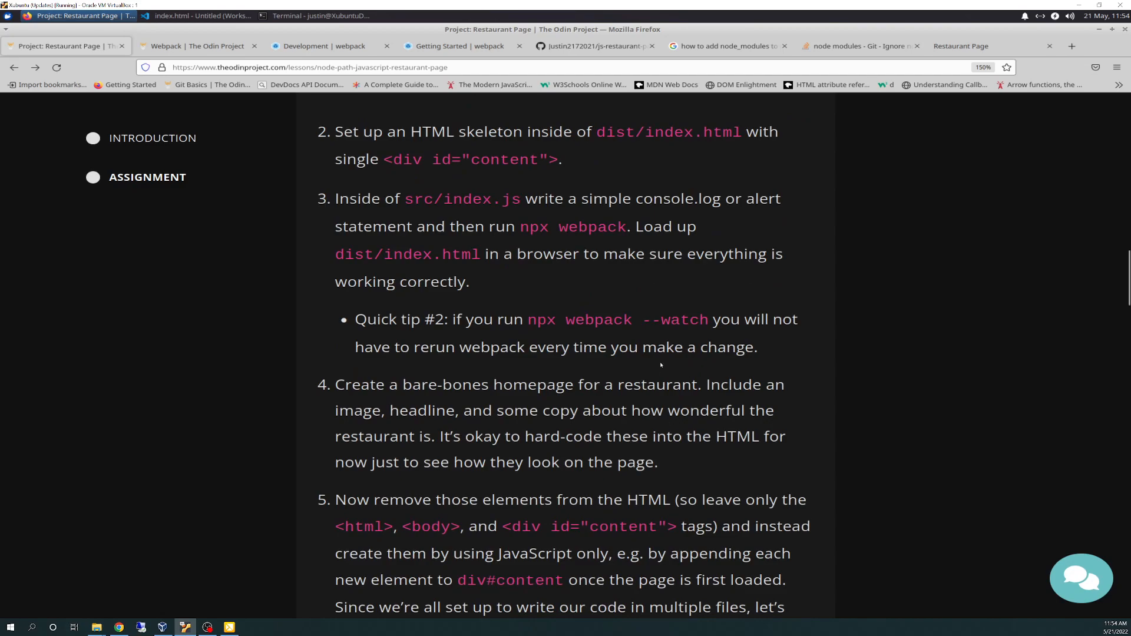
pyautogui.moveTo(661, 345)
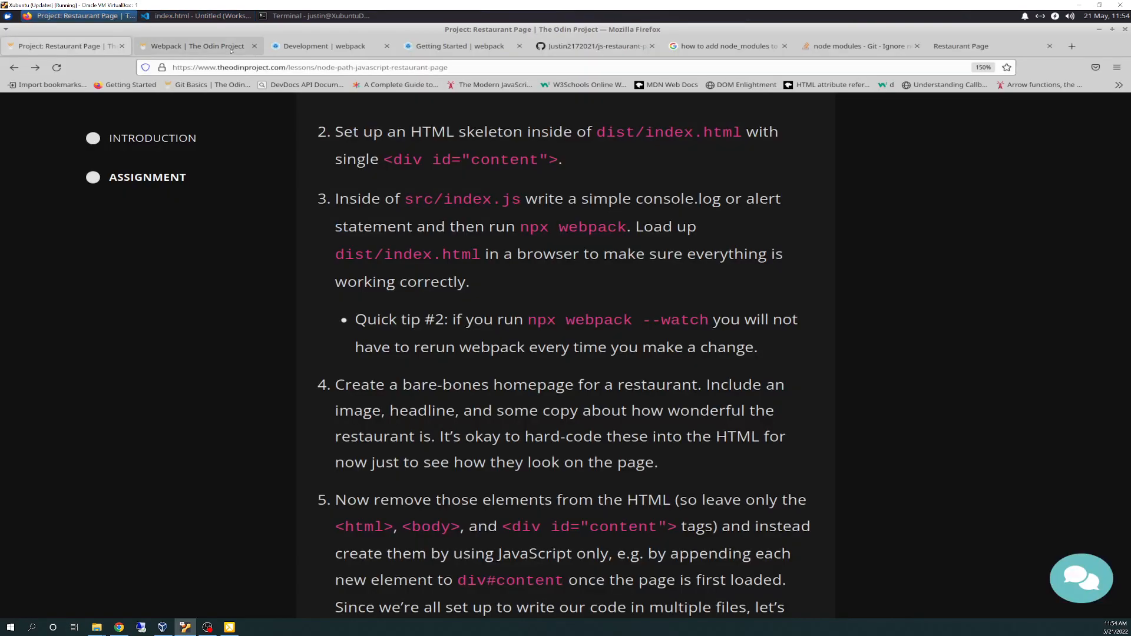
pyautogui.moveTo(329, 46)
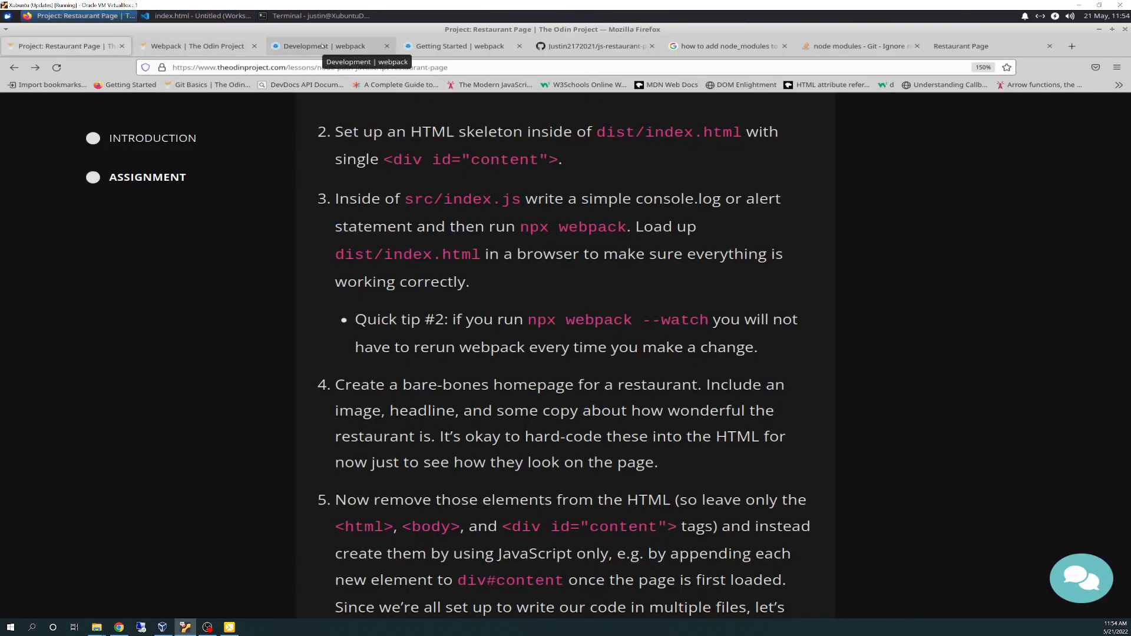
pyautogui.click(329, 46)
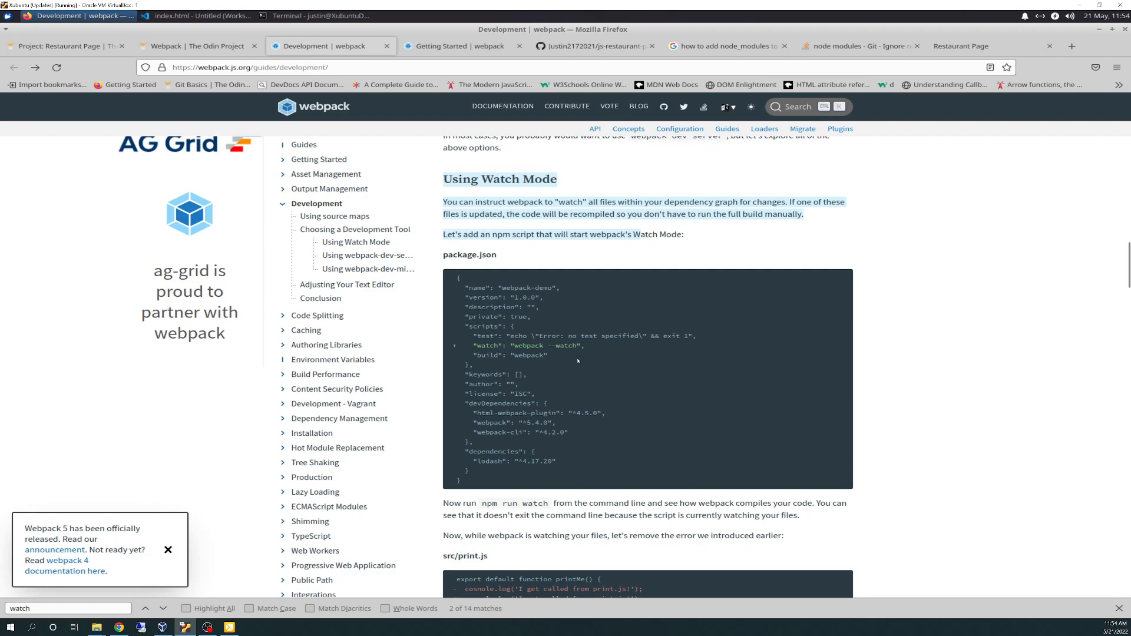
pyautogui.moveTo(658, 379)
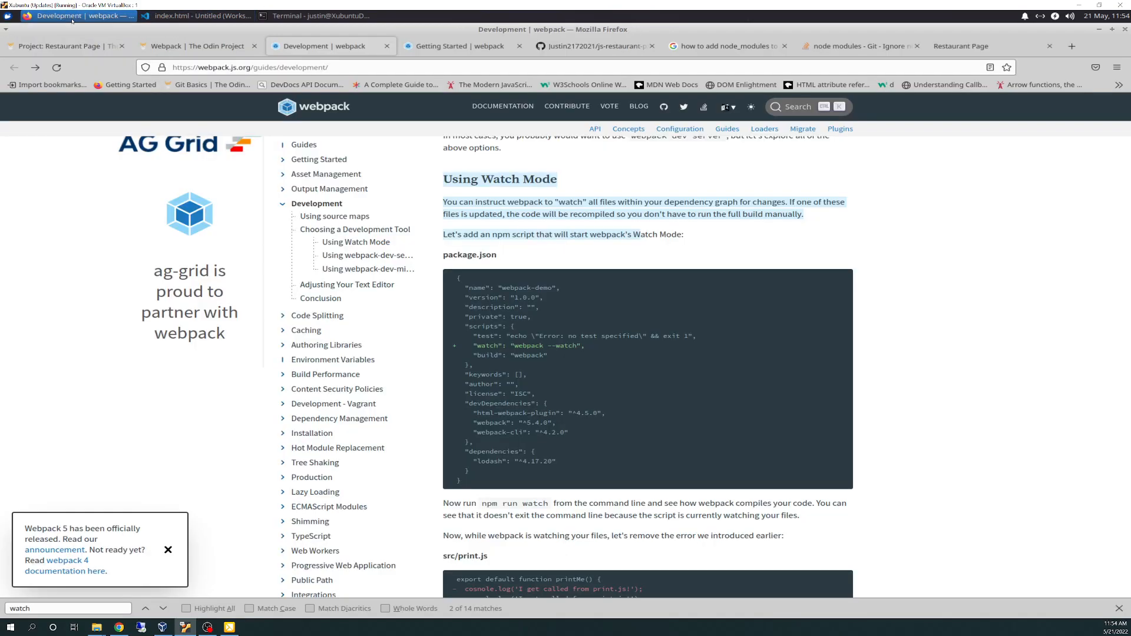
pyautogui.click(65, 46)
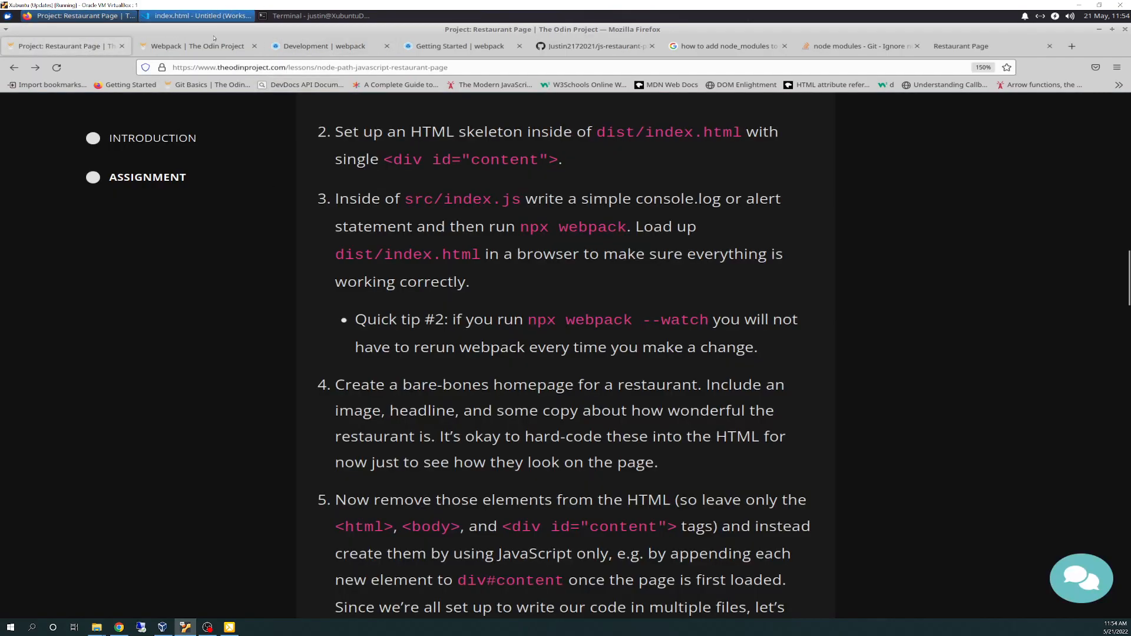
# Flip between the editor, terminal and assignment instructions before editing.
pyautogui.click(194, 15)
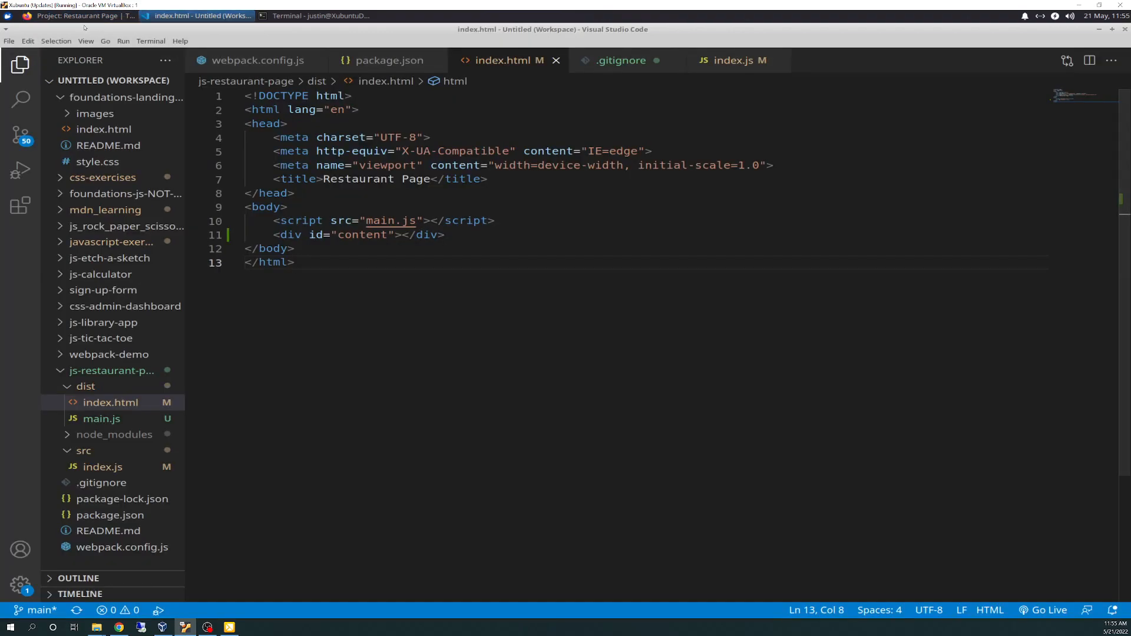
pyautogui.moveTo(319, 15)
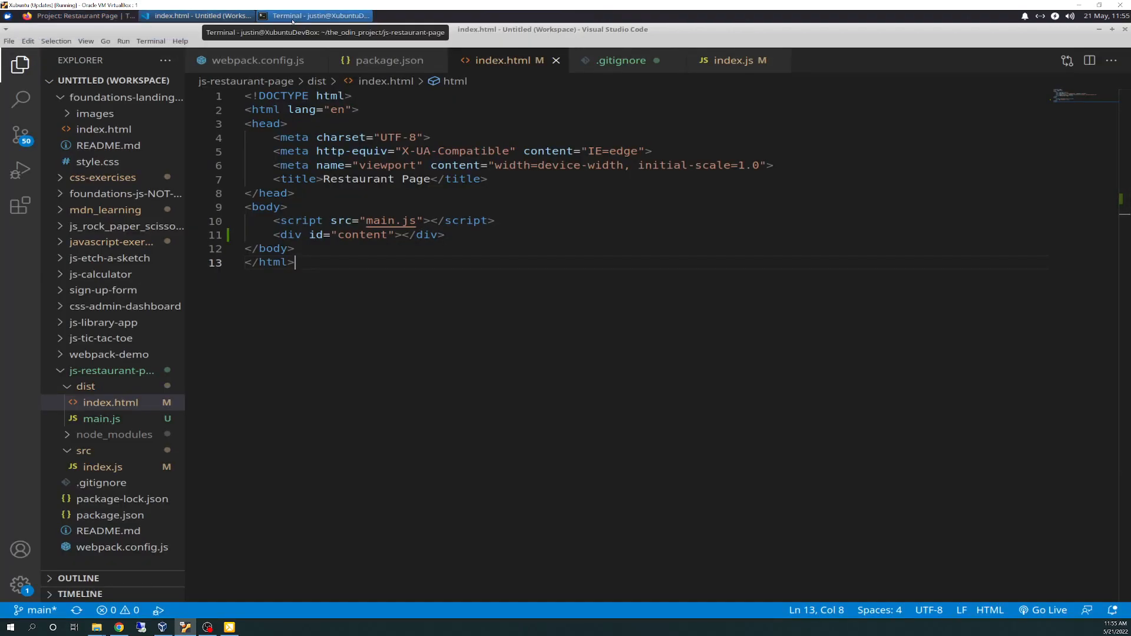
pyautogui.click(319, 16)
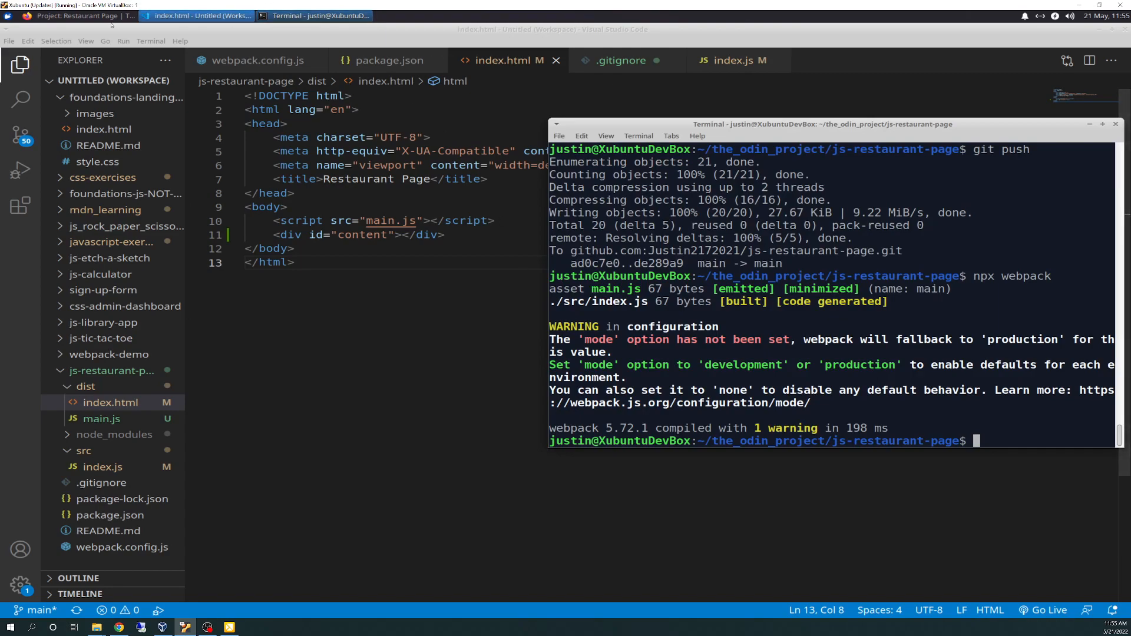
pyautogui.click(65, 15)
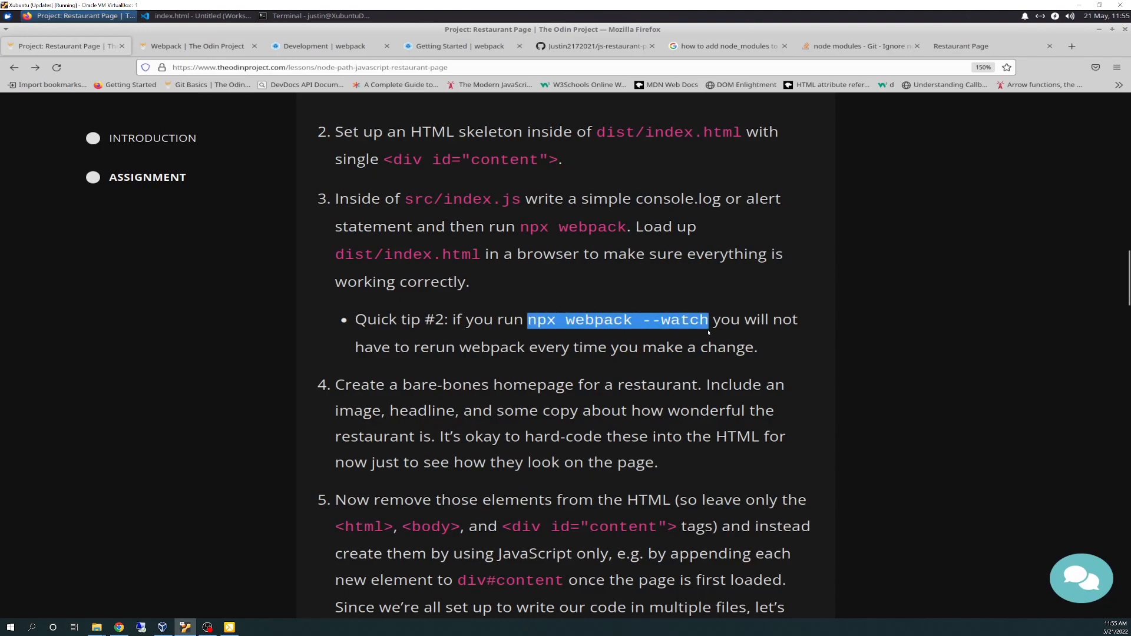
pyautogui.moveTo(577, 363)
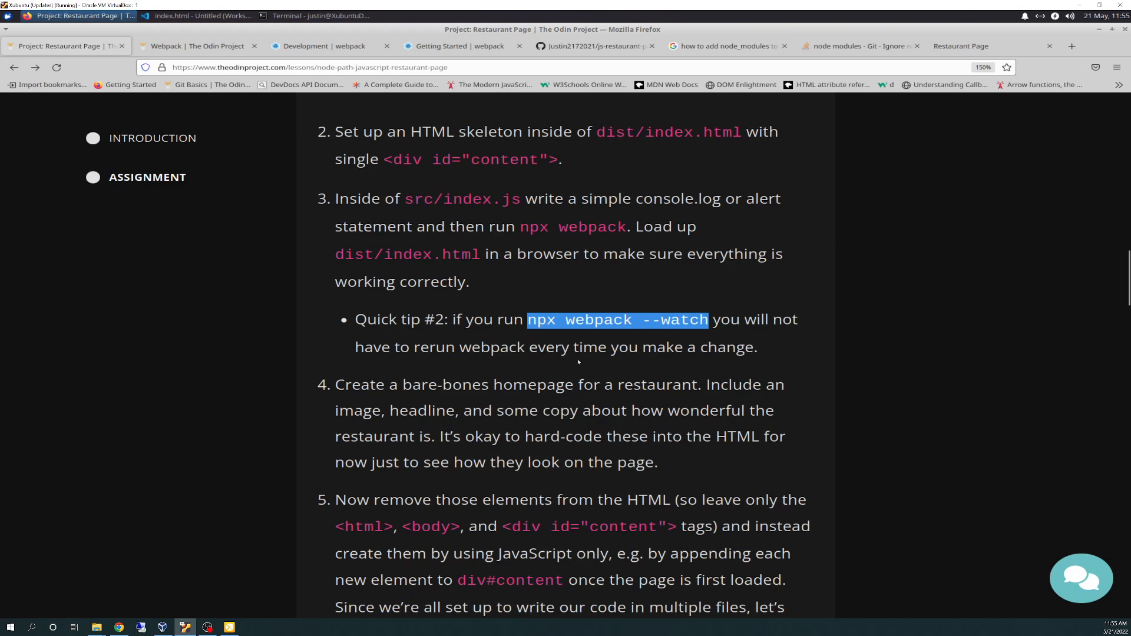
pyautogui.click(317, 15)
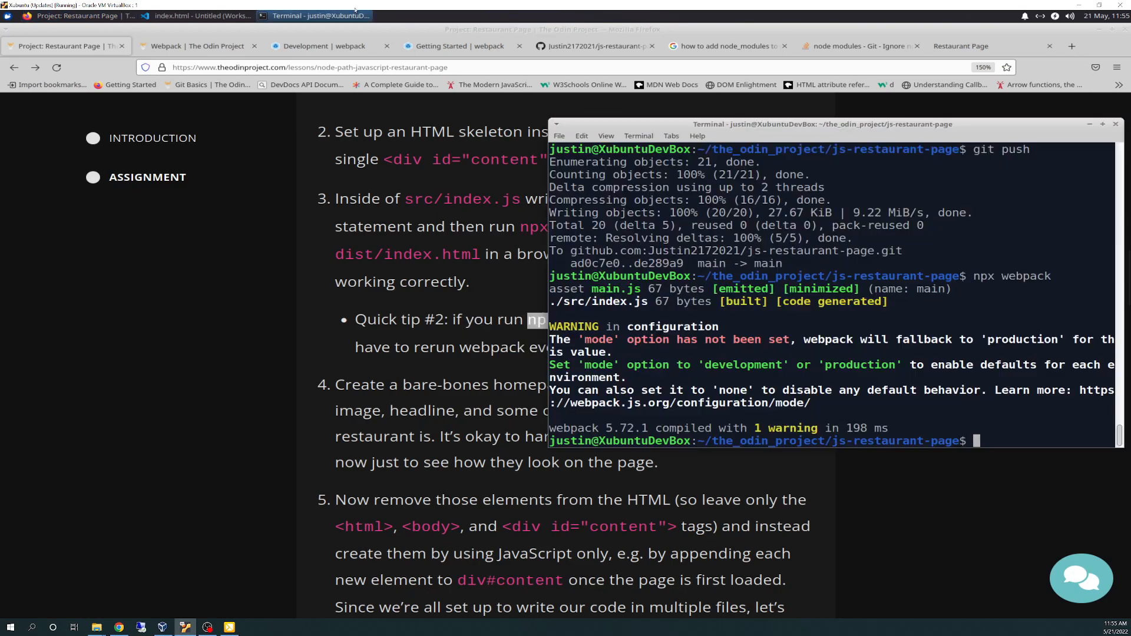
pyautogui.click(197, 15)
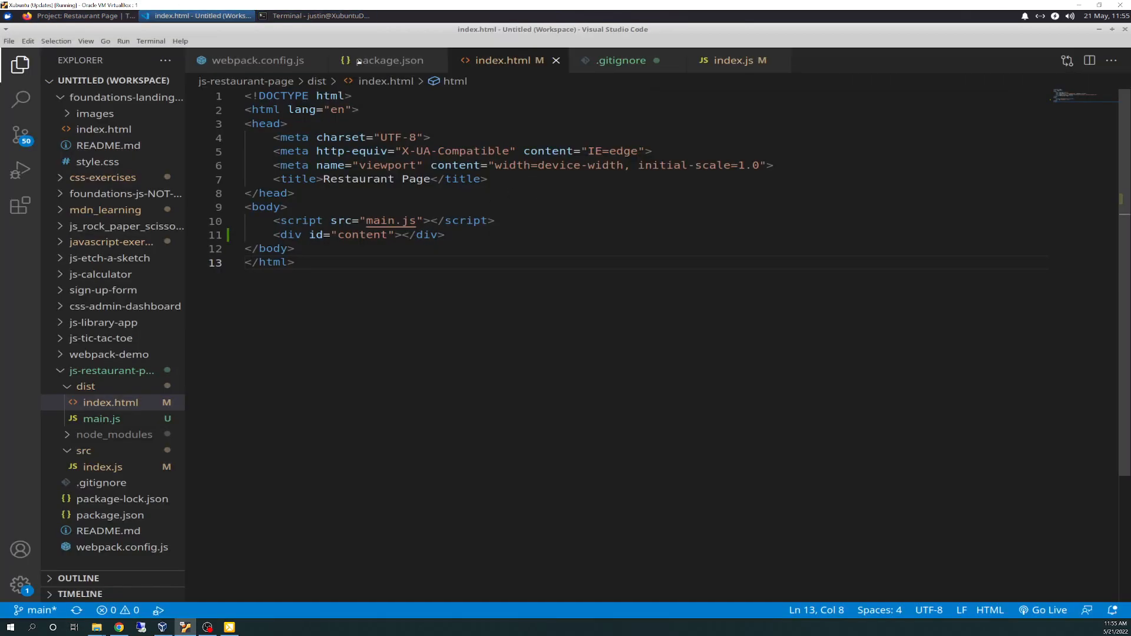
# Append HAHA to the console.log string in src/index.js and save it.
pyautogui.click(734, 60)
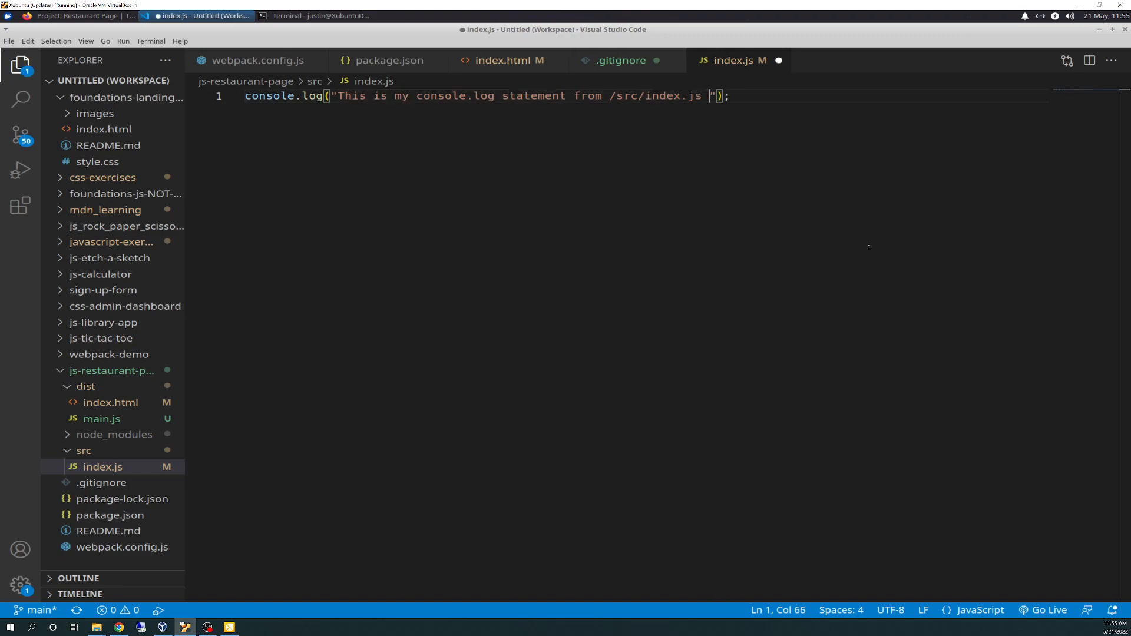
pyautogui.write('HAAHA')
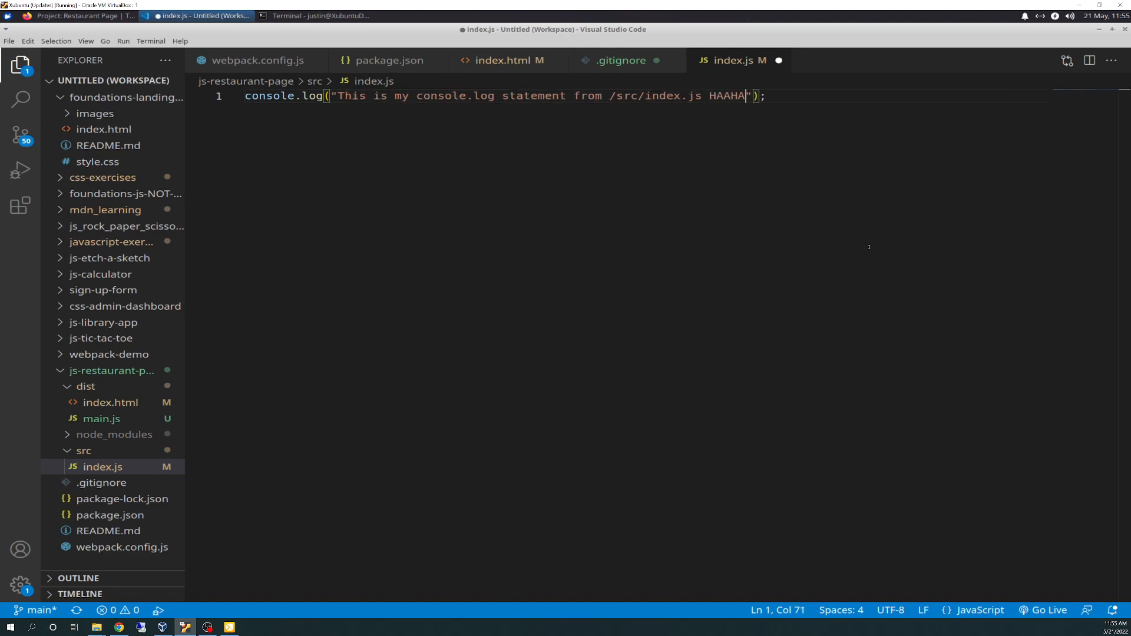
pyautogui.press('Backspace')
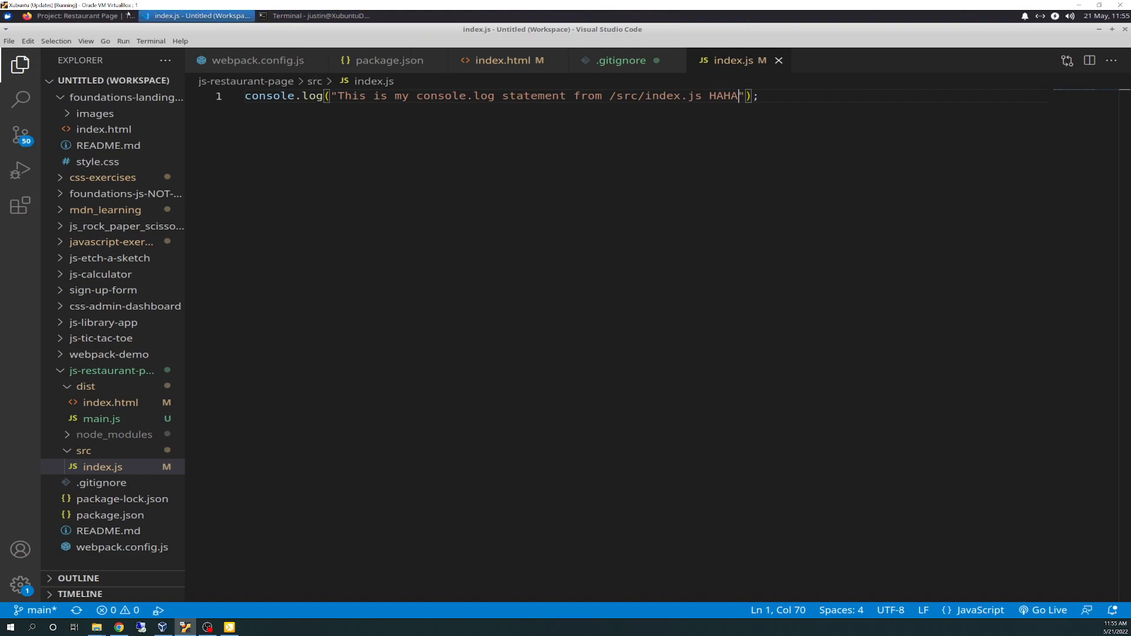
pyautogui.click(316, 15)
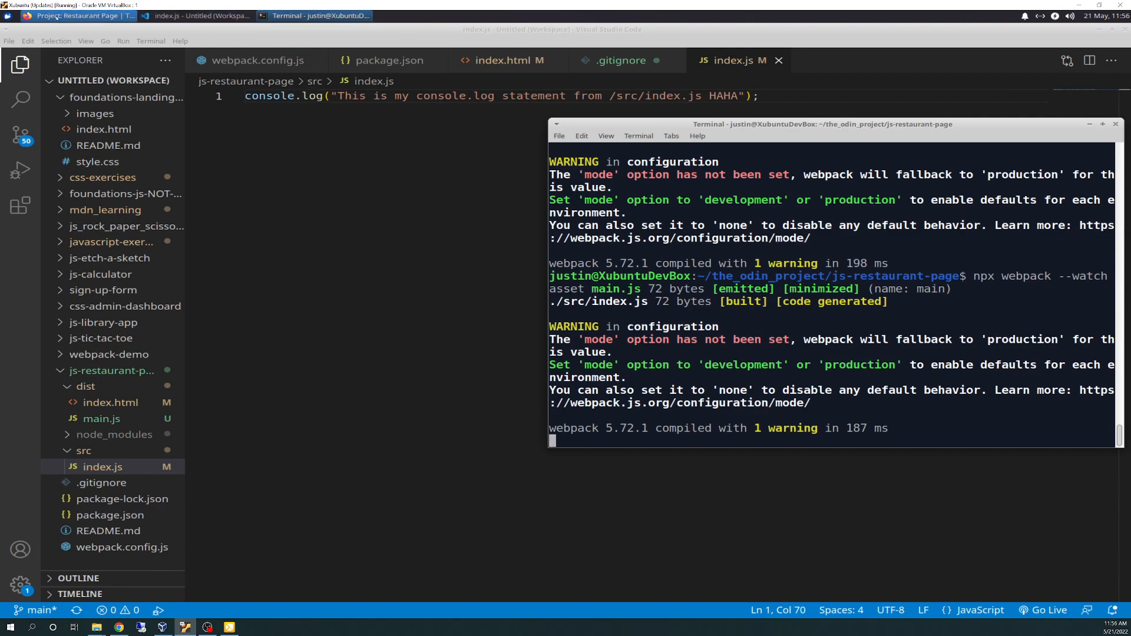
# Return to the Odin Project lesson while npx webpack --watch keeps running.
pyautogui.click(75, 16)
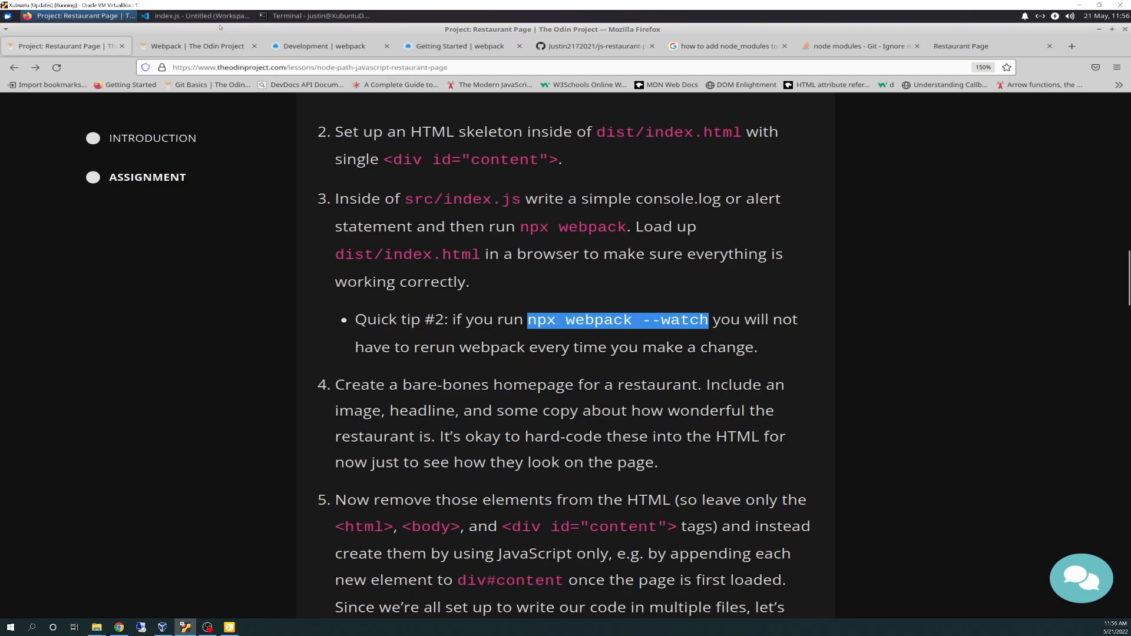
# Check the Watch Mode docs, then reload the Restaurant Page whose console still lacks HAHA.
pyautogui.click(200, 15)
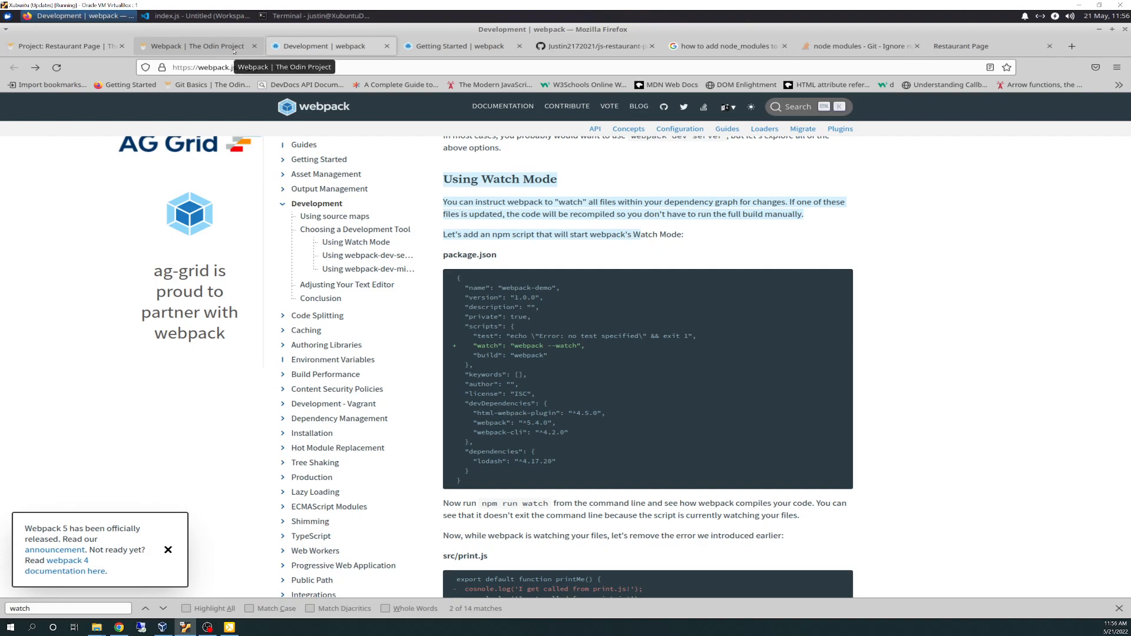
pyautogui.moveTo(240, 46)
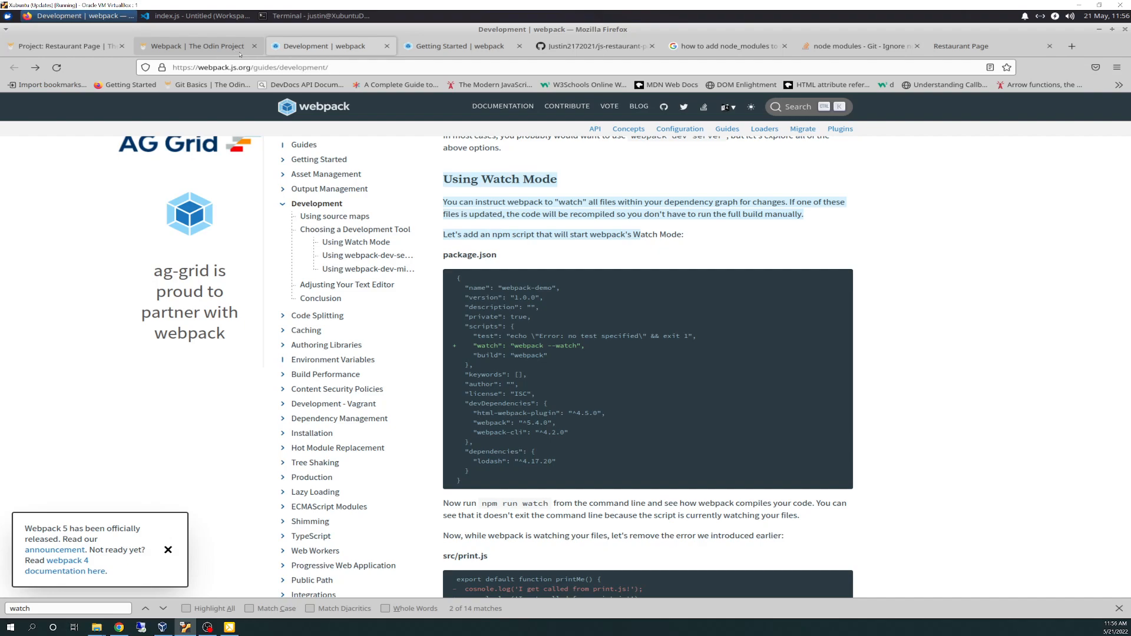
pyautogui.click(65, 46)
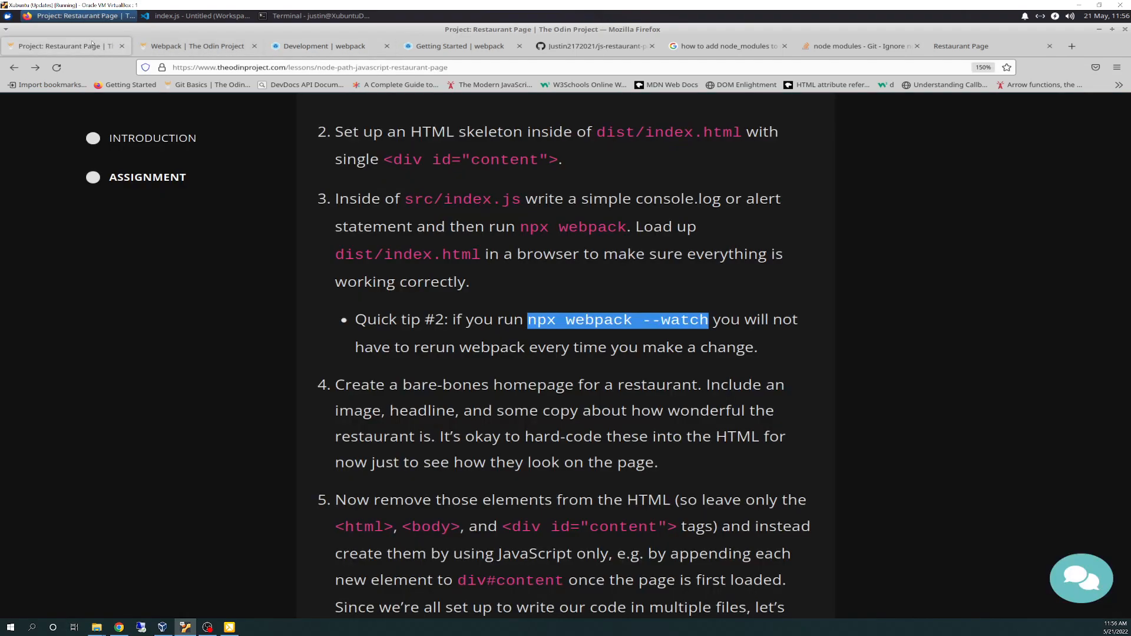
pyautogui.click(195, 15)
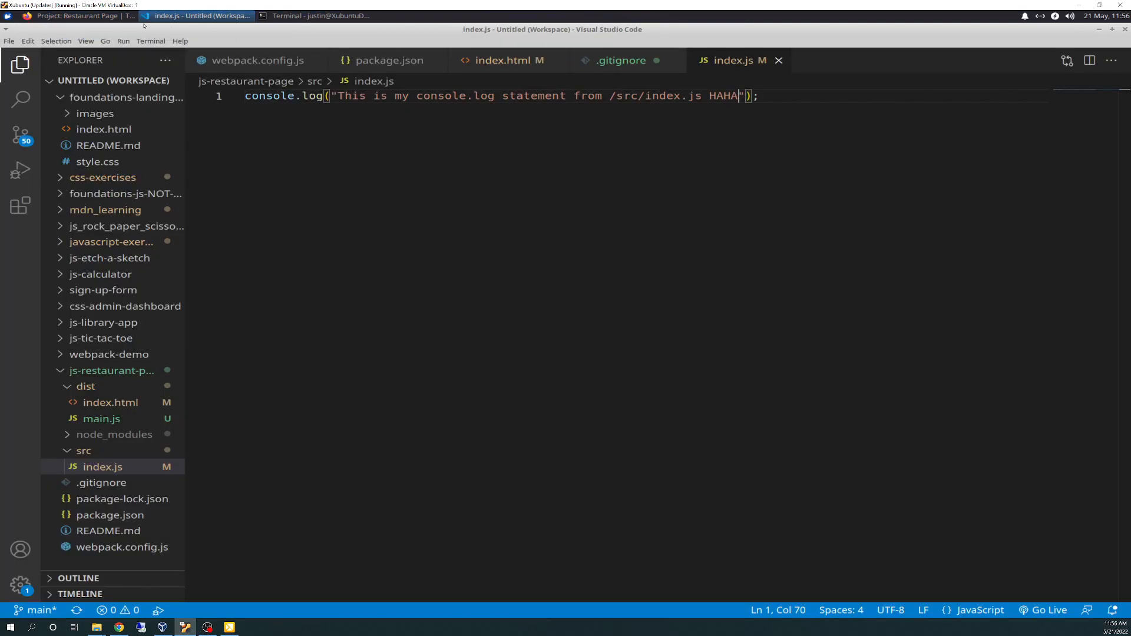
pyautogui.click(69, 16)
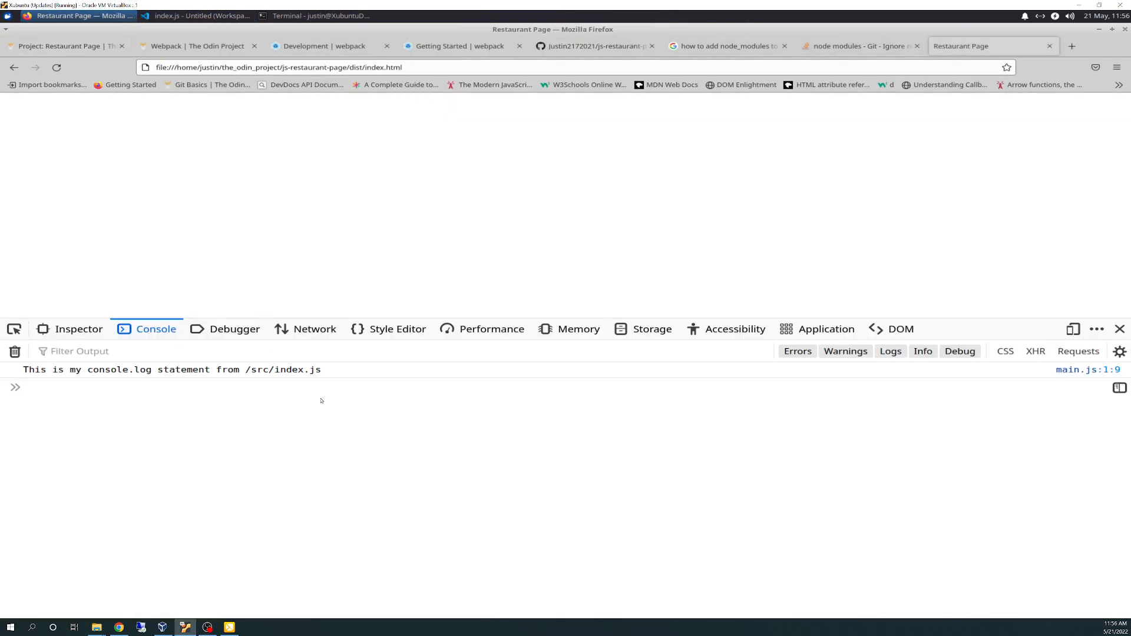
pyautogui.moveTo(56, 67)
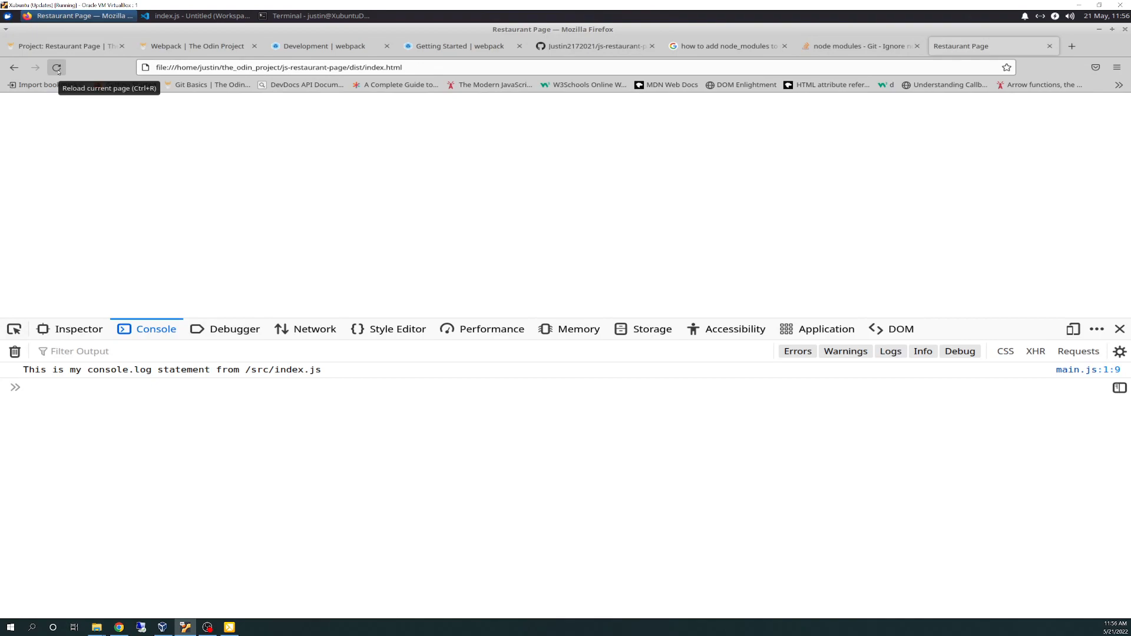
pyautogui.click(57, 68)
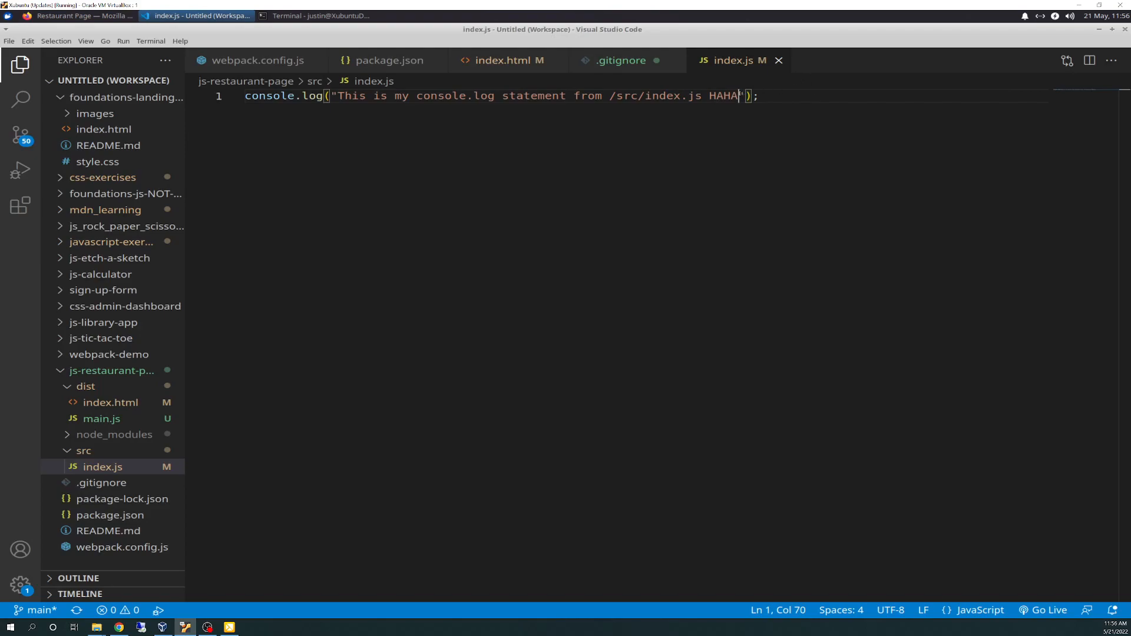
# Extend the index.js message to HAHA!!, confirming webpack's watch rebuilt main.js.
pyautogui.write('!')
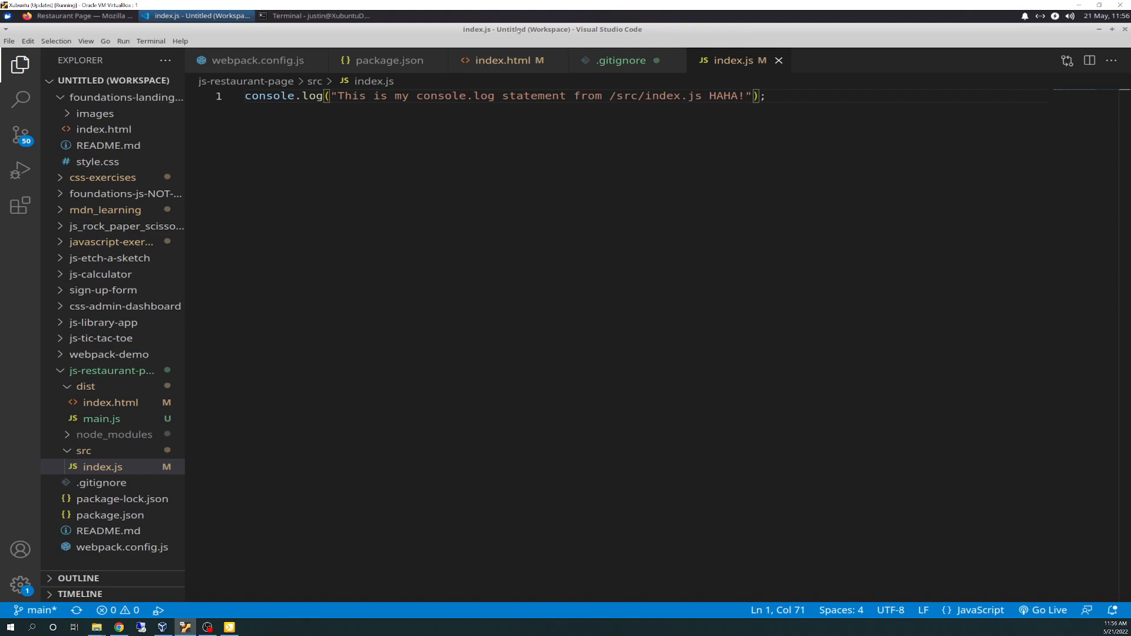
pyautogui.click(317, 15)
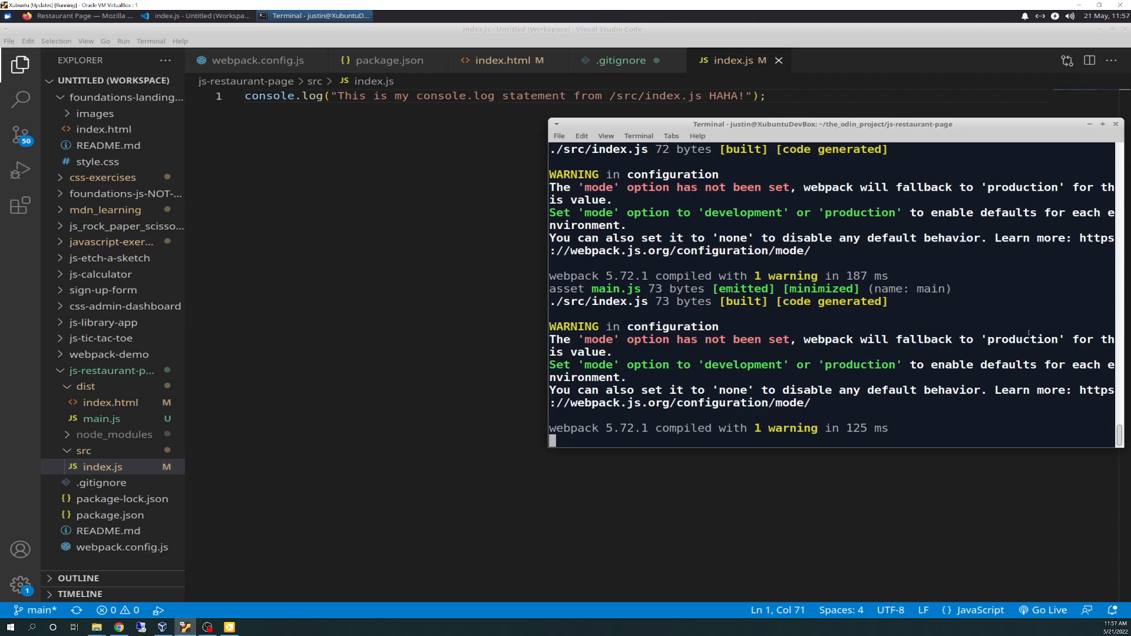
pyautogui.scroll(3)
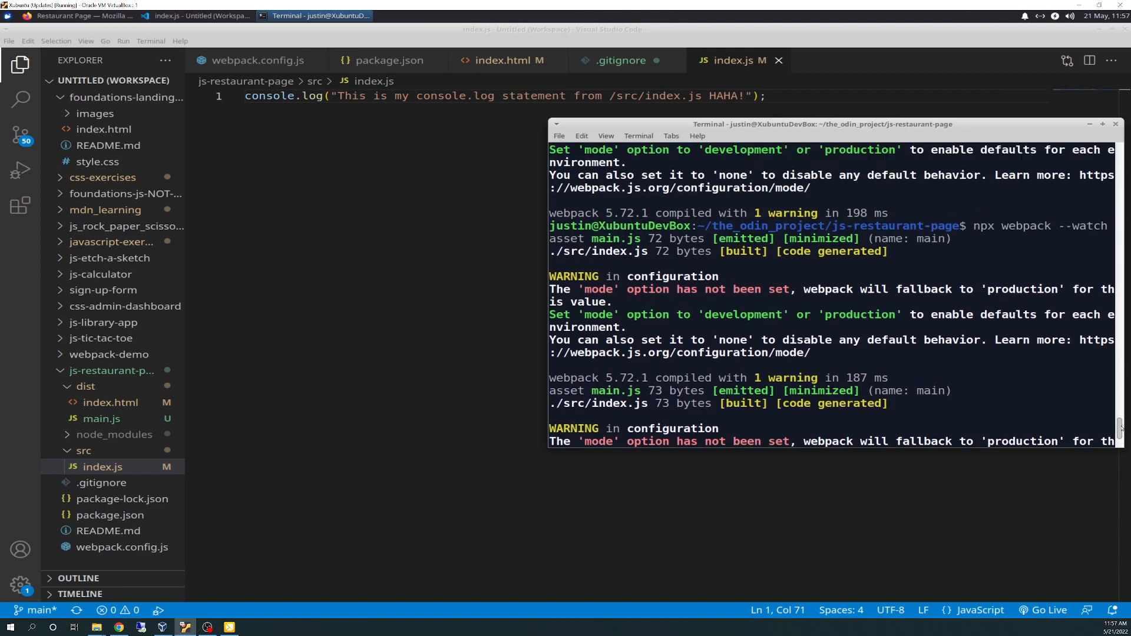
pyautogui.scroll(3)
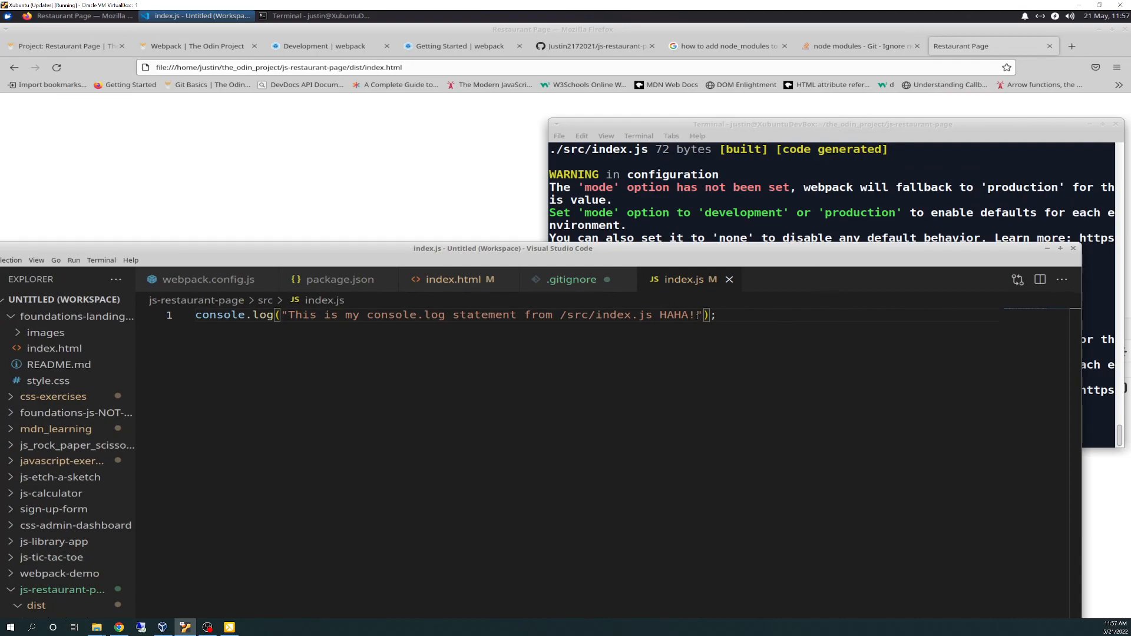
pyautogui.write('!')
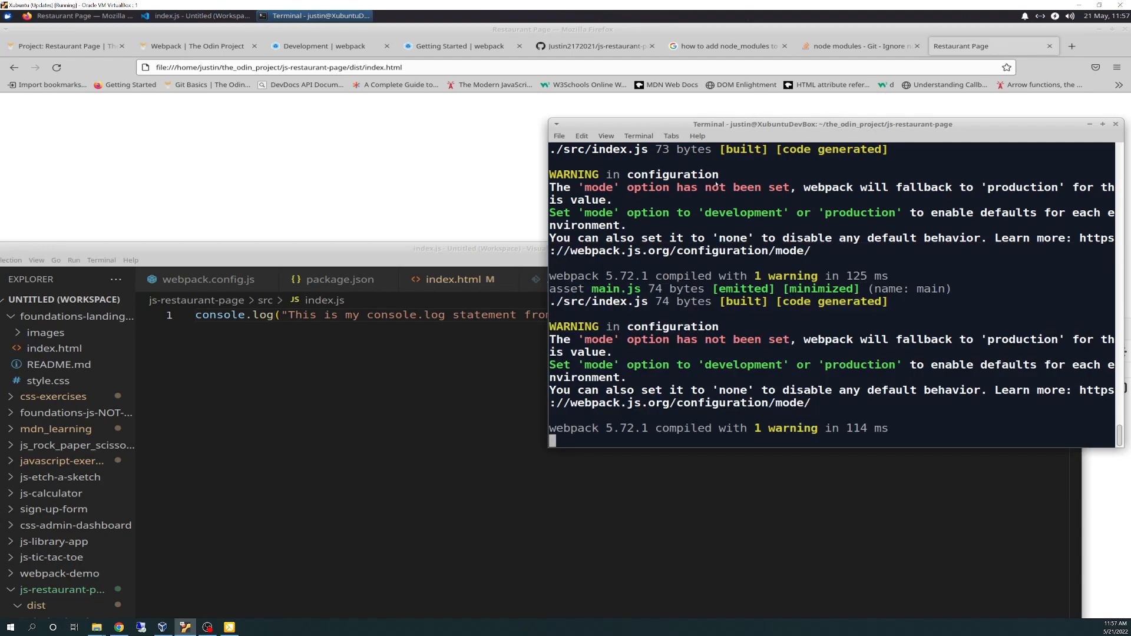
pyautogui.moveTo(496, 256)
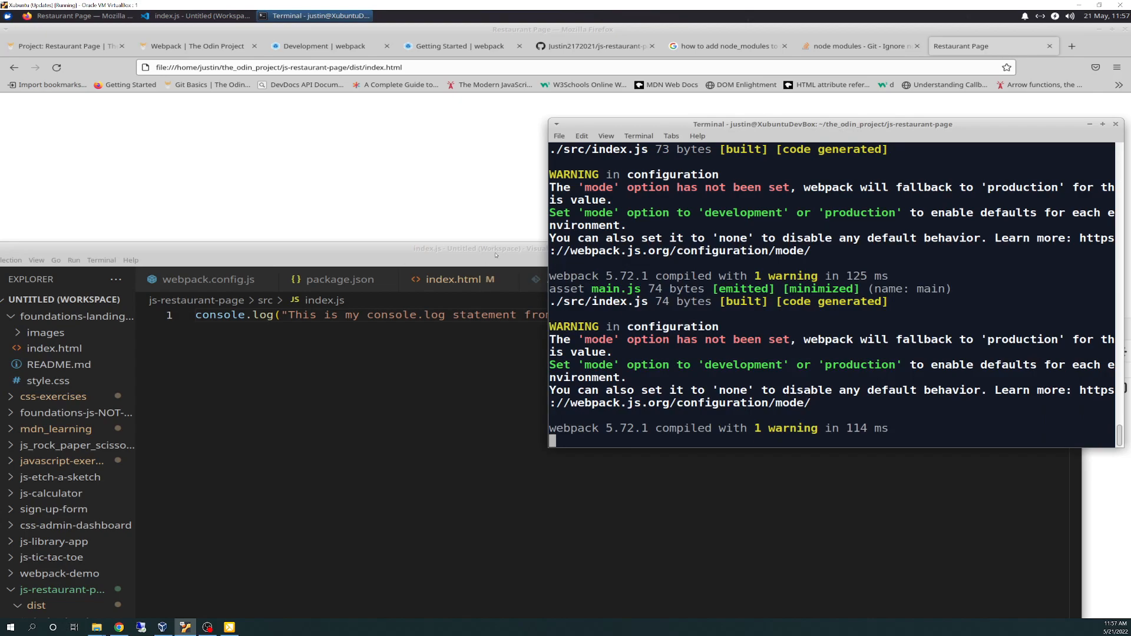
pyautogui.click(197, 16)
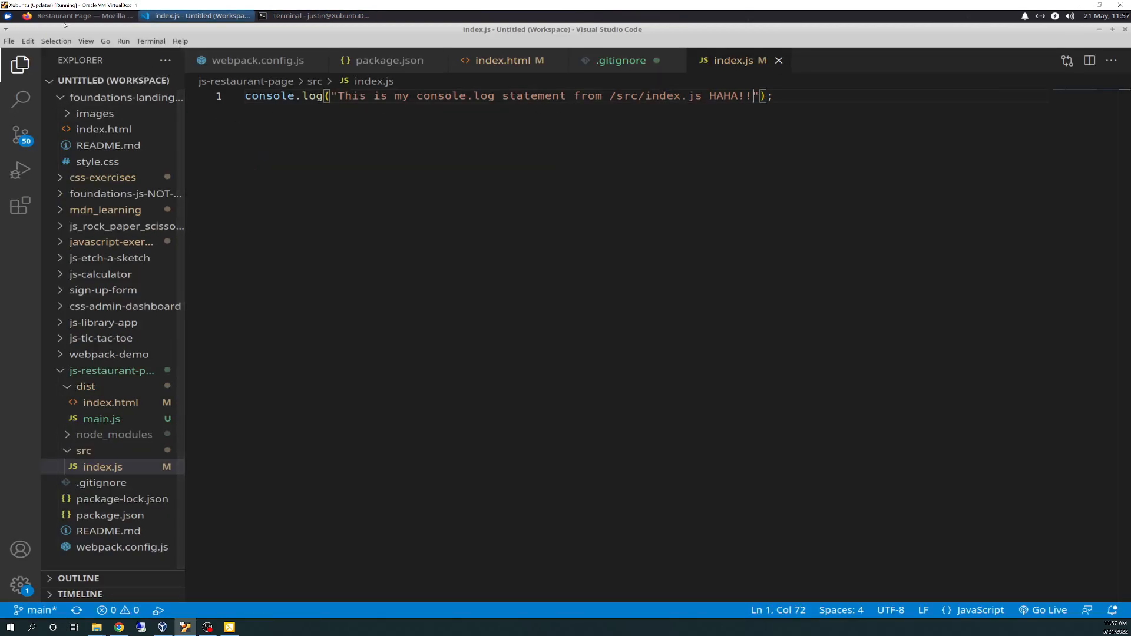
# Confirm the Restaurant Page console logs the message ending HAHA!!, then return to the lesson.
pyautogui.click(81, 15)
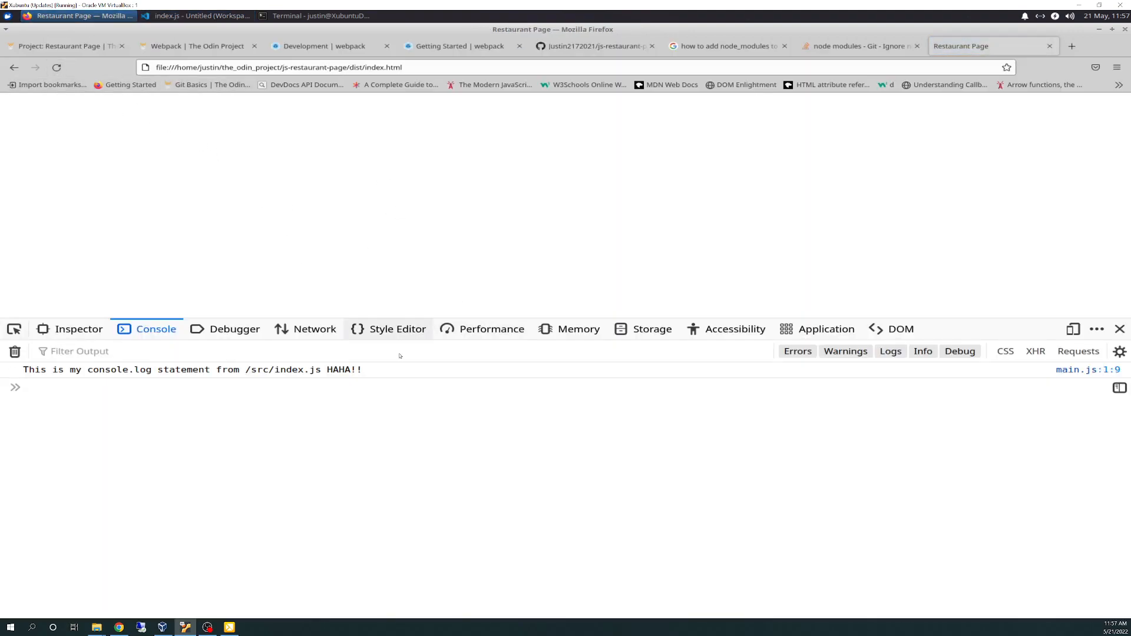
pyautogui.moveTo(595, 483)
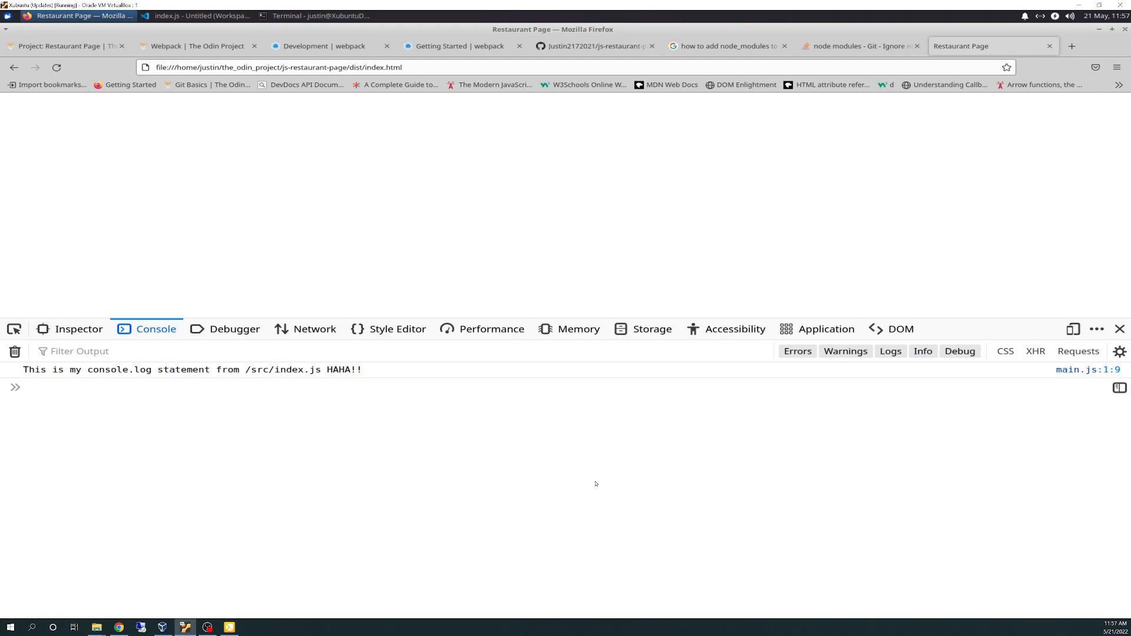
pyautogui.click(65, 46)
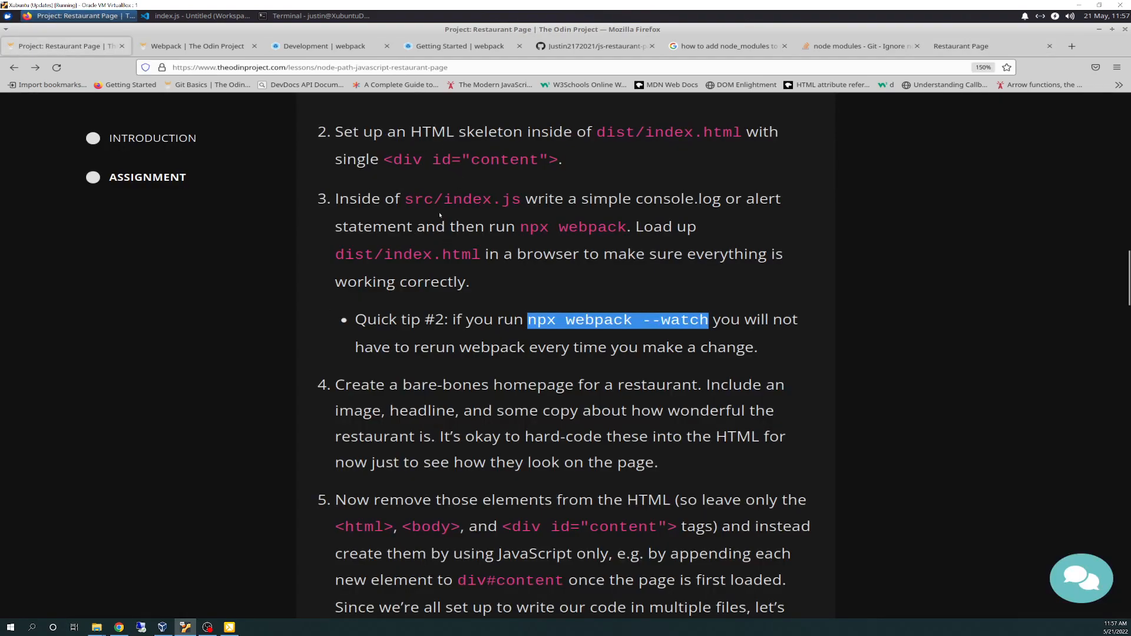
pyautogui.moveTo(503, 341)
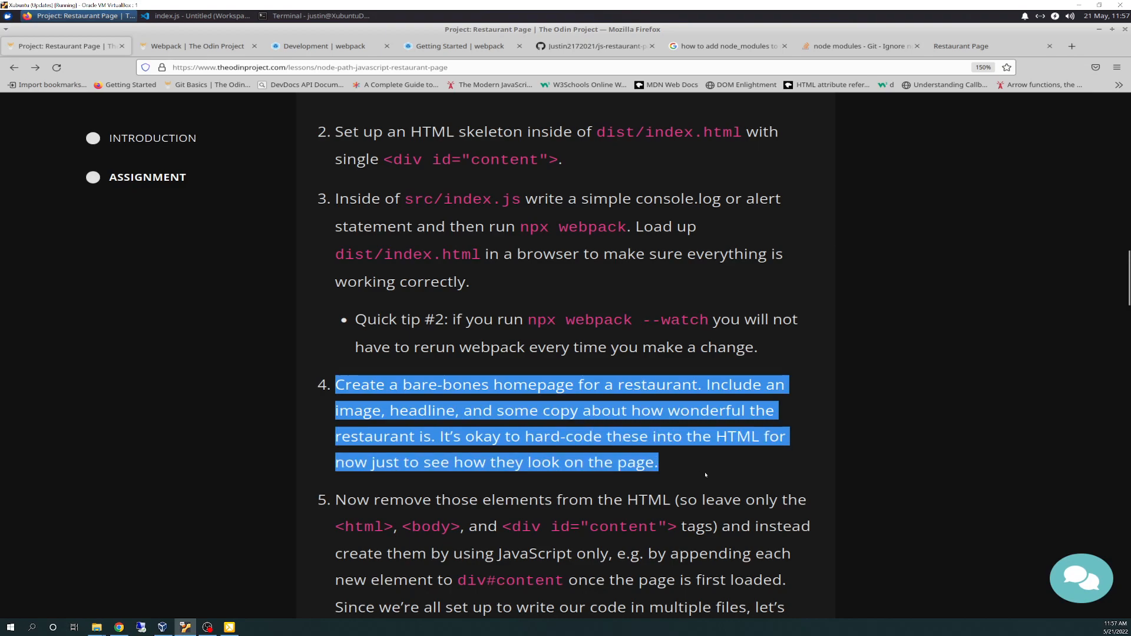
pyautogui.moveTo(704, 475)
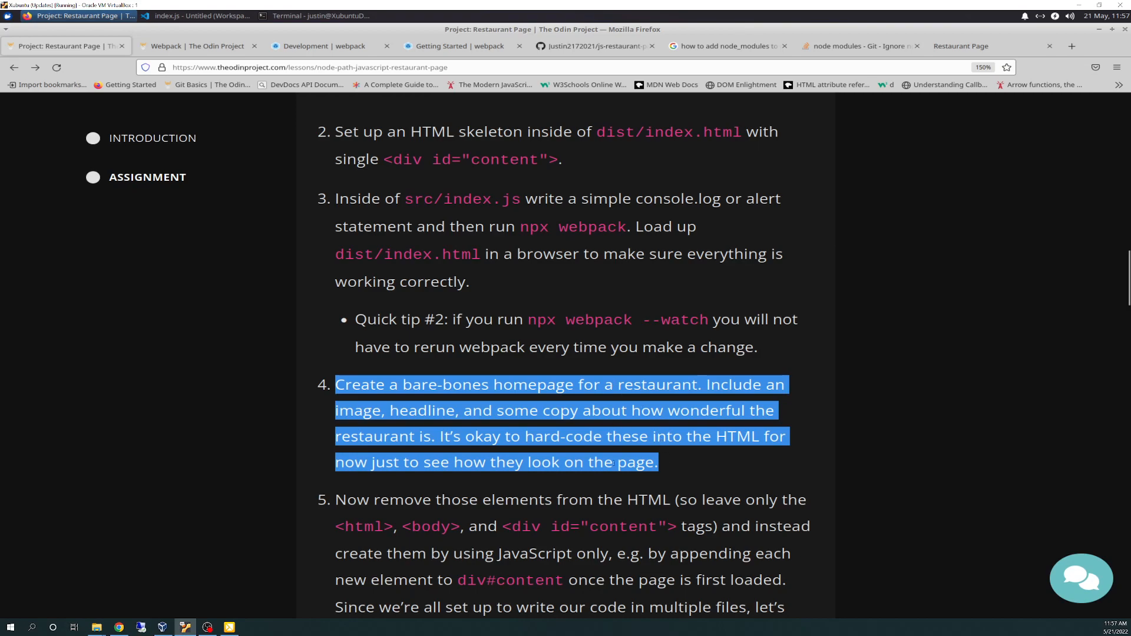
pyautogui.scroll(-3)
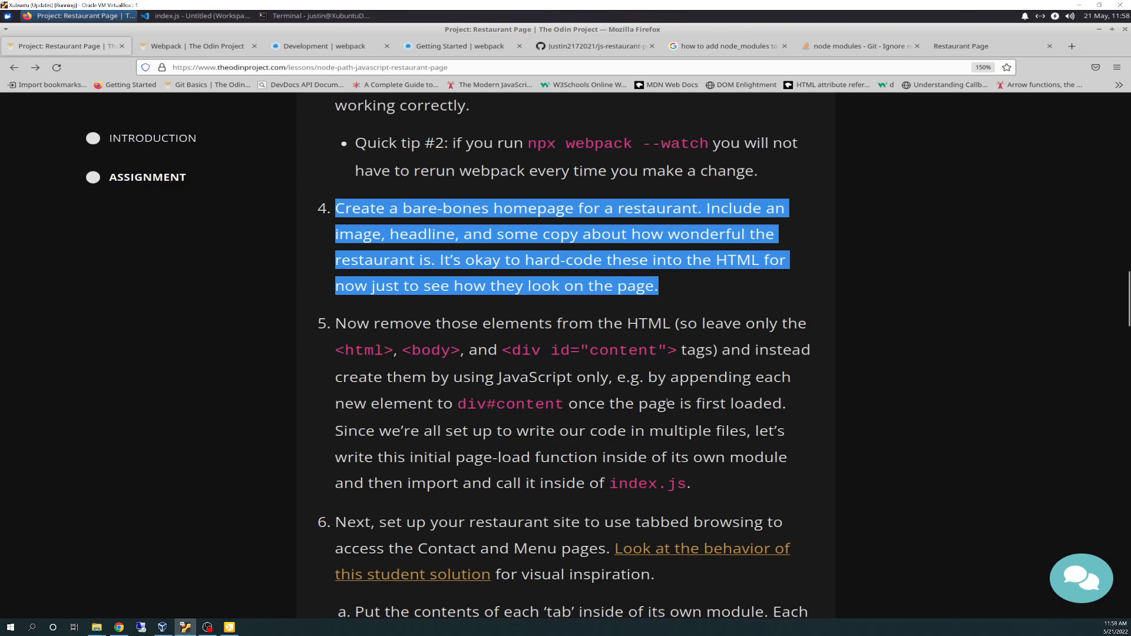
pyautogui.scroll(3)
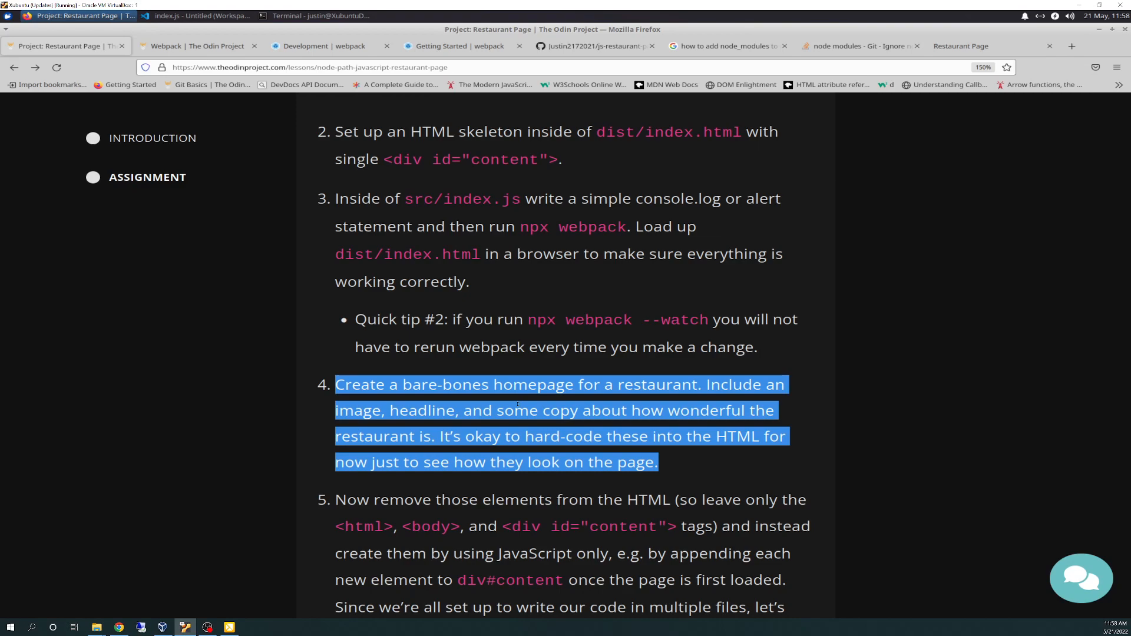
pyautogui.moveTo(390, 235)
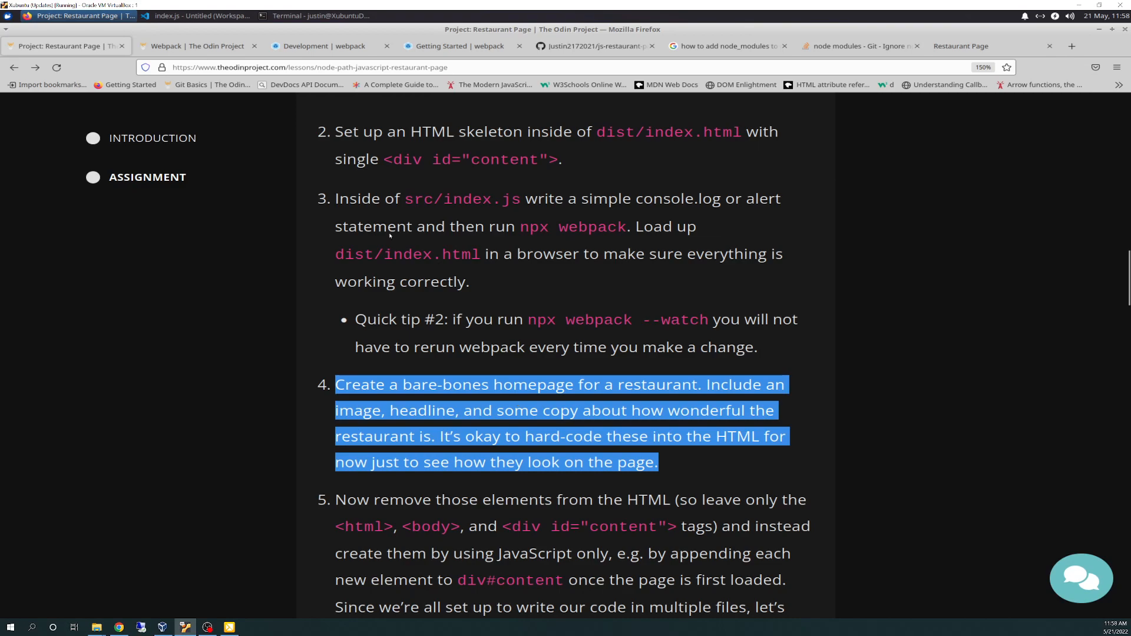